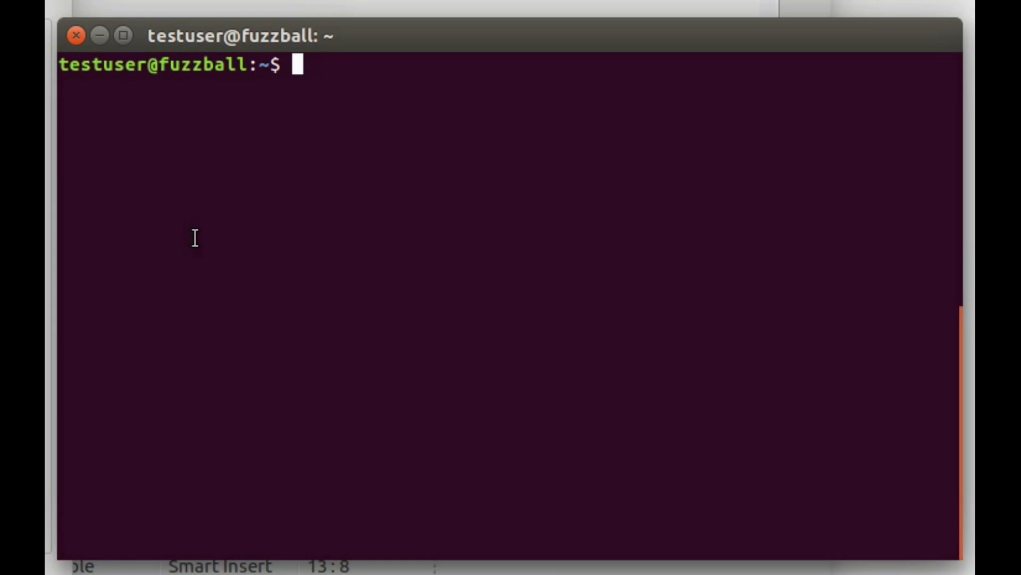
Run ls in the home folder, which lists only examples.desktop
type("cd")
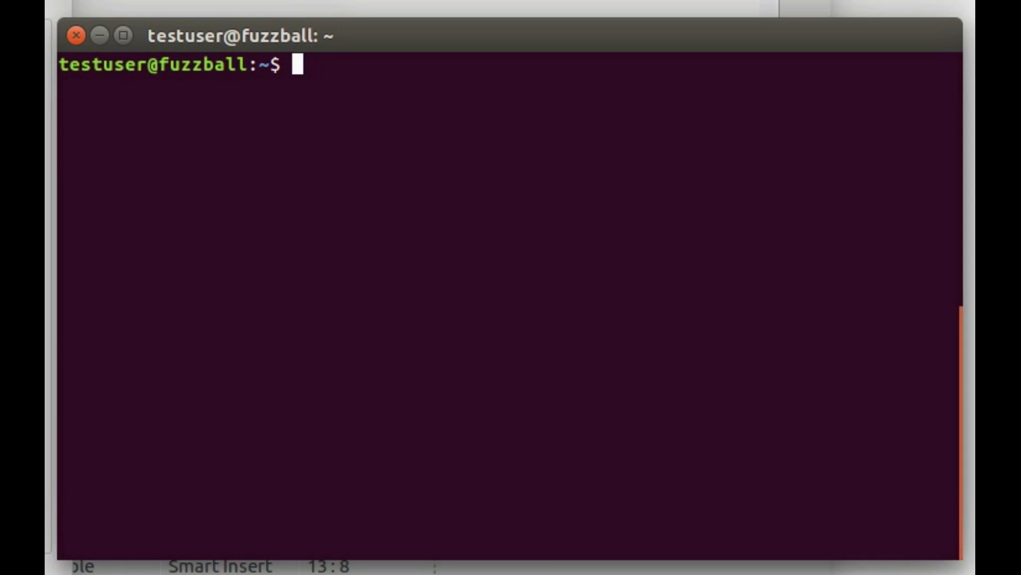
type("ls")
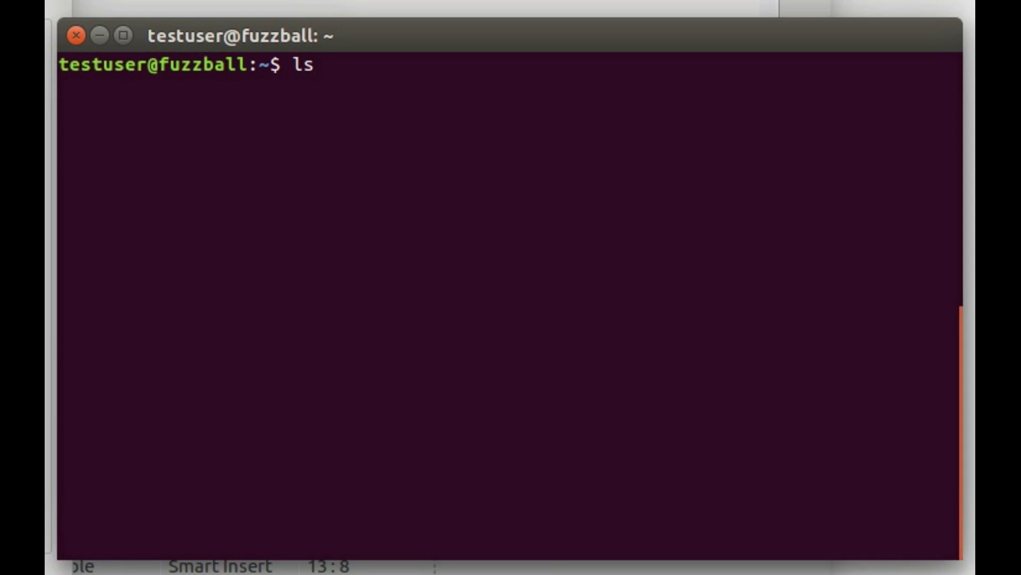
key("Return")
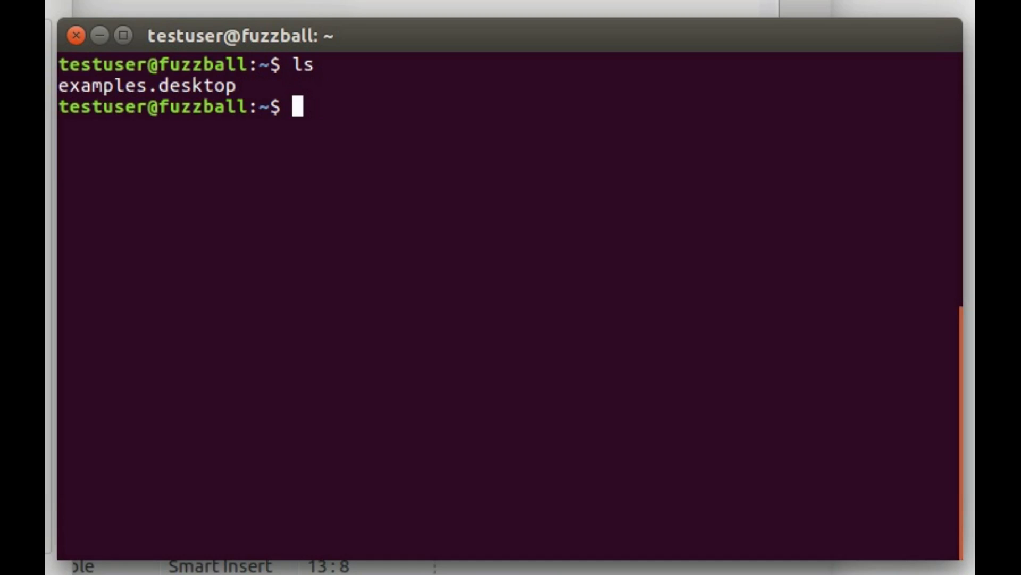
Create the testSpace directory with mkdir testSpace
type("m")
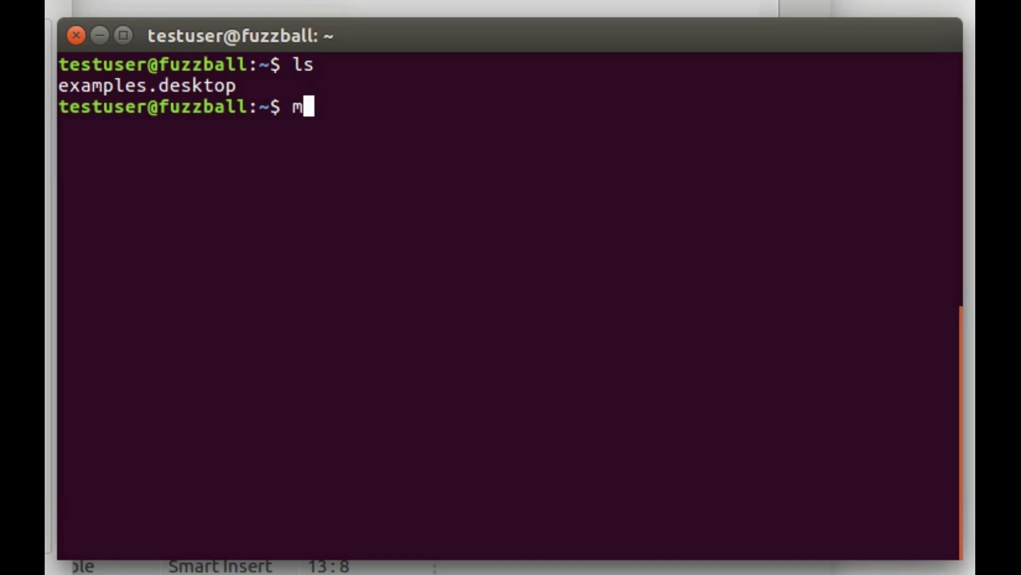
type("k")
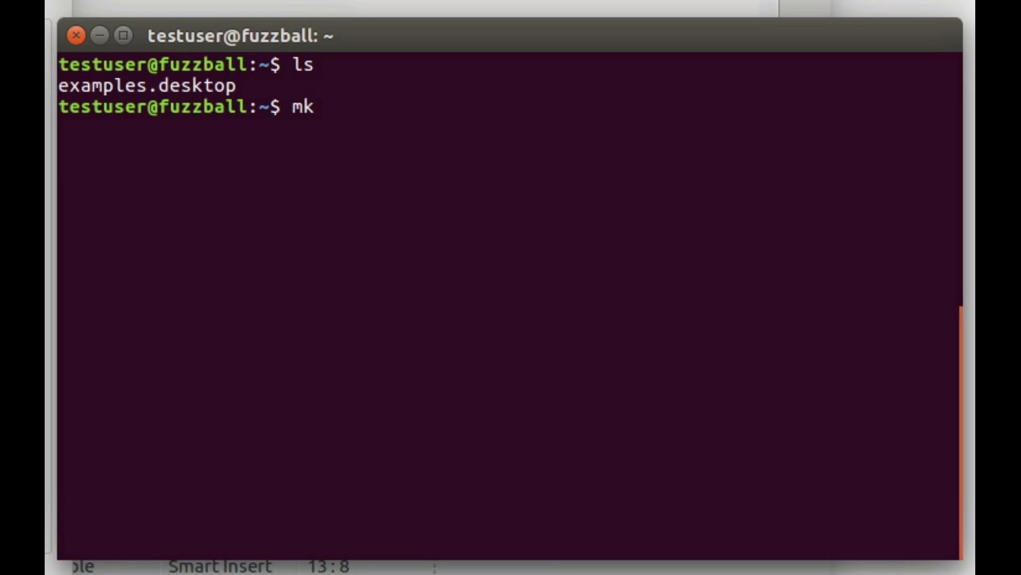
type("dir")
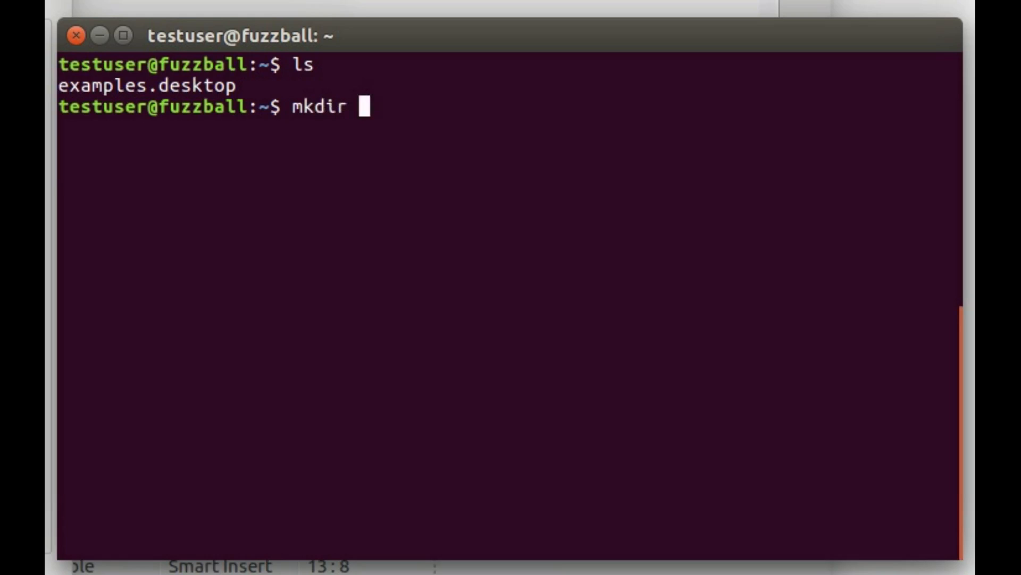
key("BackSpace")
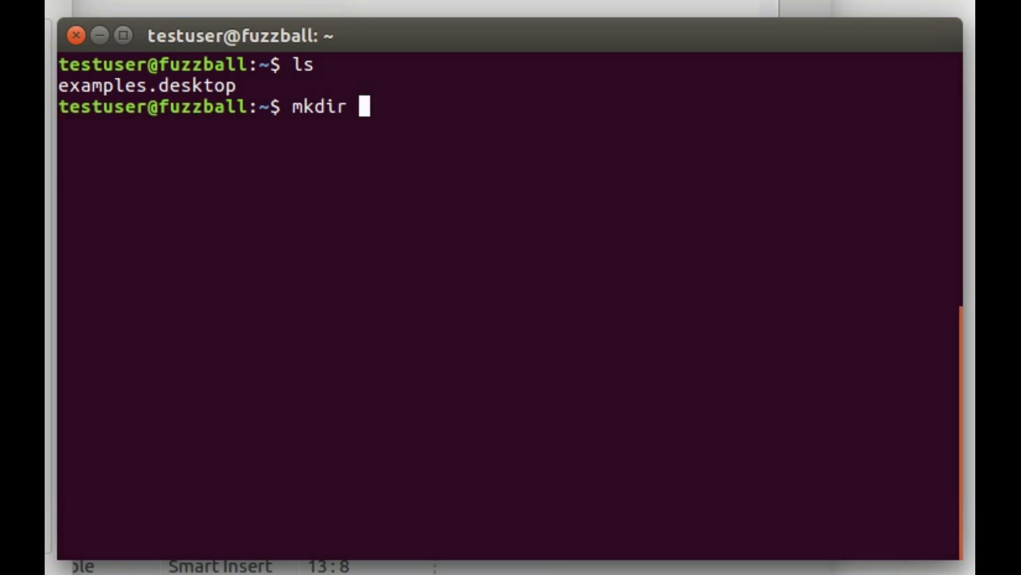
type("testS")
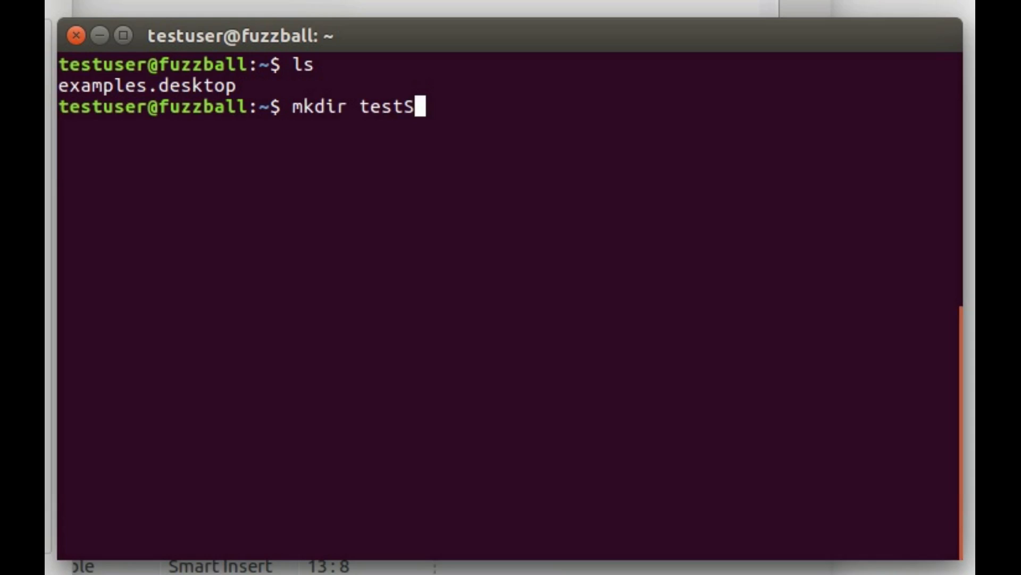
key("Return")
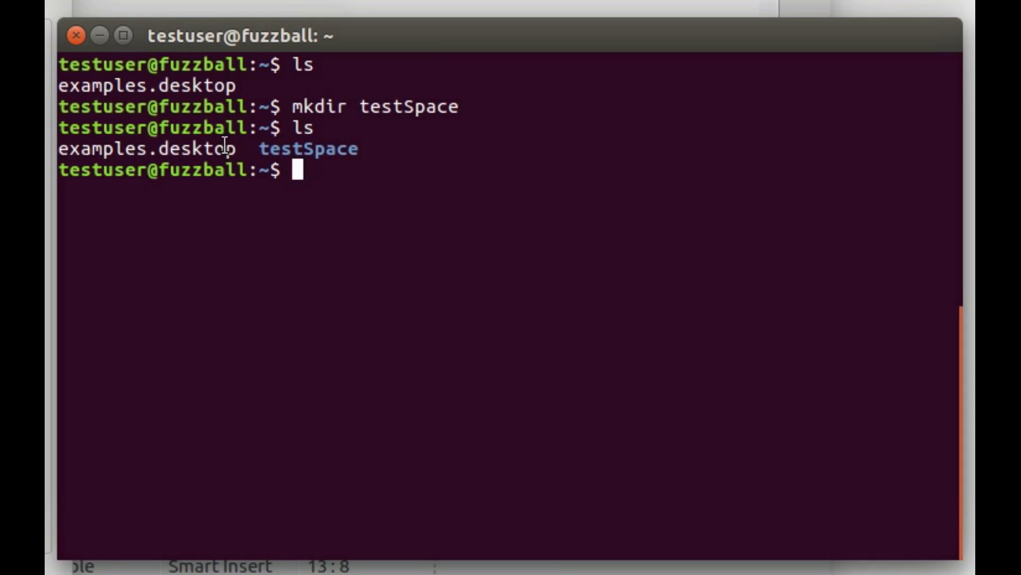
mouse_move(313, 171)
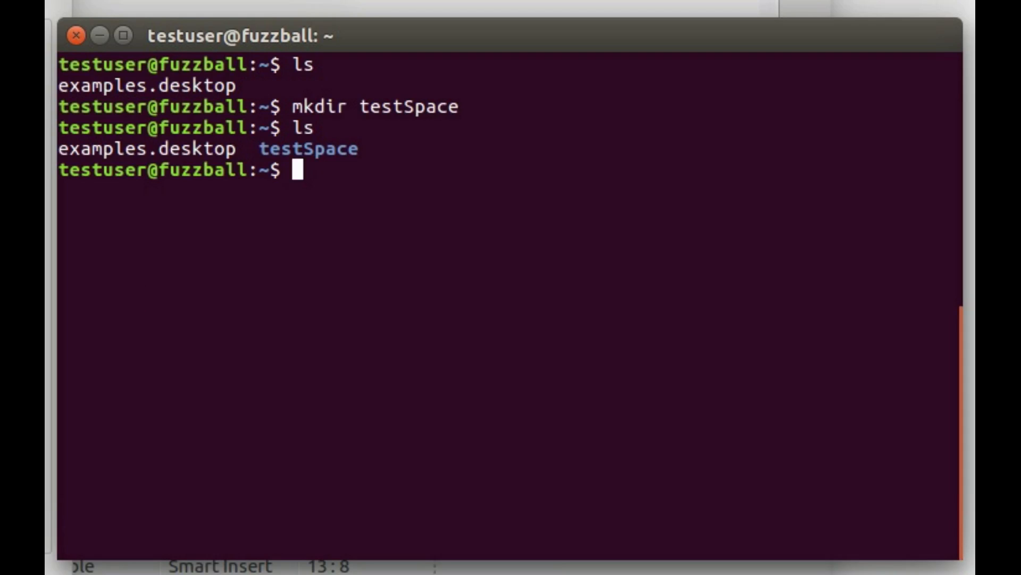
Run ls -l and highlight the permission and owner fields in the listing
type("ls -l")
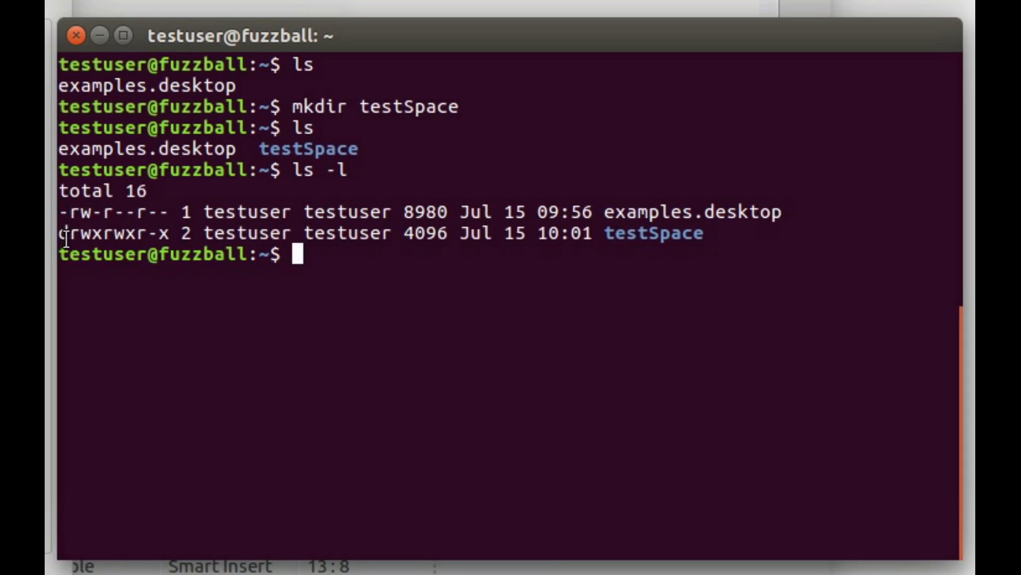
mouse_move(67, 232)
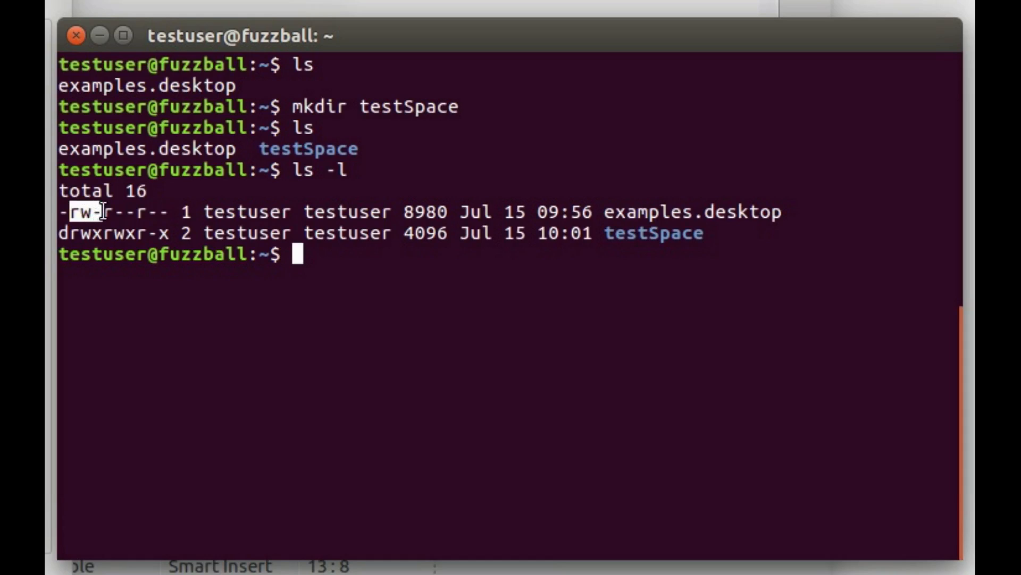
mouse_move(249, 212)
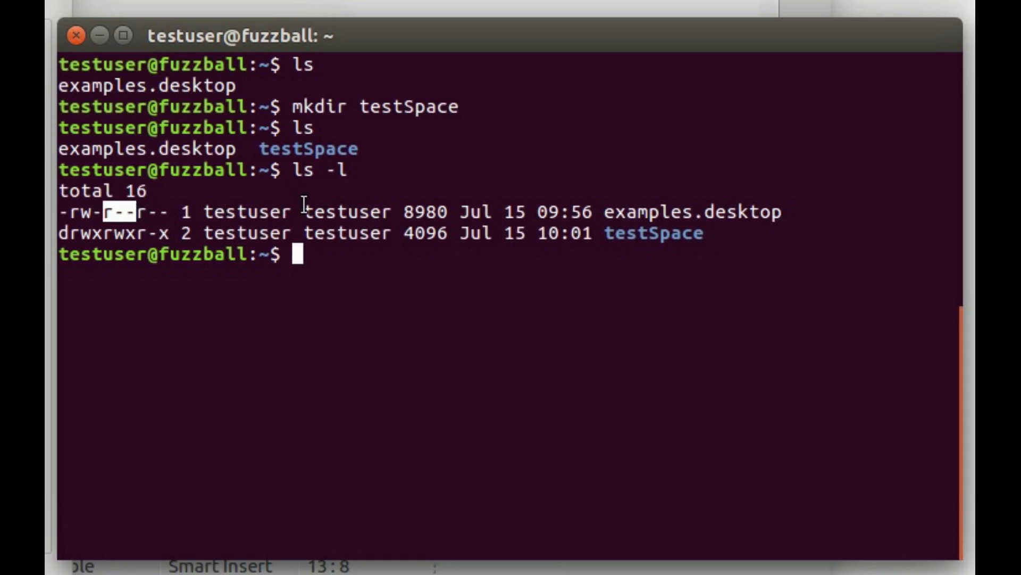
double_click(348, 212)
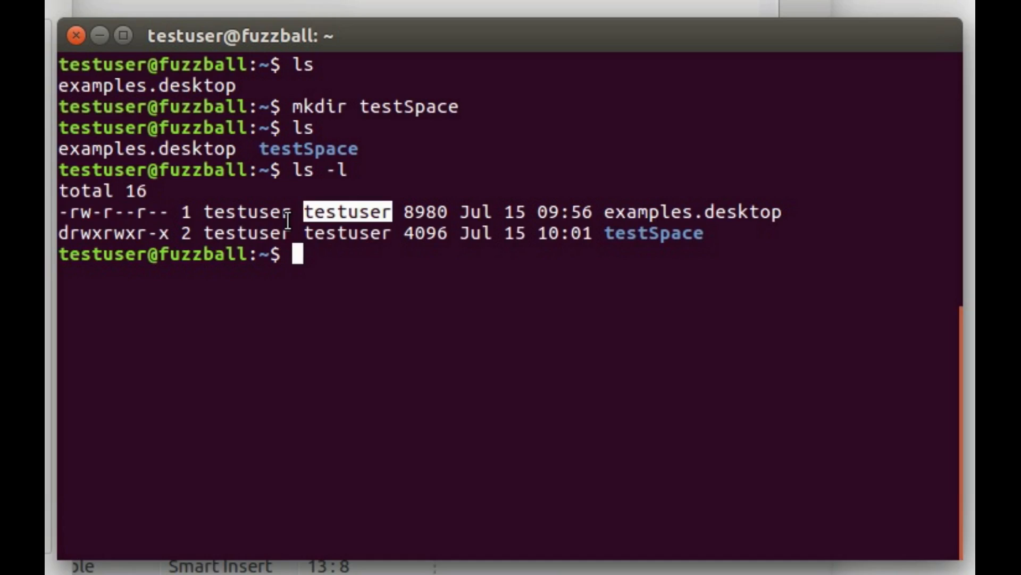
mouse_move(147, 218)
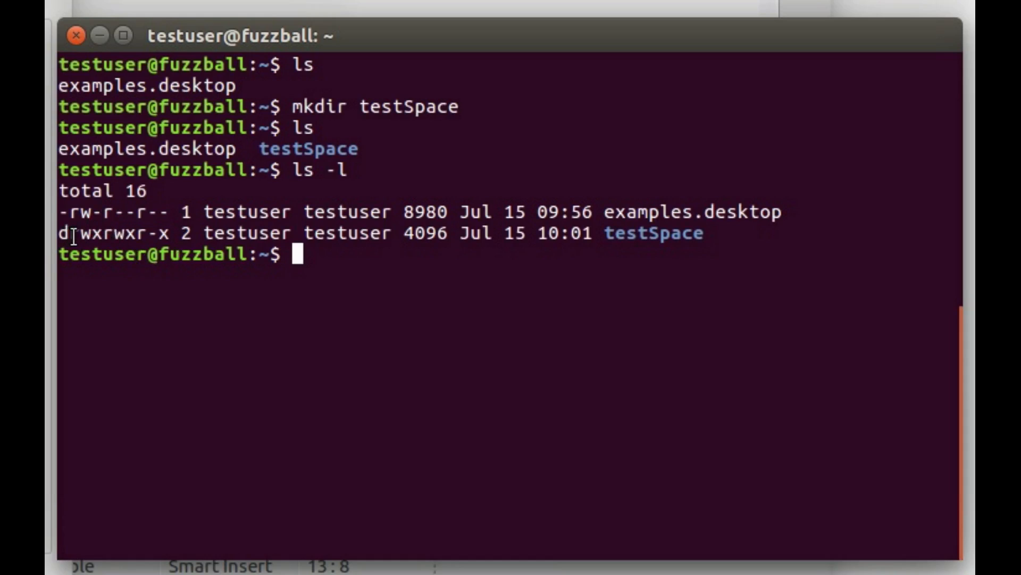
mouse_move(632, 235)
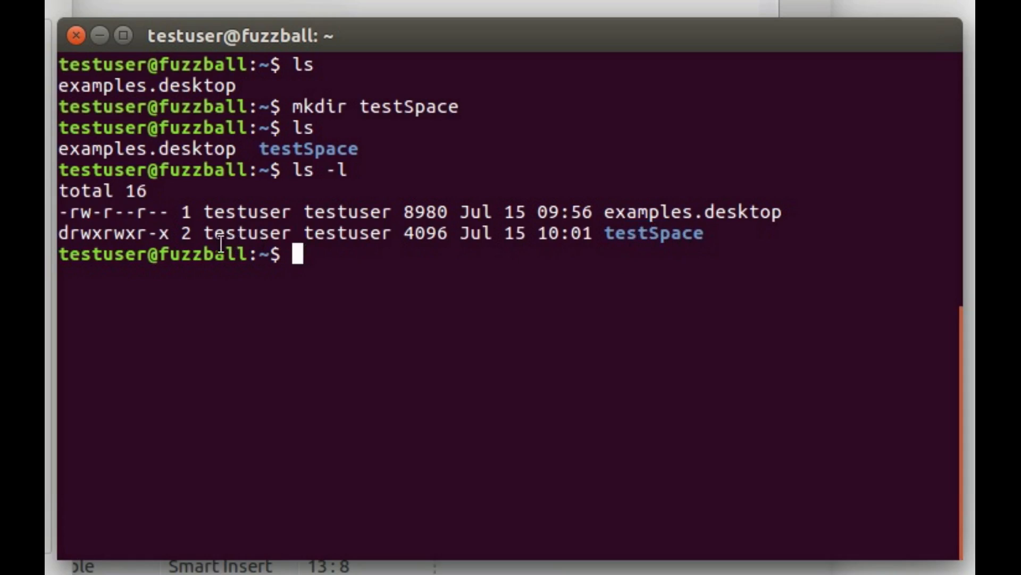
mouse_move(405, 235)
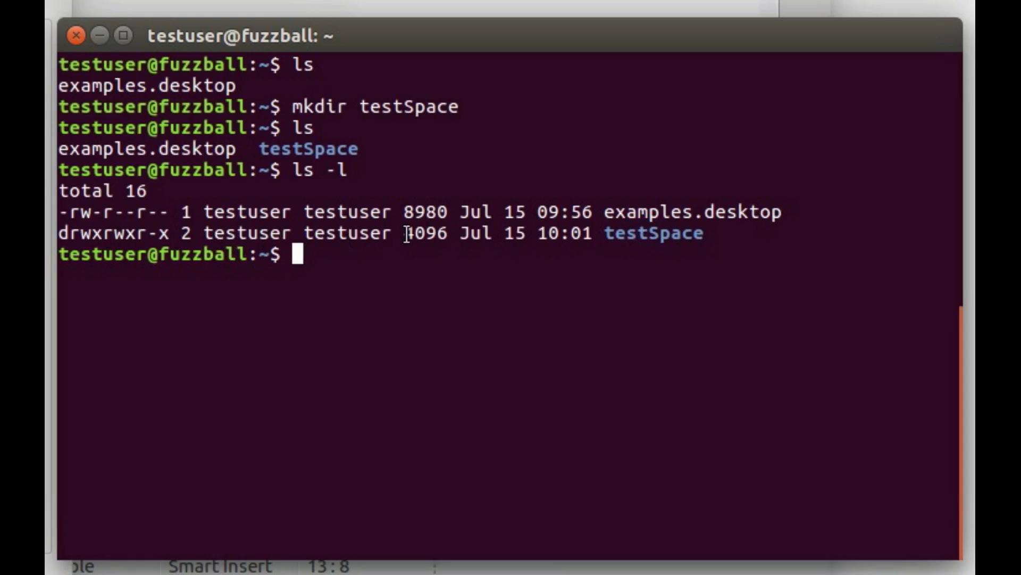
double_click(423, 232)
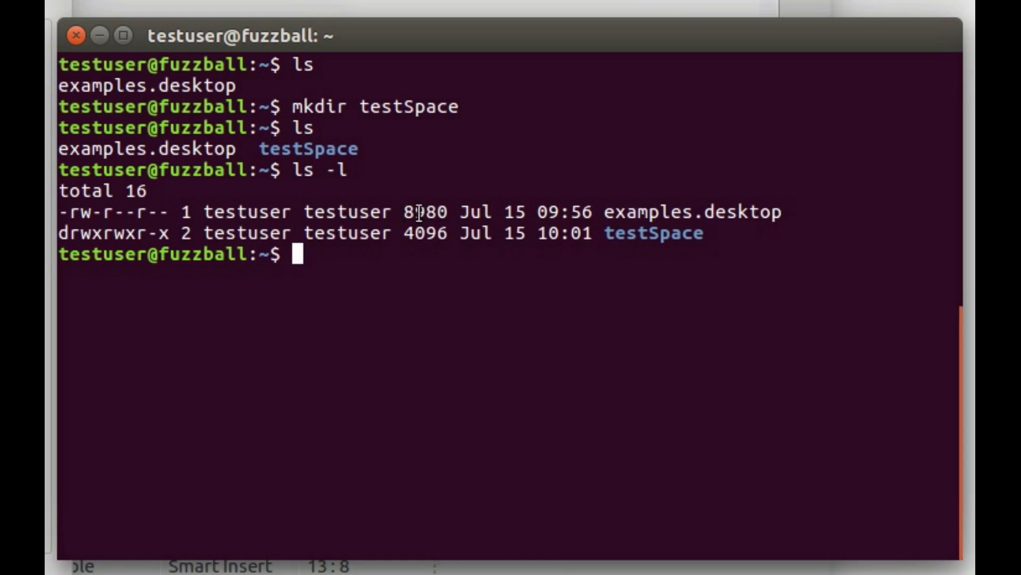
mouse_move(607, 232)
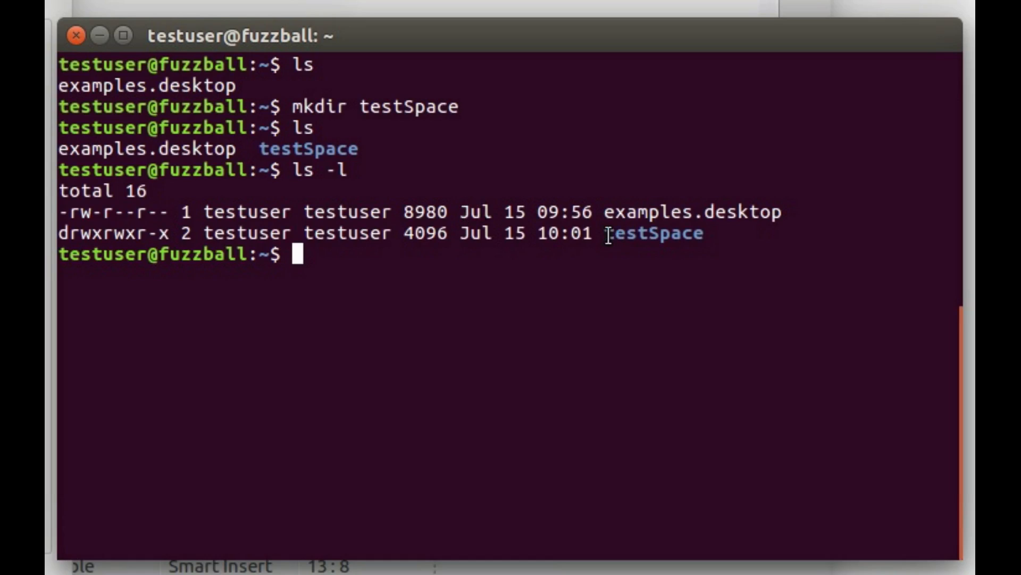
mouse_move(601, 233)
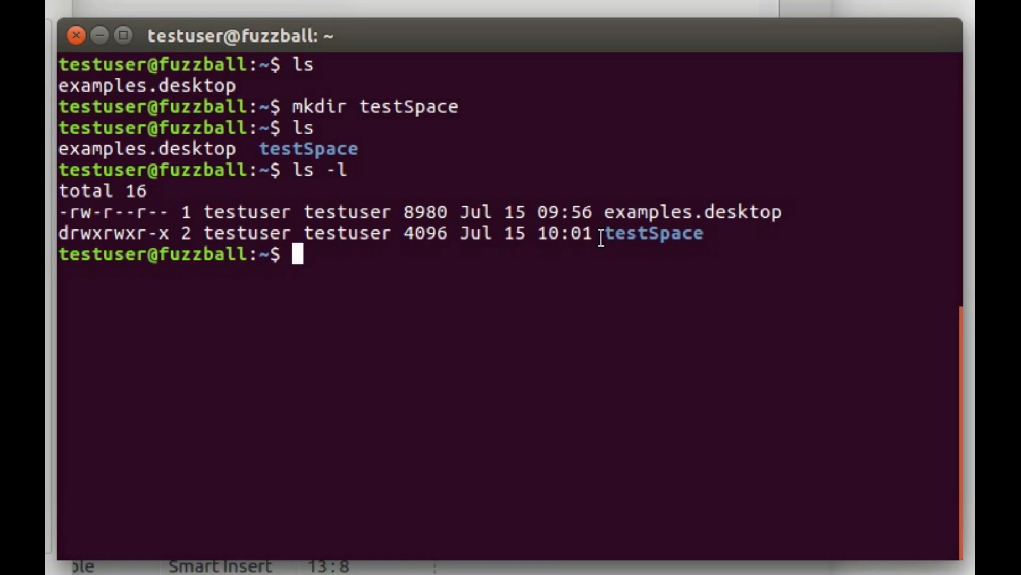
mouse_move(407, 246)
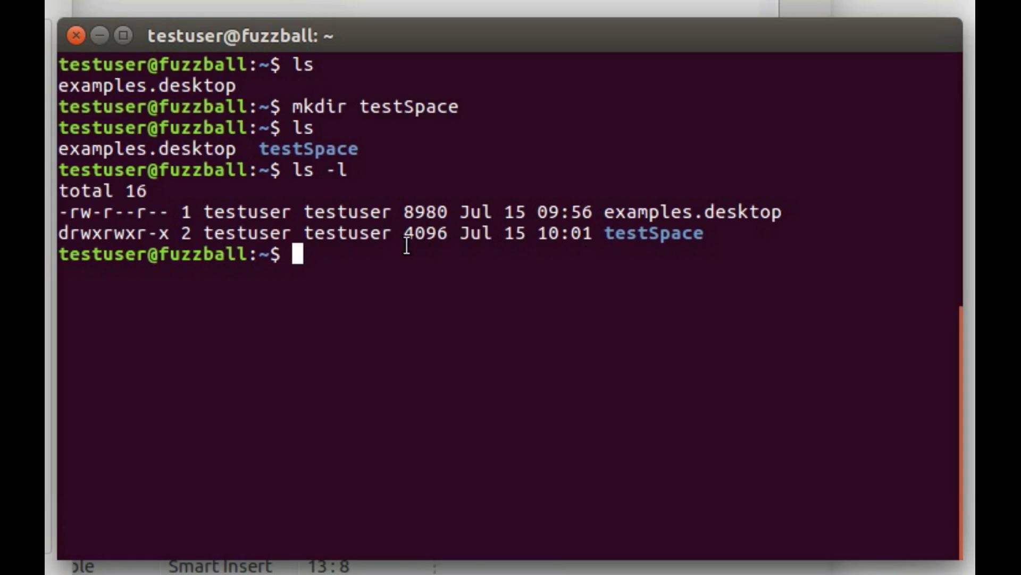
Enter testSpace, list it with ls -l and ls -a, and show /home/testuser/testSpace
type("cd testSpace/")
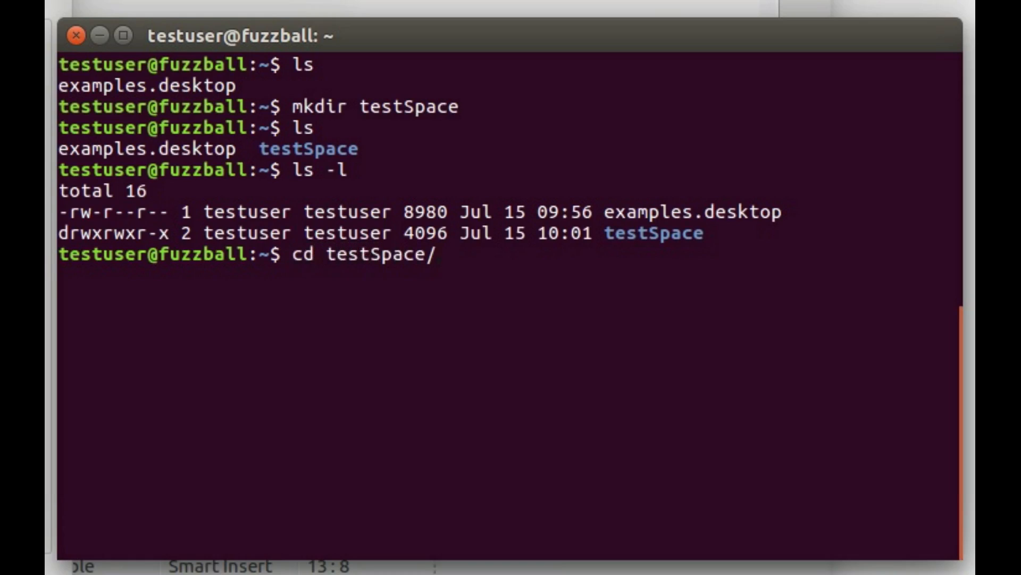
key("Return")
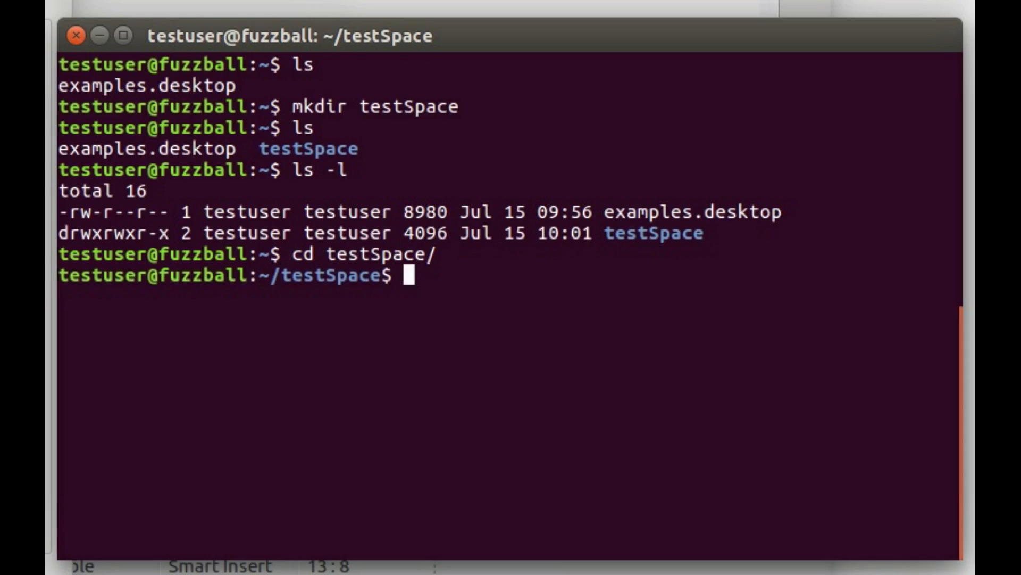
type("ls -l")
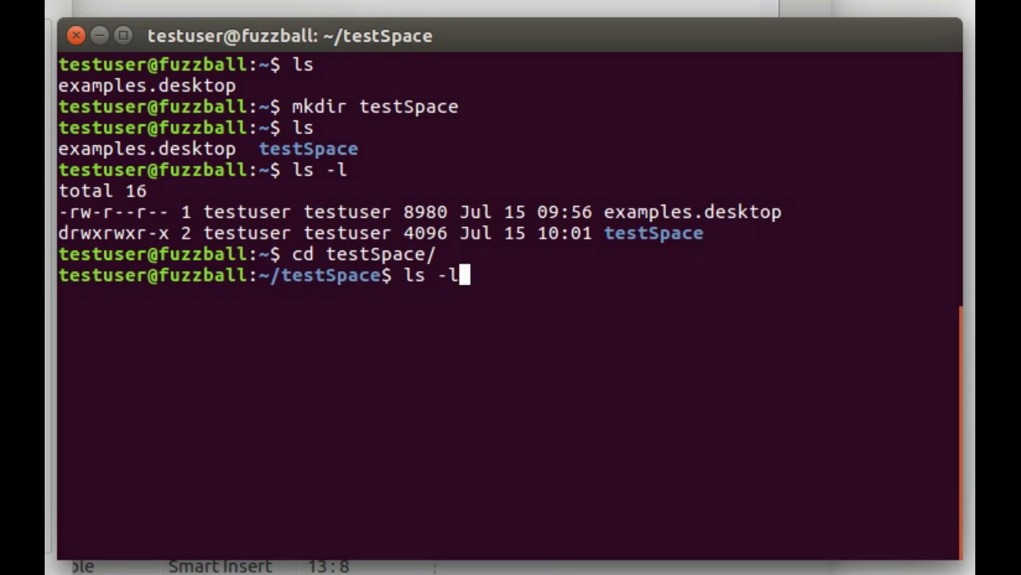
key("Return")
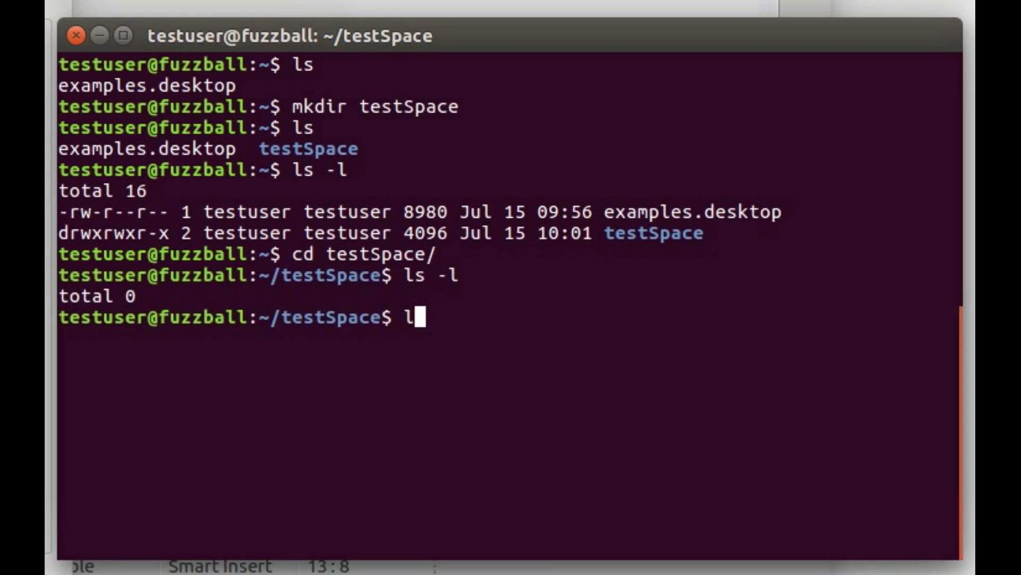
type("s -a")
key("Return")
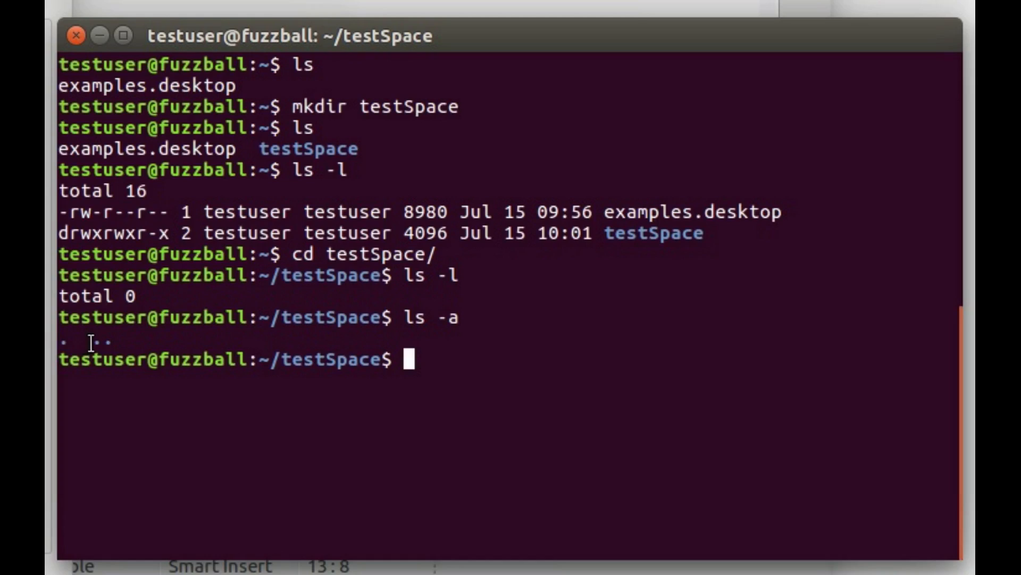
mouse_move(69, 342)
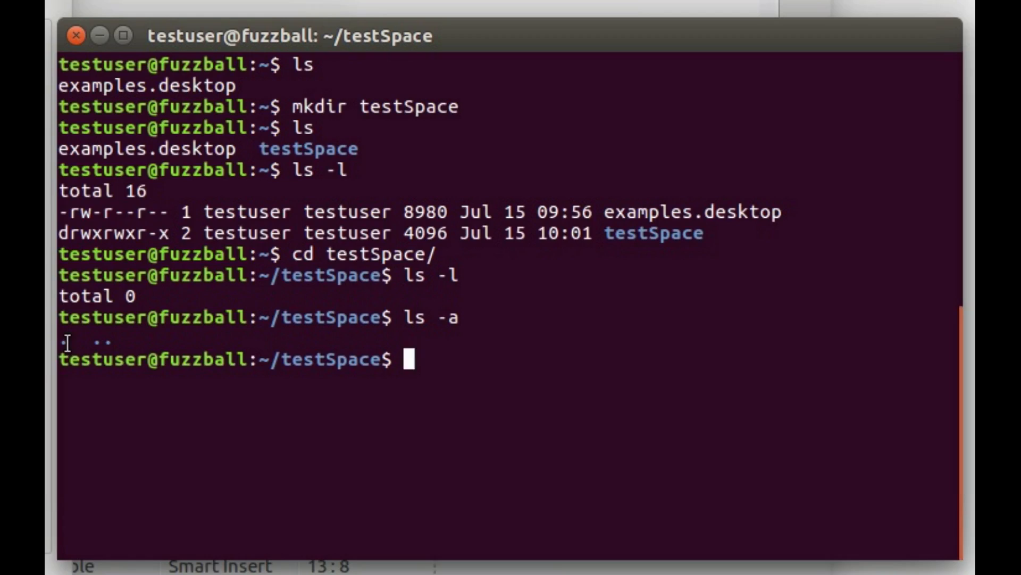
mouse_move(49, 355)
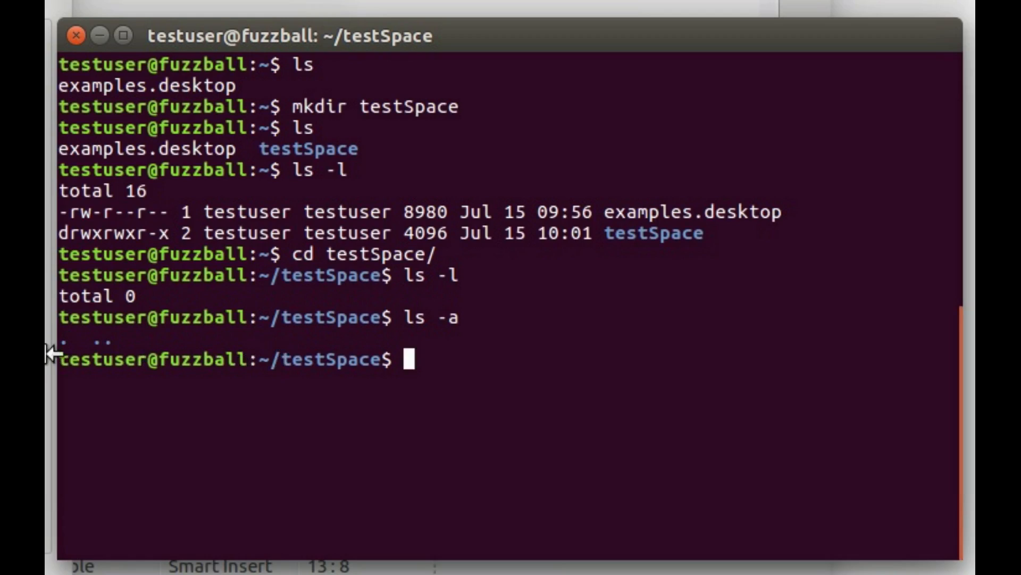
mouse_move(148, 337)
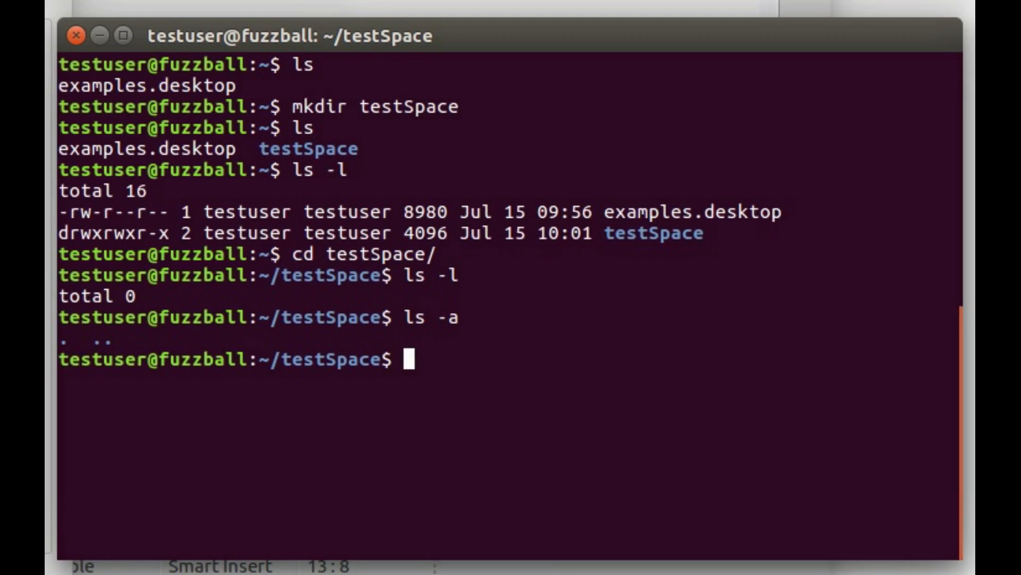
type("cd")
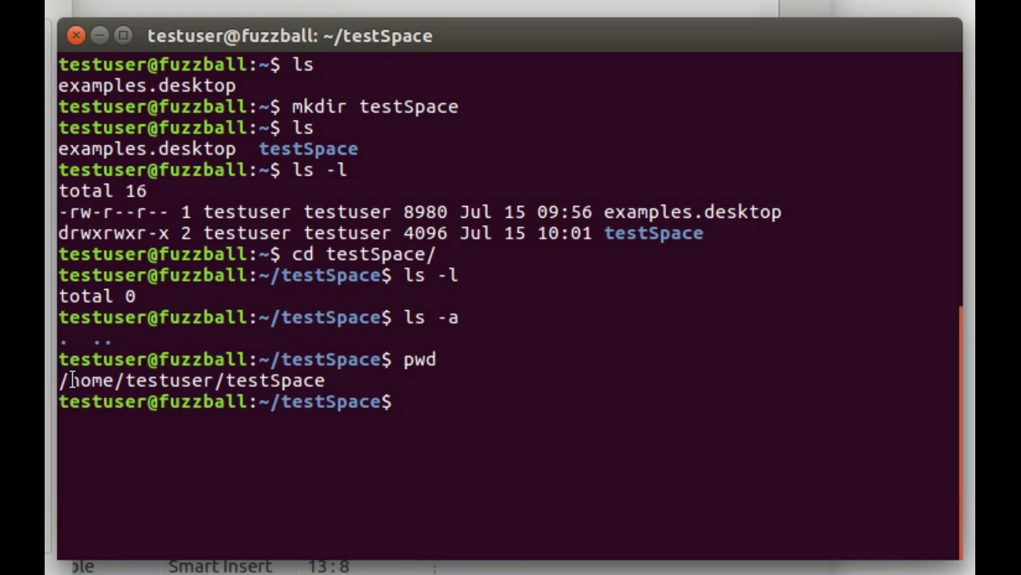
mouse_move(226, 443)
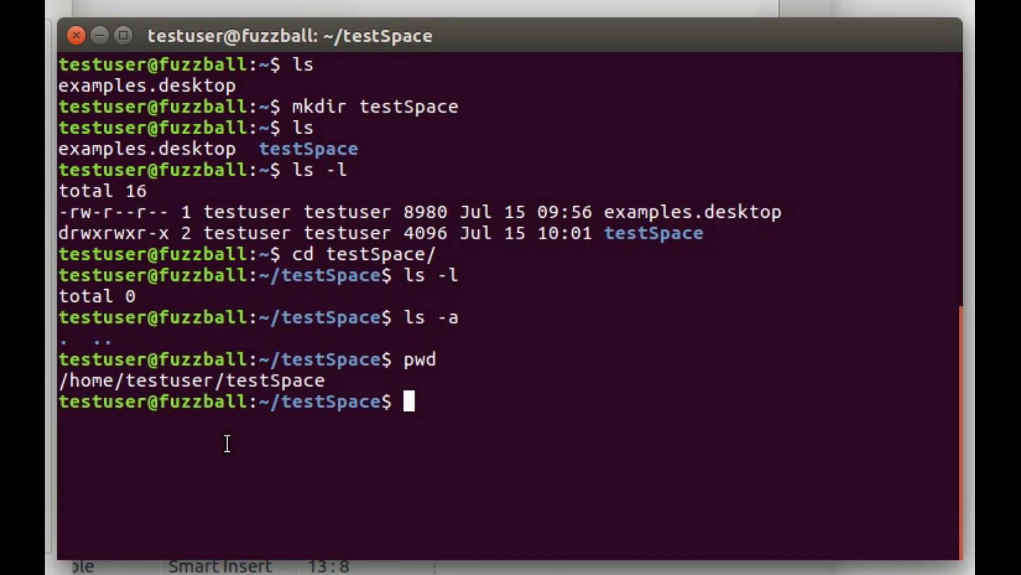
Move up to /home/testuser with cd .., then abandon a half-typed cd testSpace/
type("cd ..")
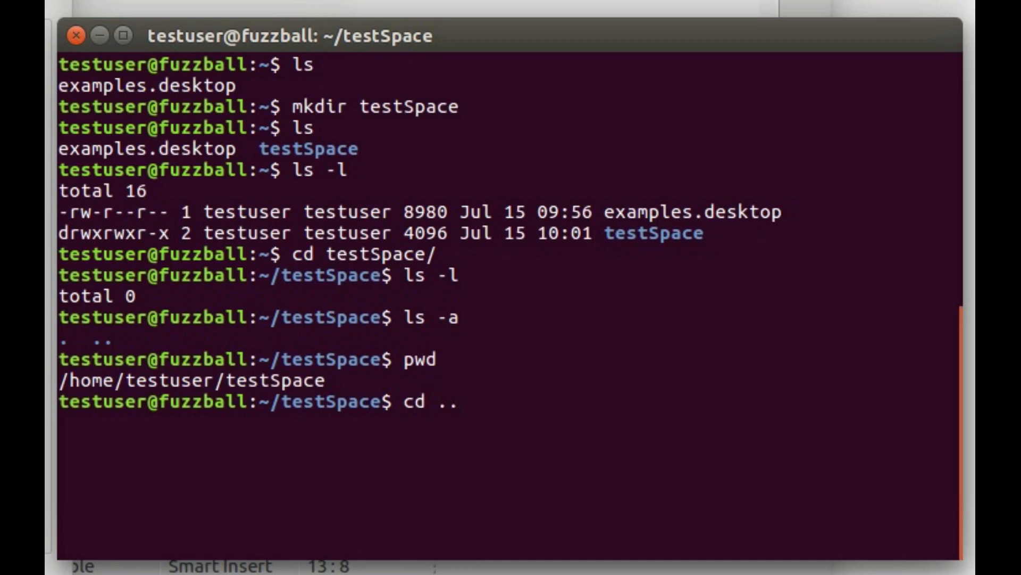
key("Return")
type("pwd")
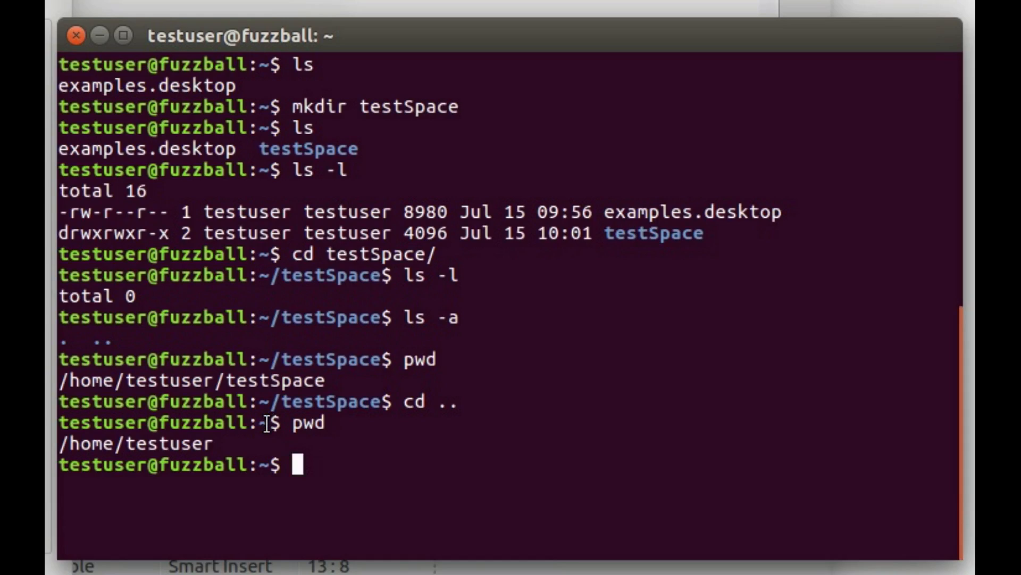
mouse_move(302, 465)
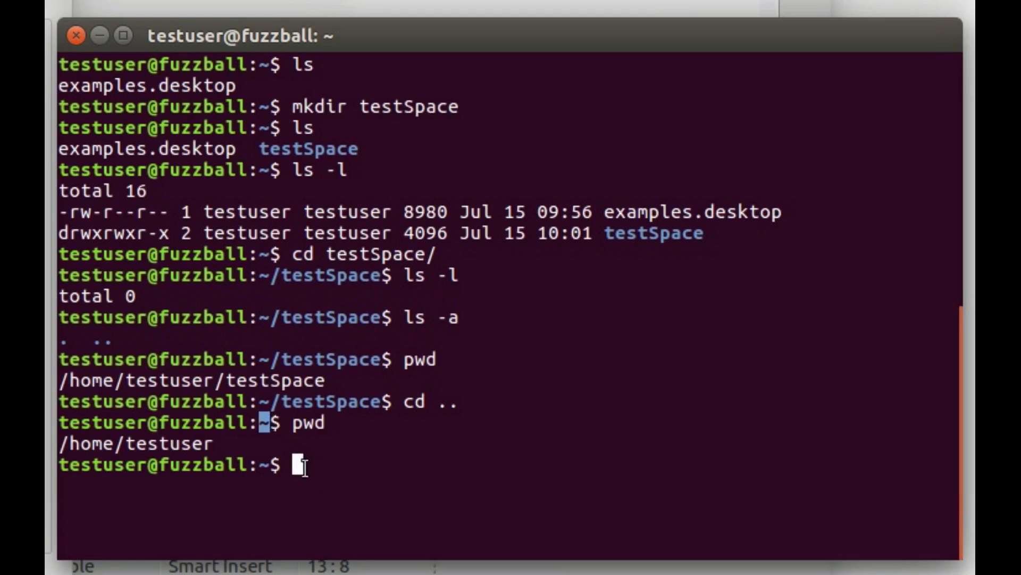
type("c")
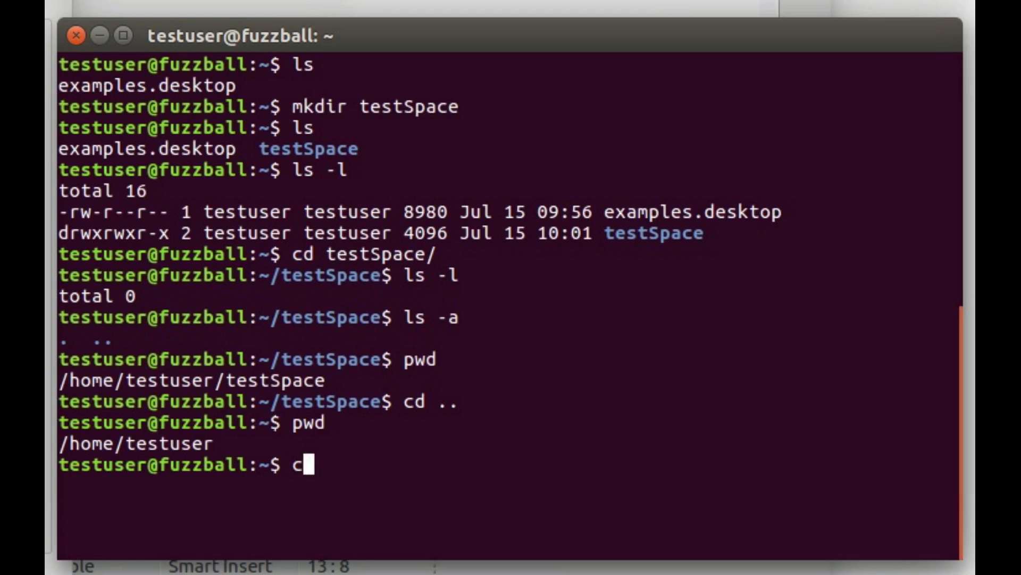
type("d")
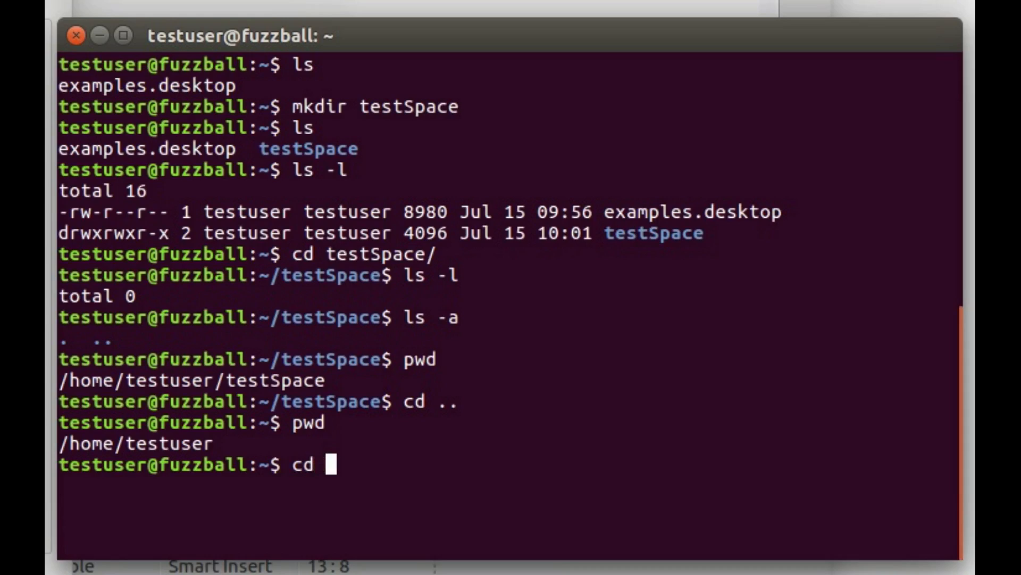
type("testSpace/")
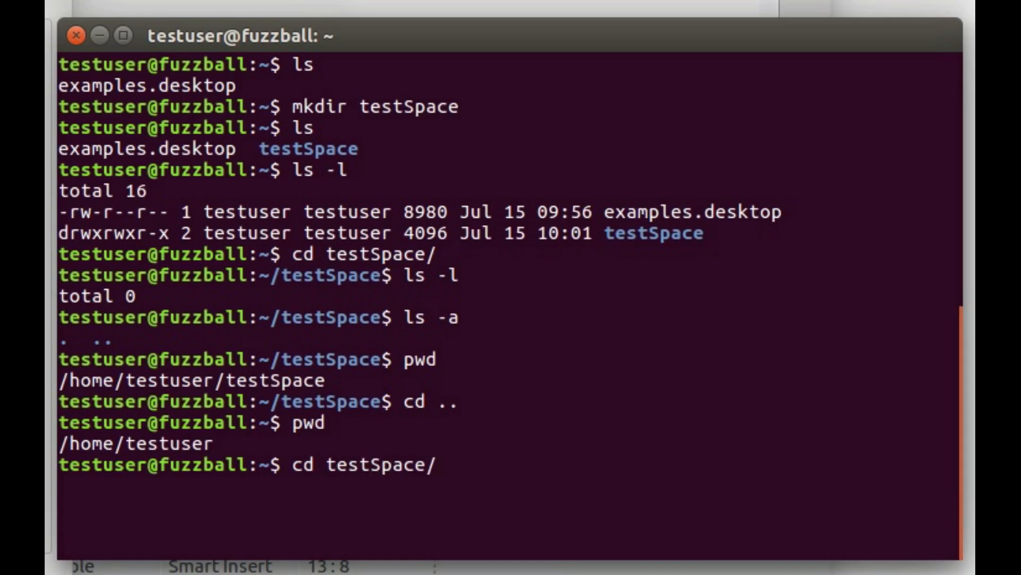
mouse_move(444, 464)
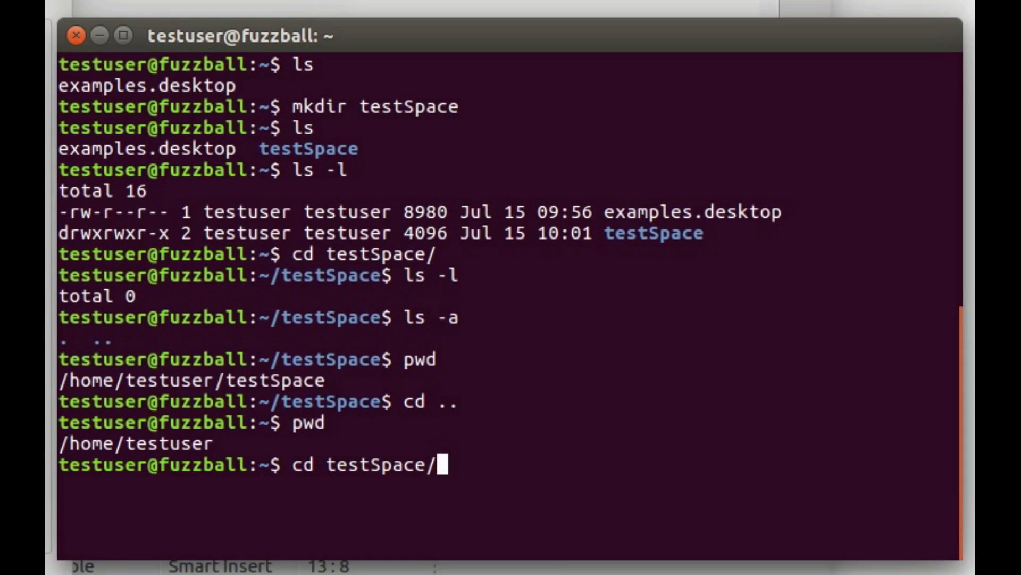
key("BackSpace")
type("cd .")
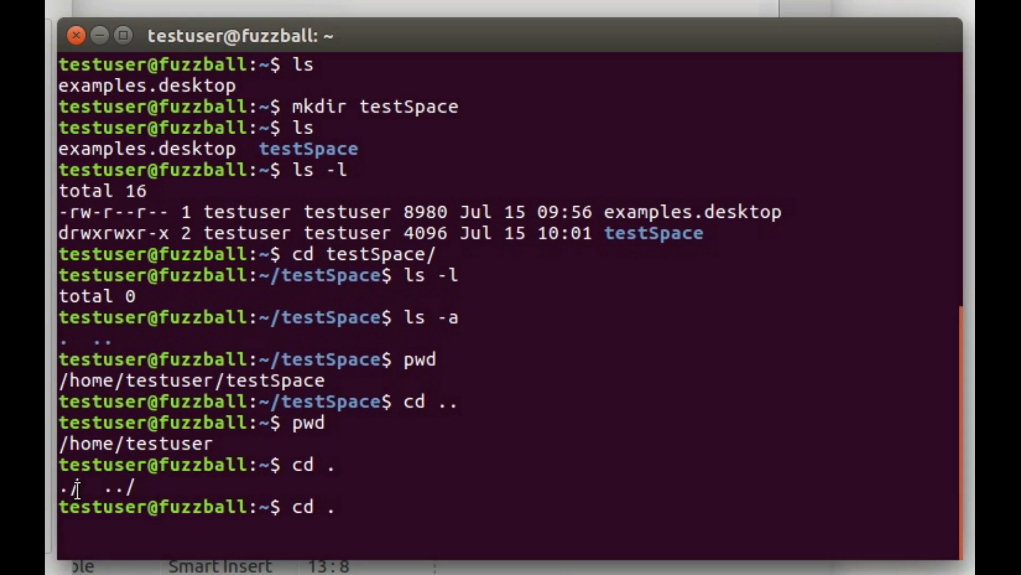
key("BackSpace")
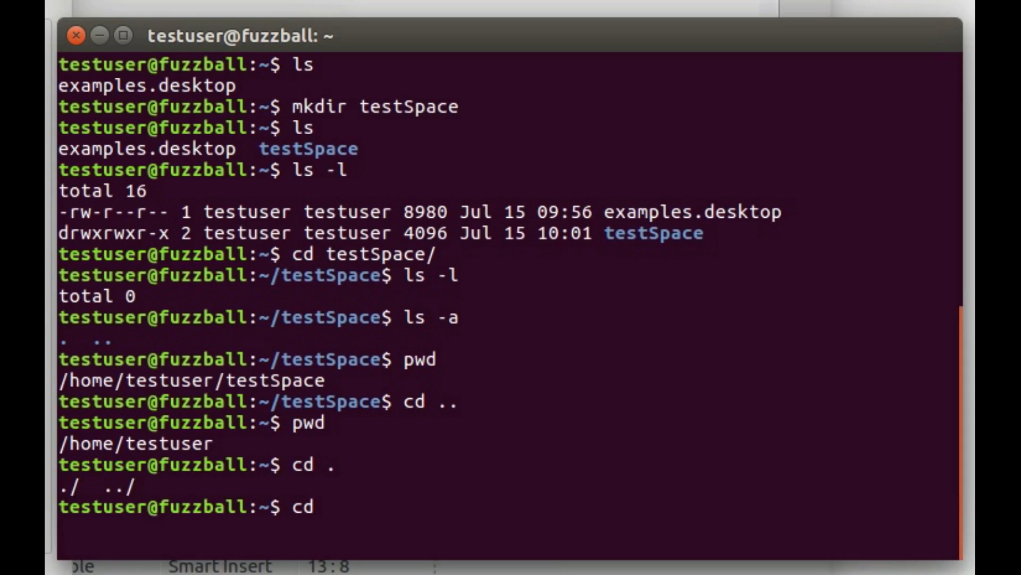
key("Return")
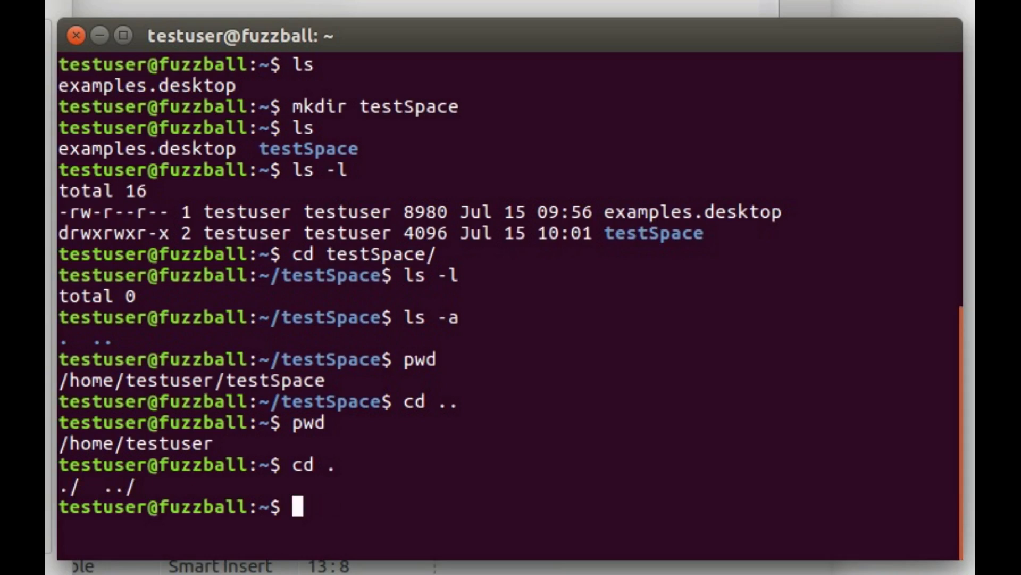
Tab-complete cd testSpace to enter it, then return home with a bare cd
type("cd t")
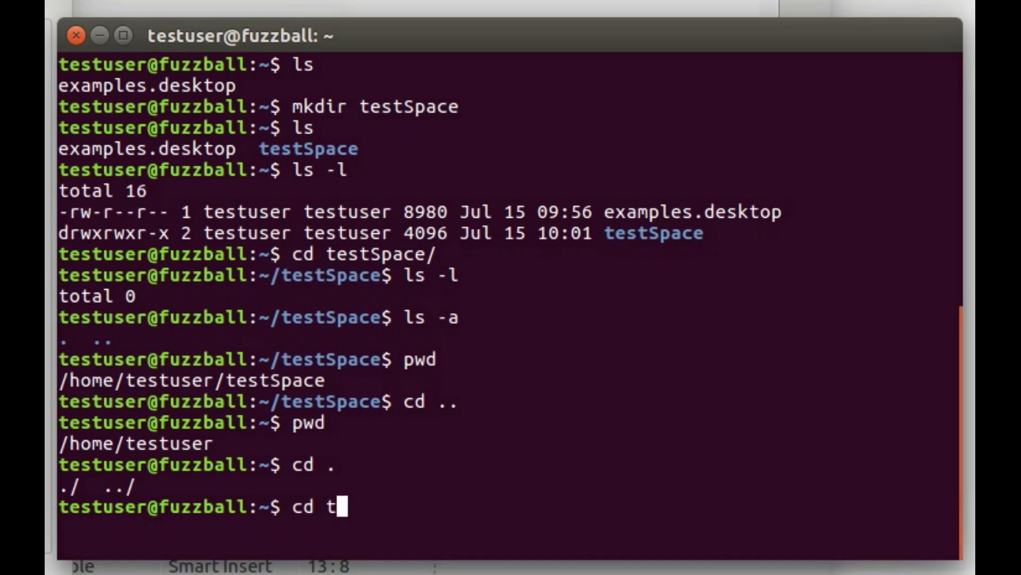
key("Return")
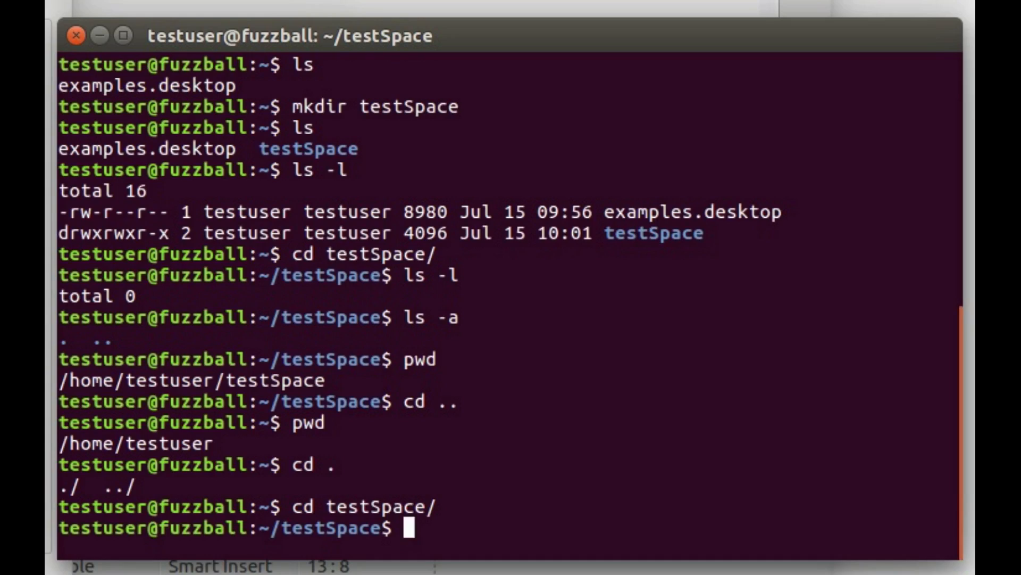
type("cd")
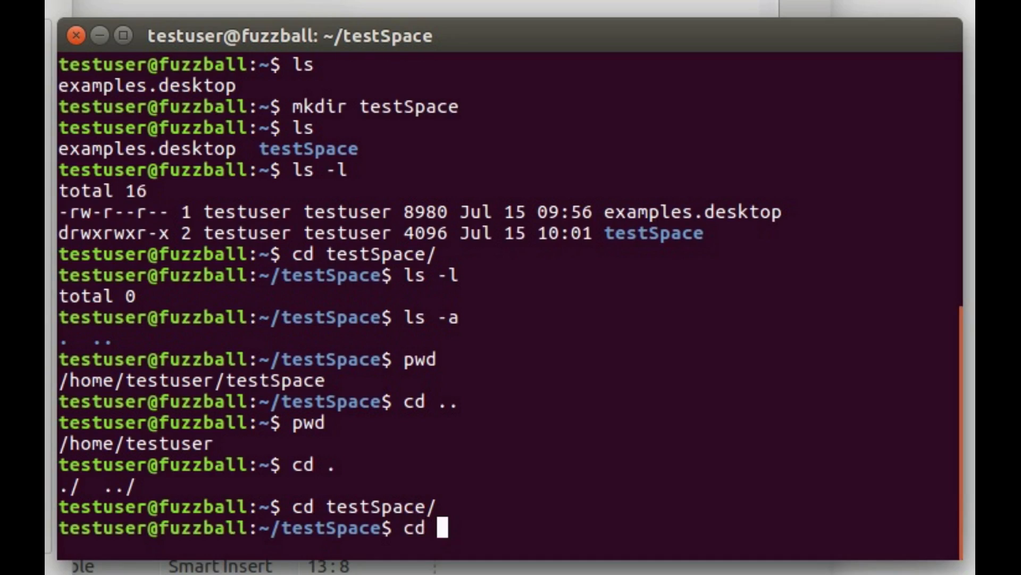
key("Return")
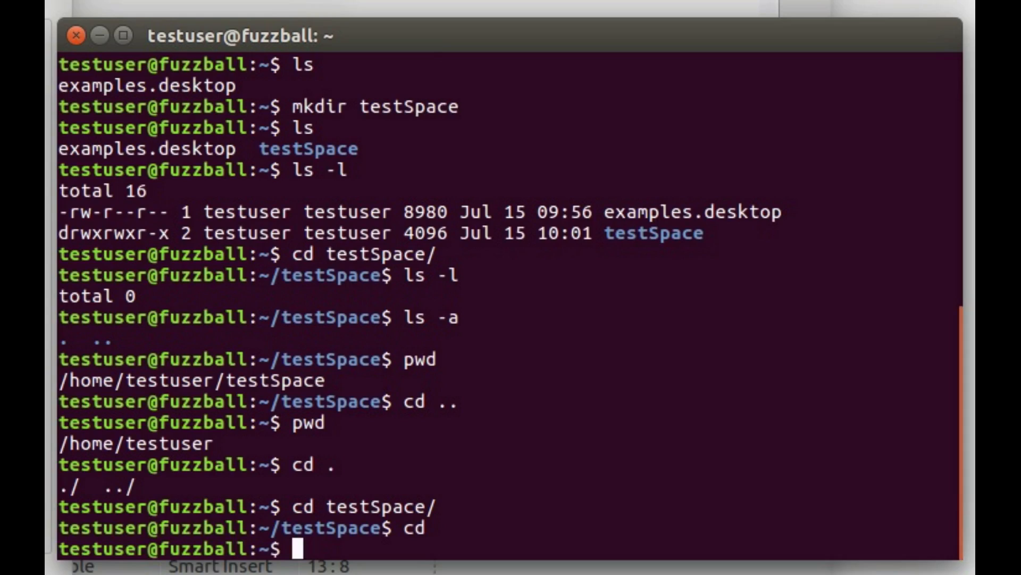
type("clear")
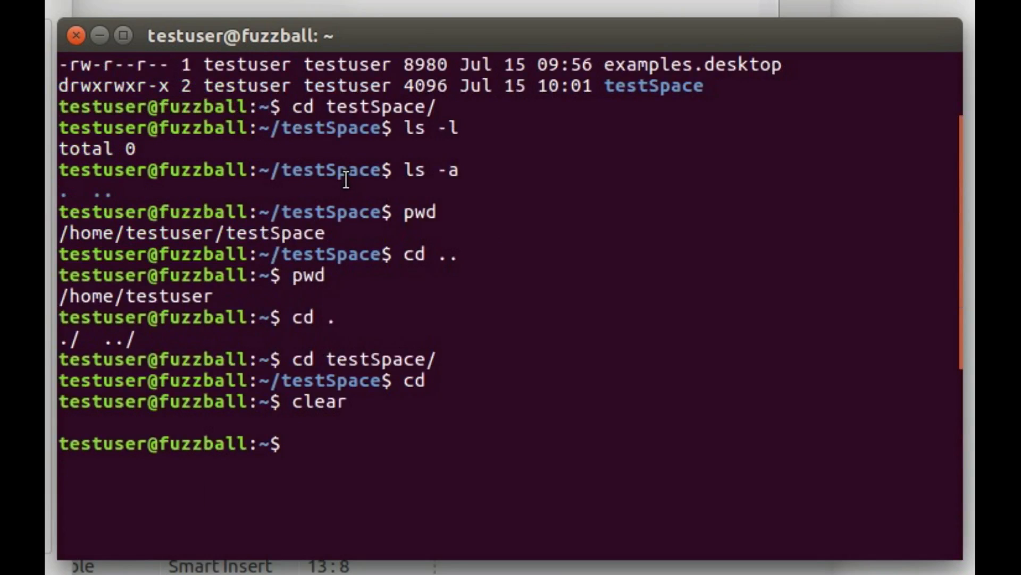
Clear the screen, enter testSpace, and type pico at the prompt
key("Return")
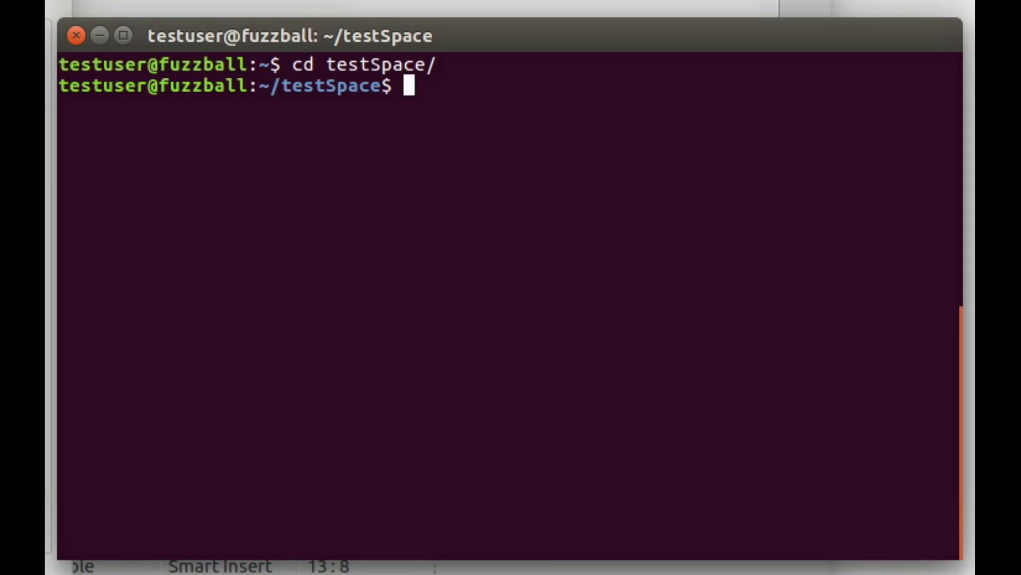
type("p")
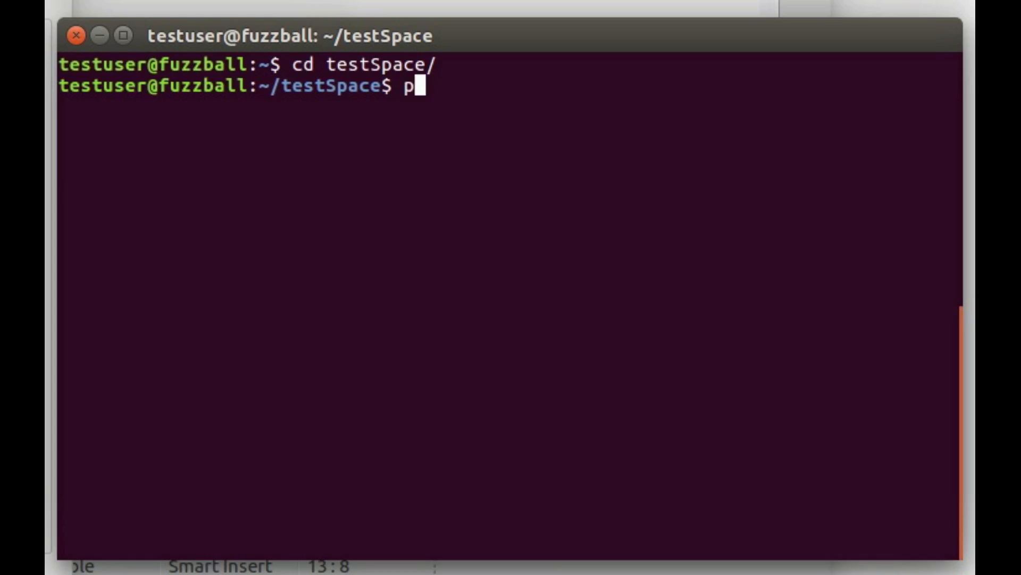
key("BackSpace")
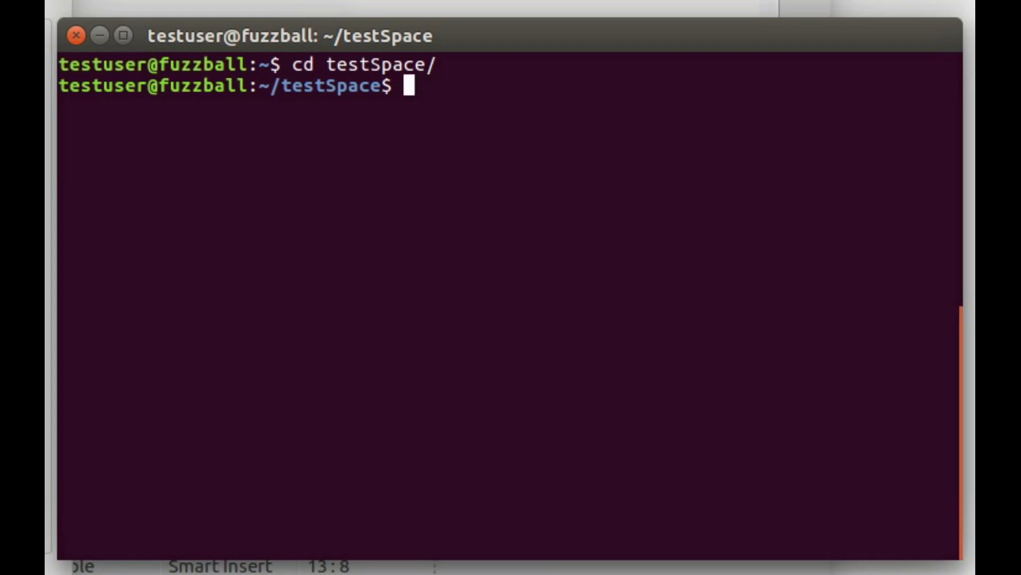
type("pico")
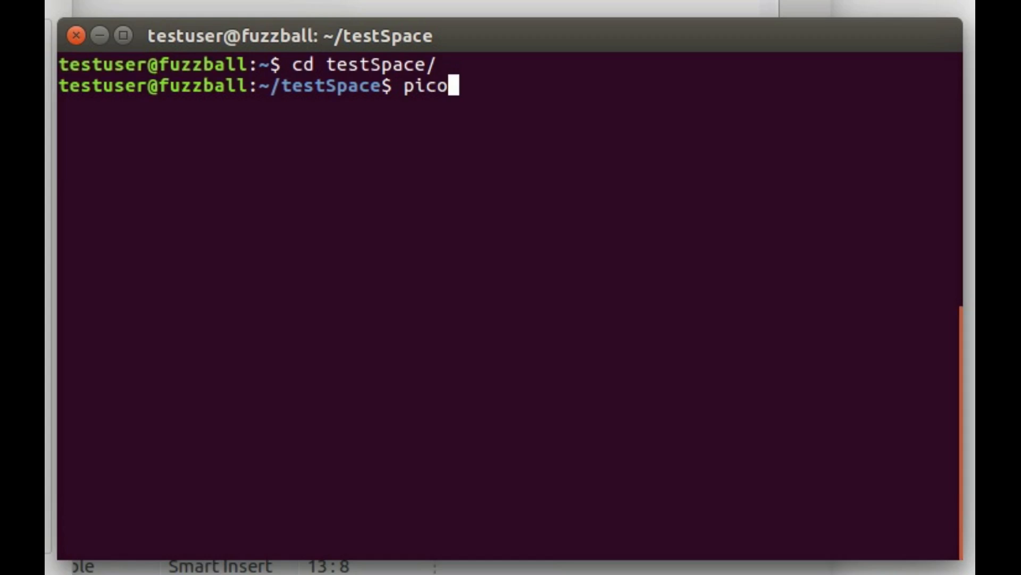
Launch pico and type Welcome into the empty buffer
key("Return")
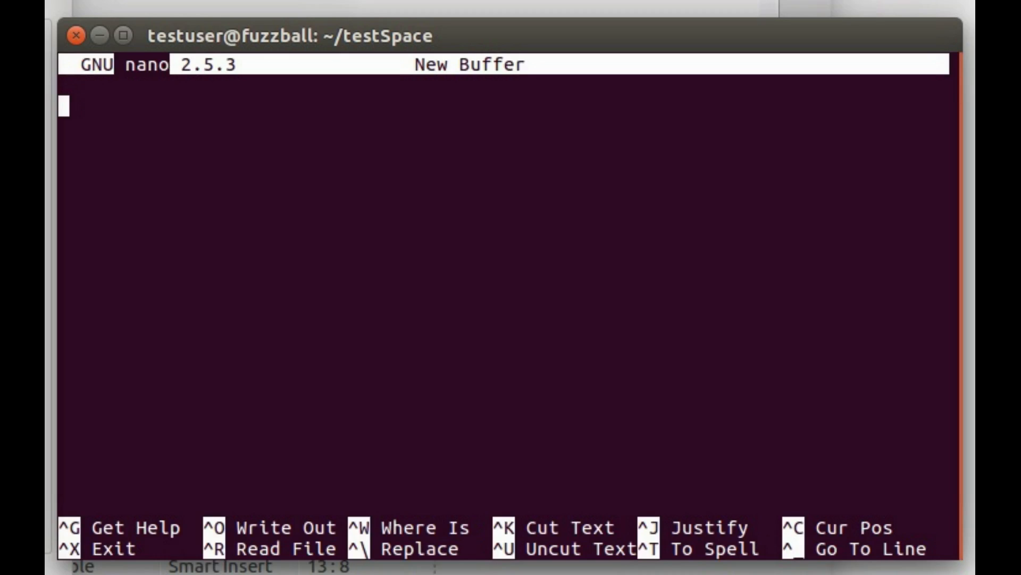
type("Welco")
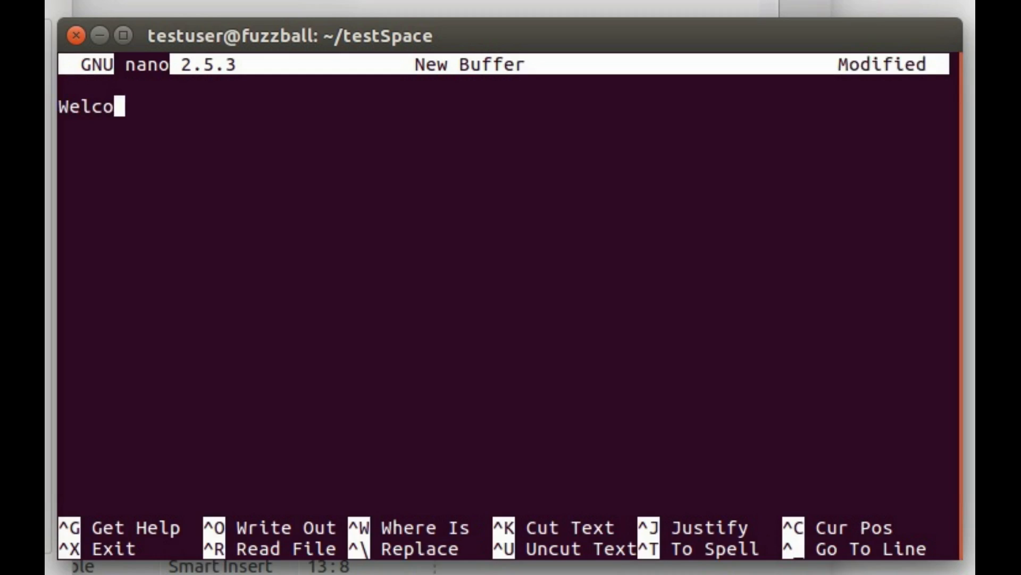
type("me")
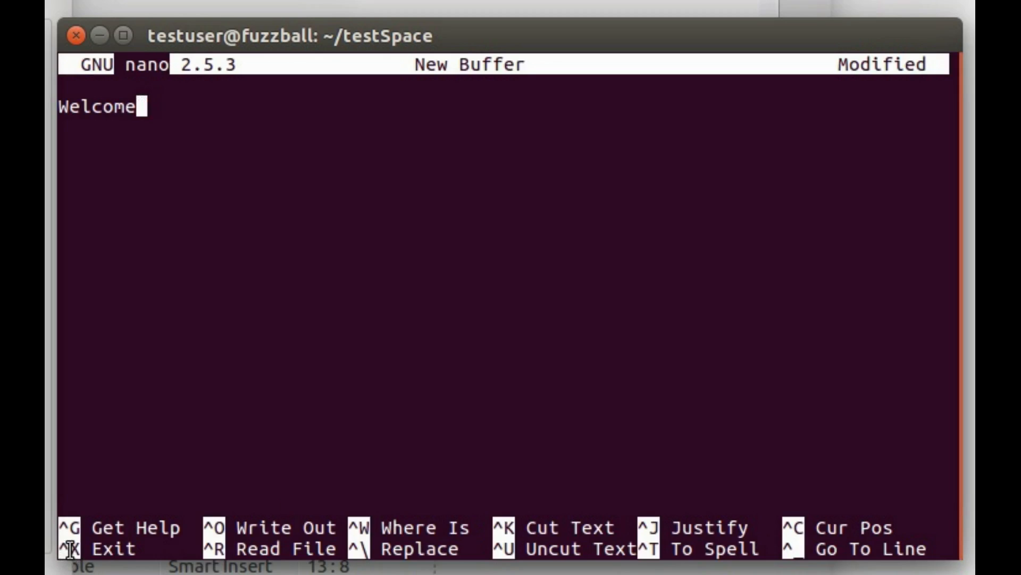
key("ctrl+c")
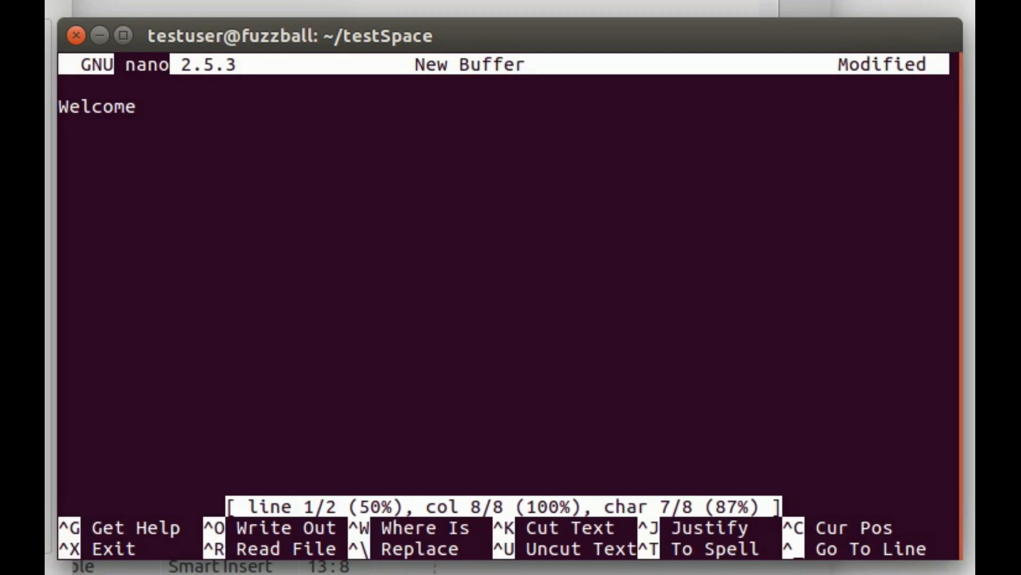
Exit the editor, saving the buffer as test.txt
key("ctrl+x")
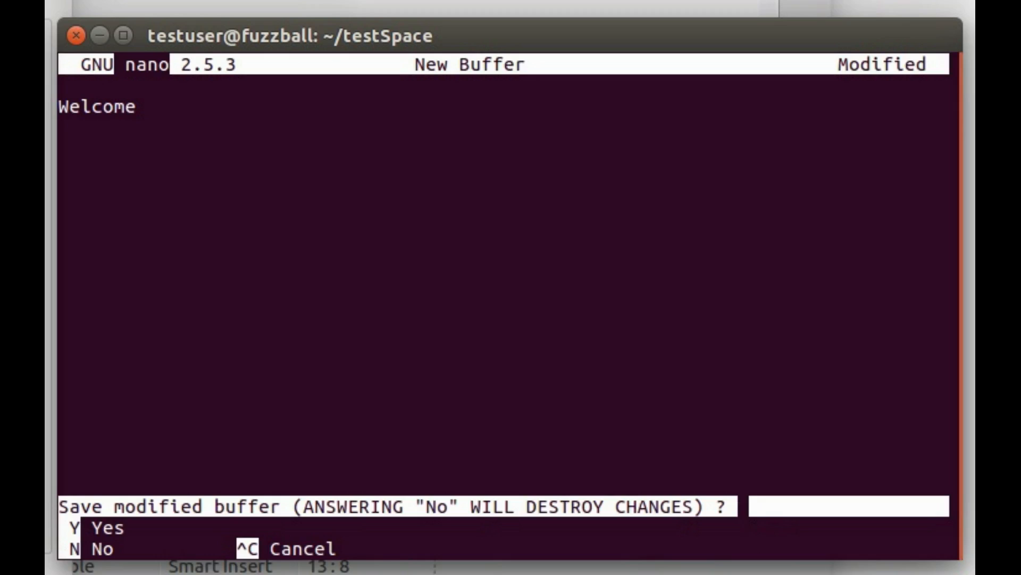
key("y")
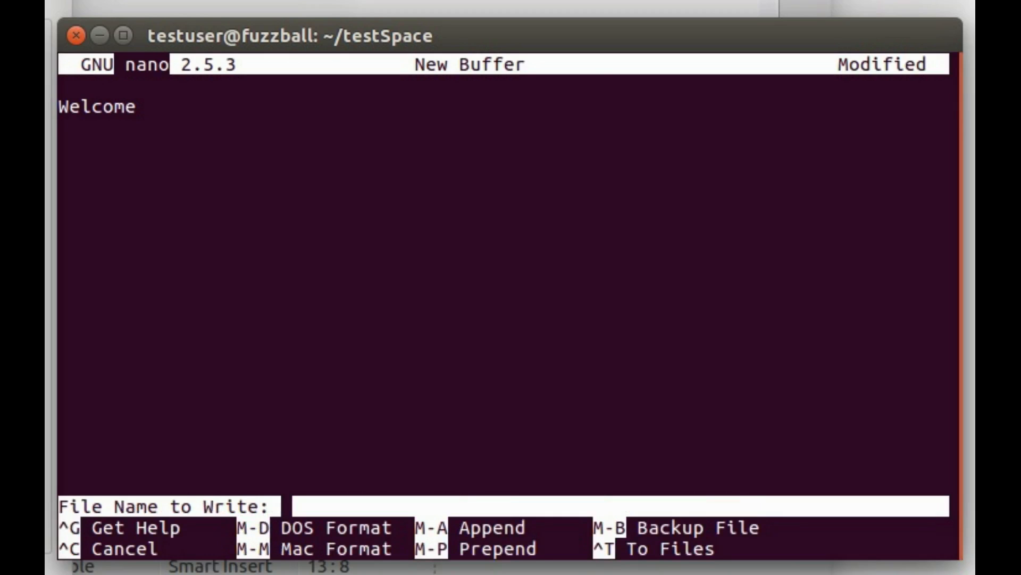
type("test.txt")
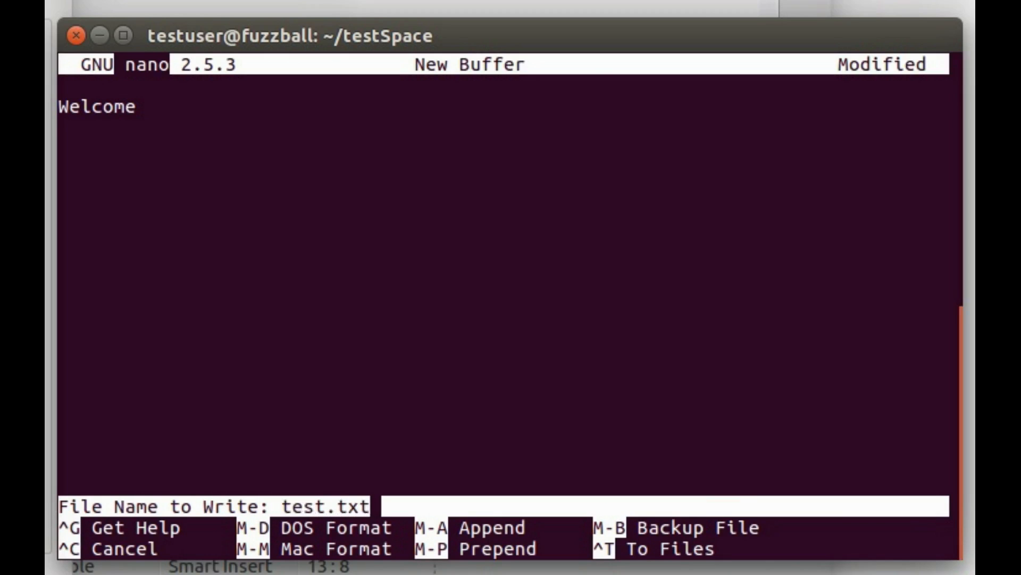
key("Return")
type("ls")
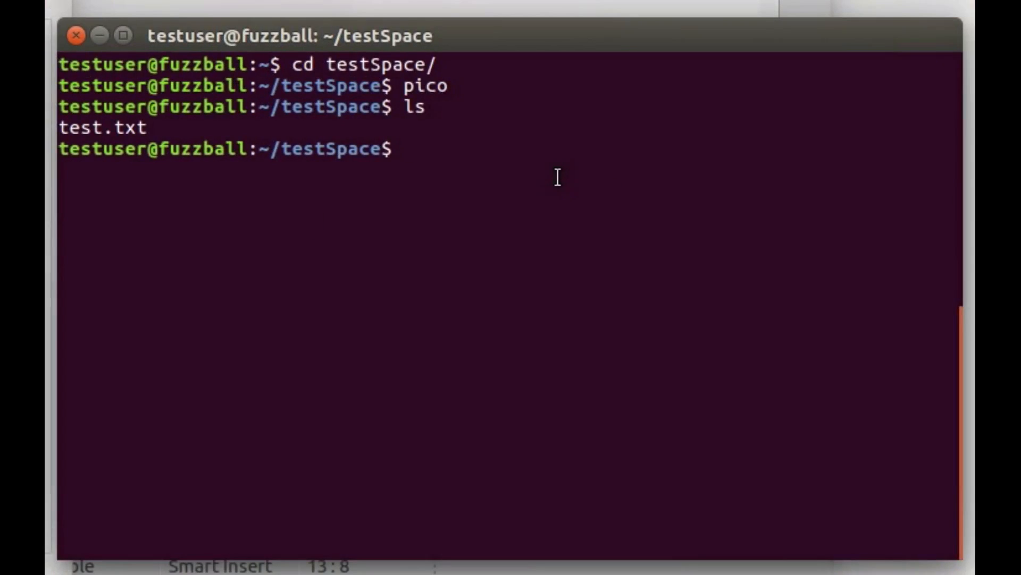
mouse_move(544, 178)
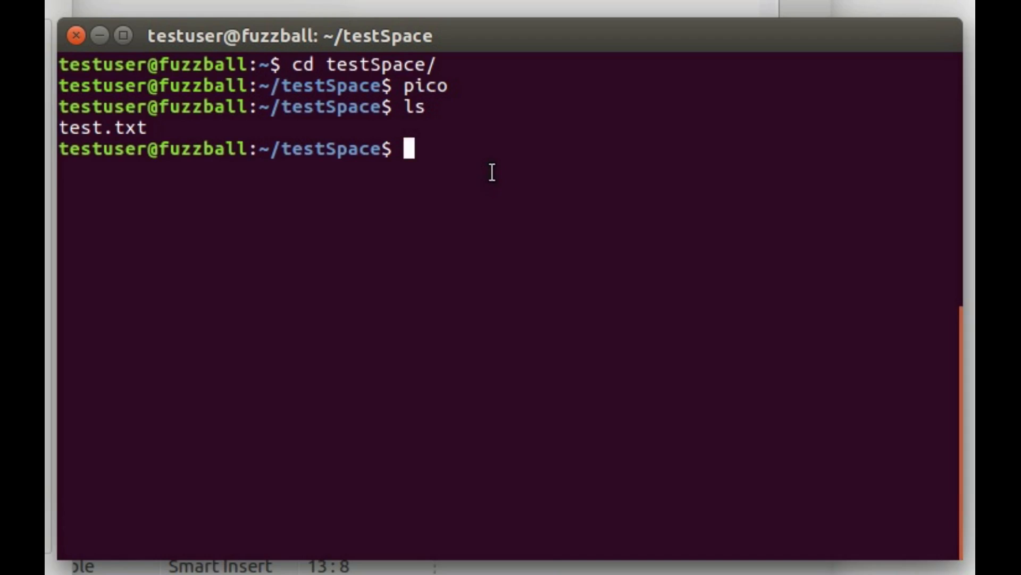
mouse_move(552, 281)
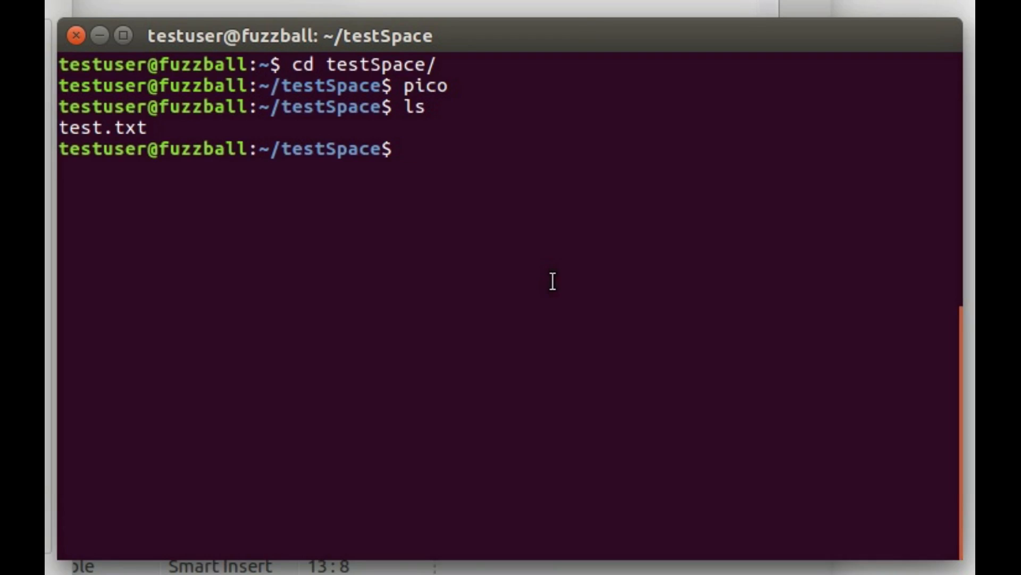
Set test.txt permissions to 555 and list to confirm -r-xr-xr-x
type("chm")
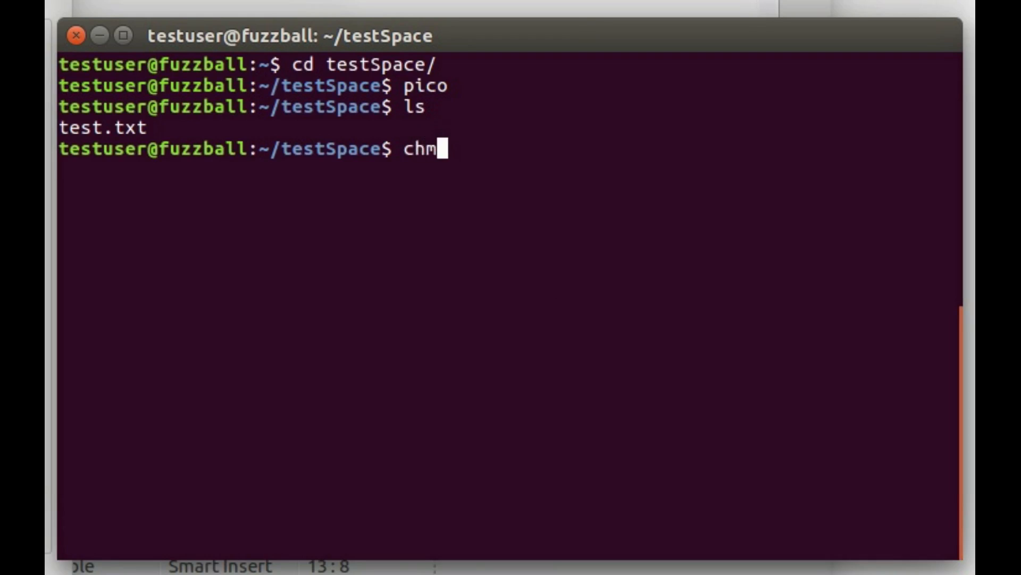
type("od")
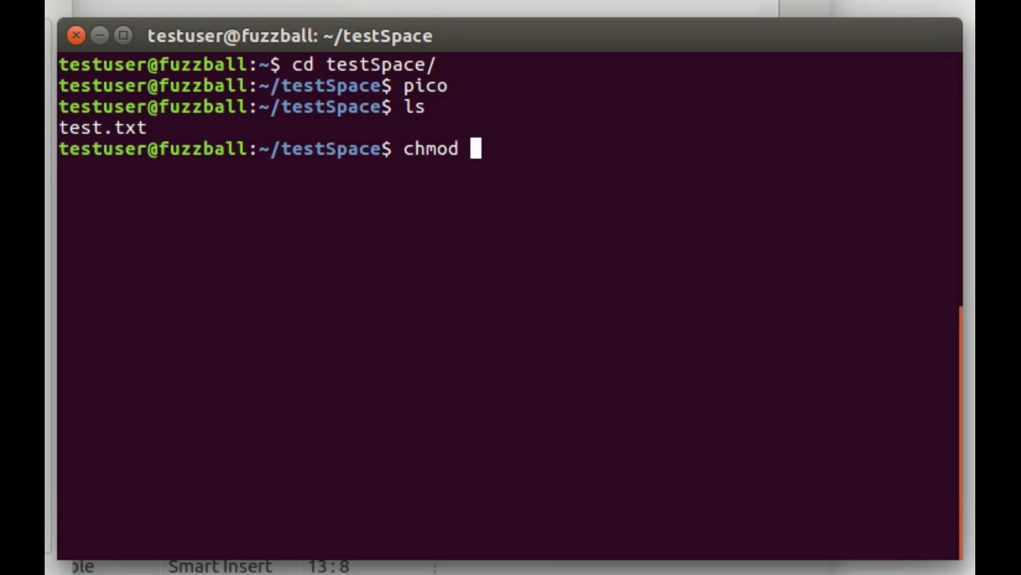
type("55")
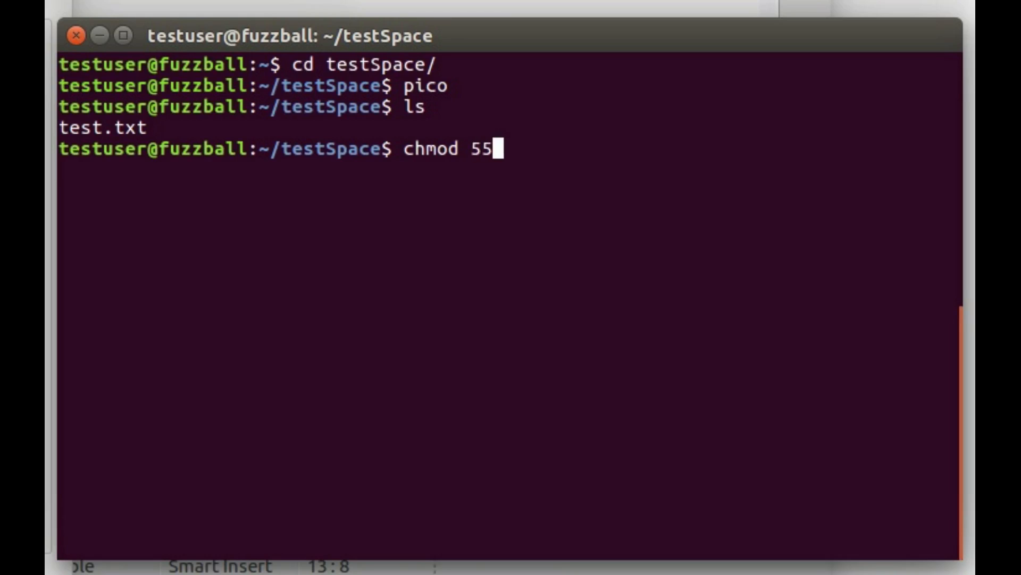
type("5 t")
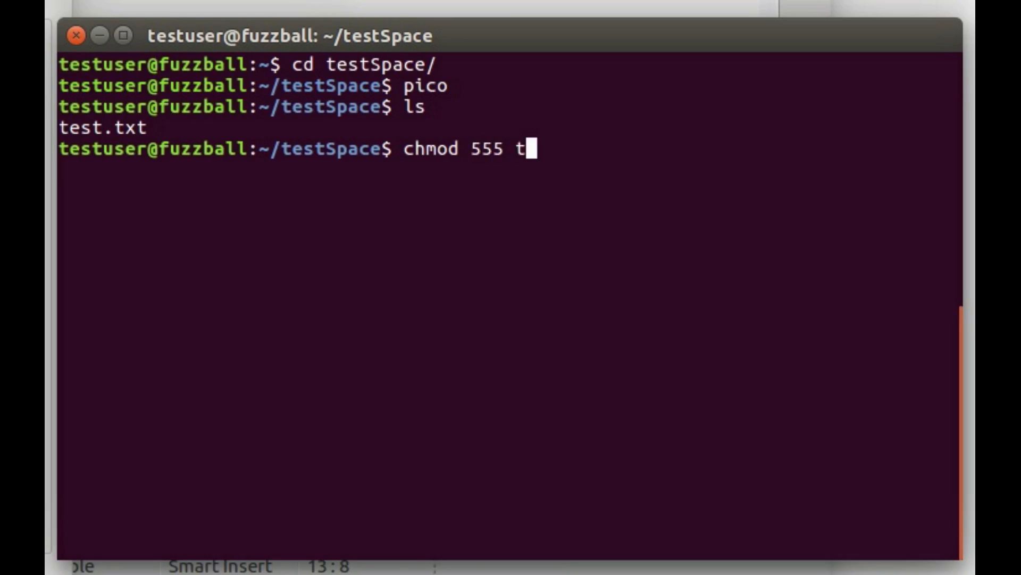
type("est.txt")
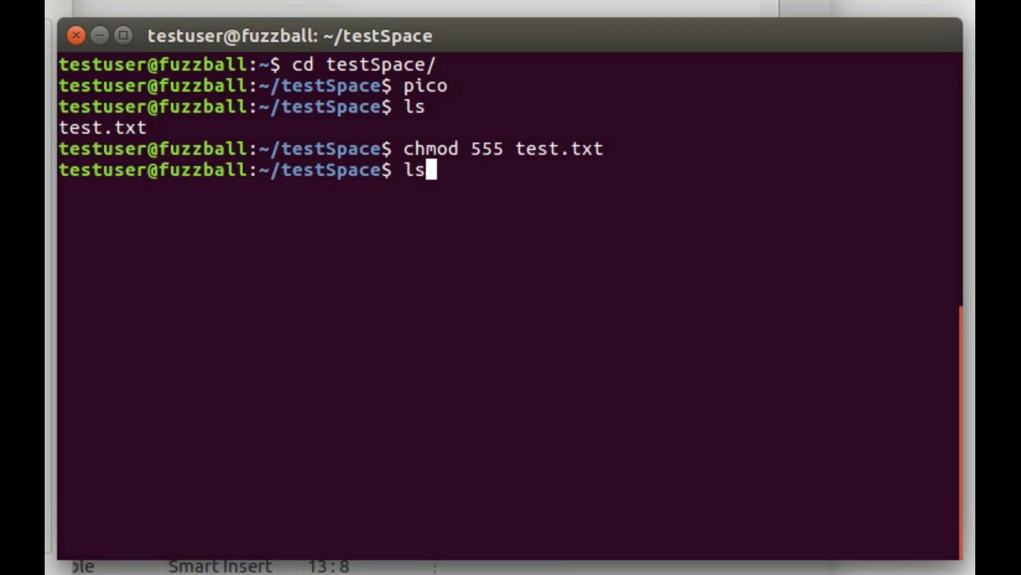
key("Return")
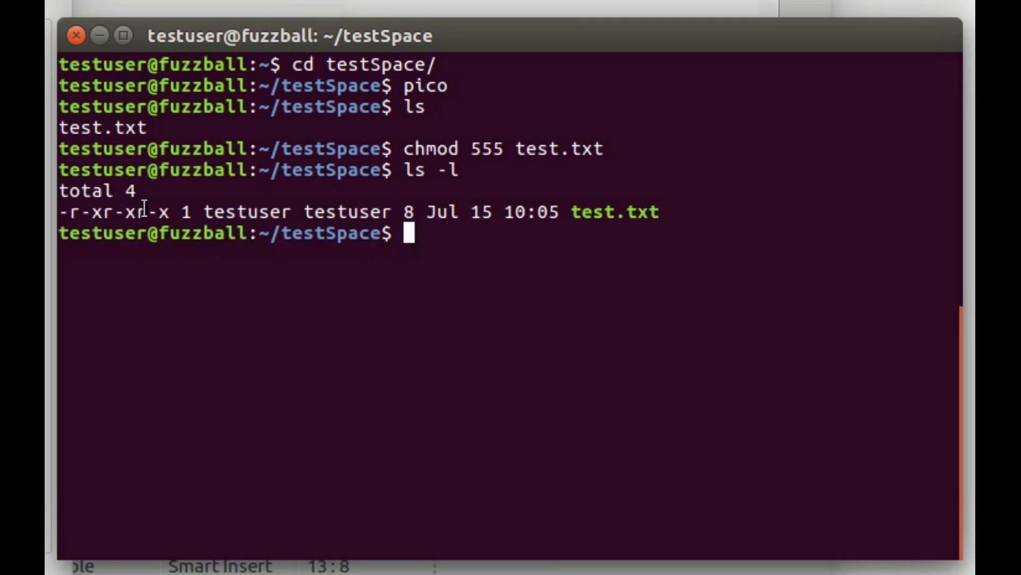
mouse_move(101, 210)
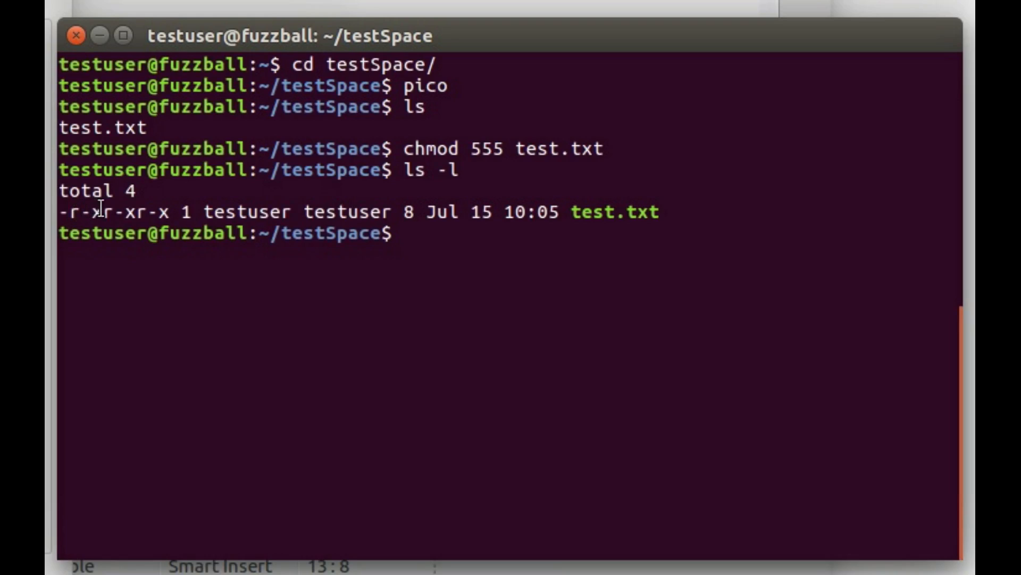
mouse_move(456, 226)
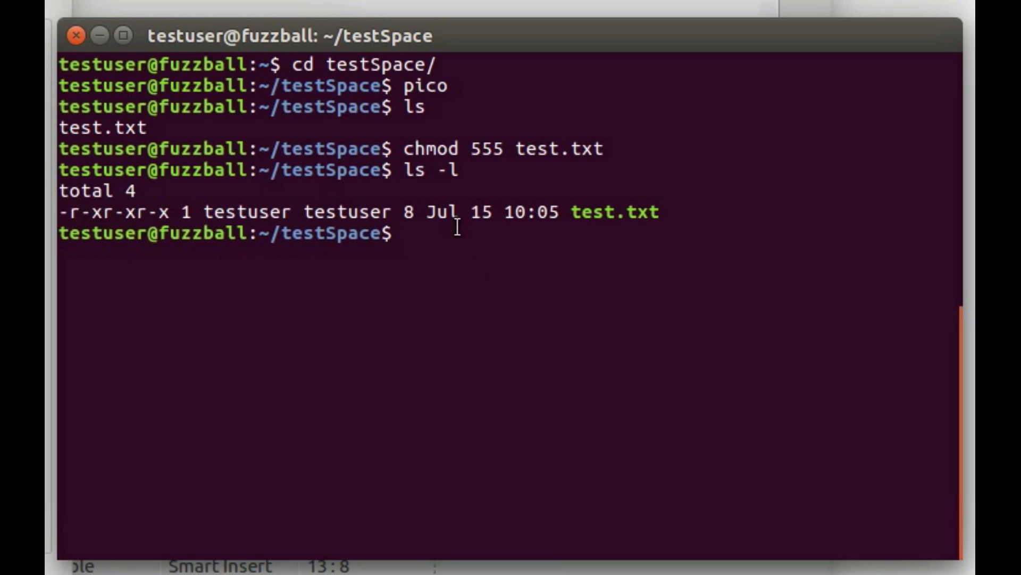
Recall the chmod command and change test.txt to 664 (-rw-rw-r--)
type("ls -l")
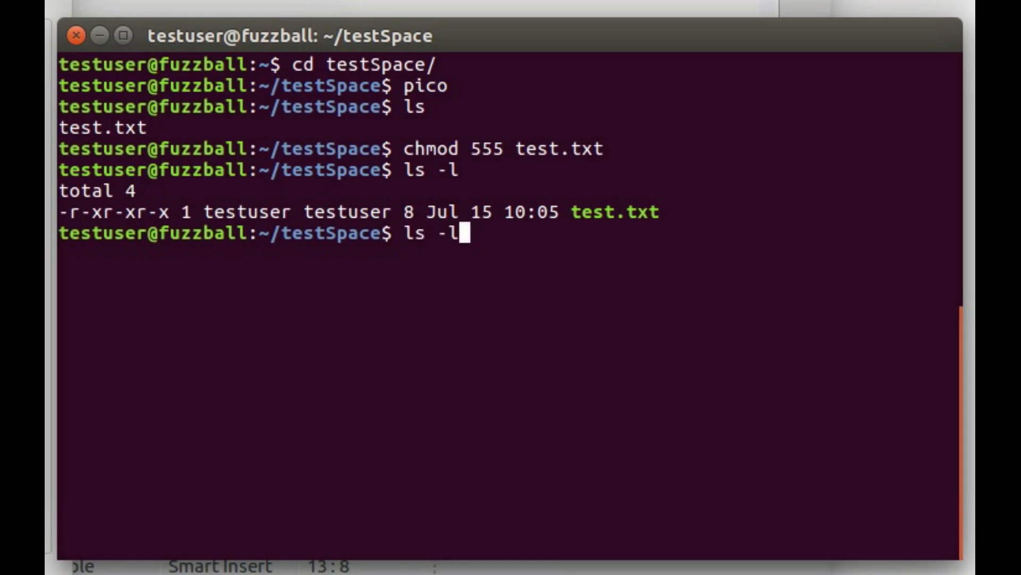
key("Up")
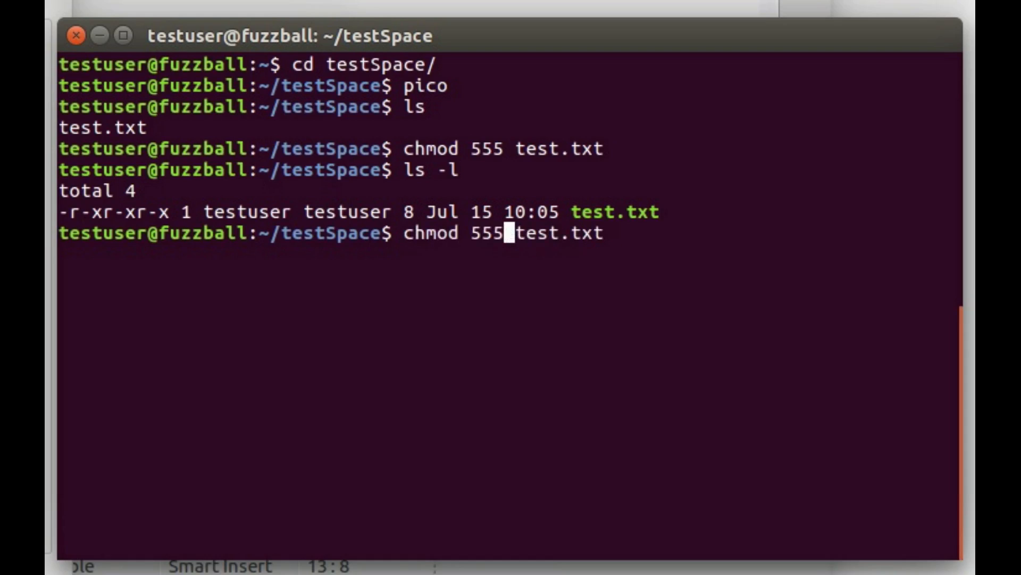
type("666")
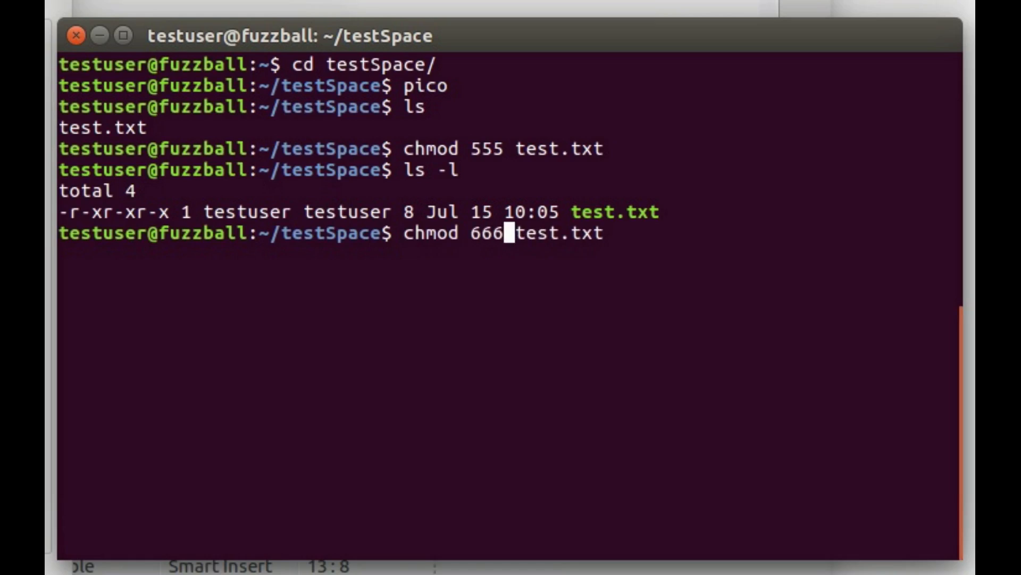
type("4")
key("Return")
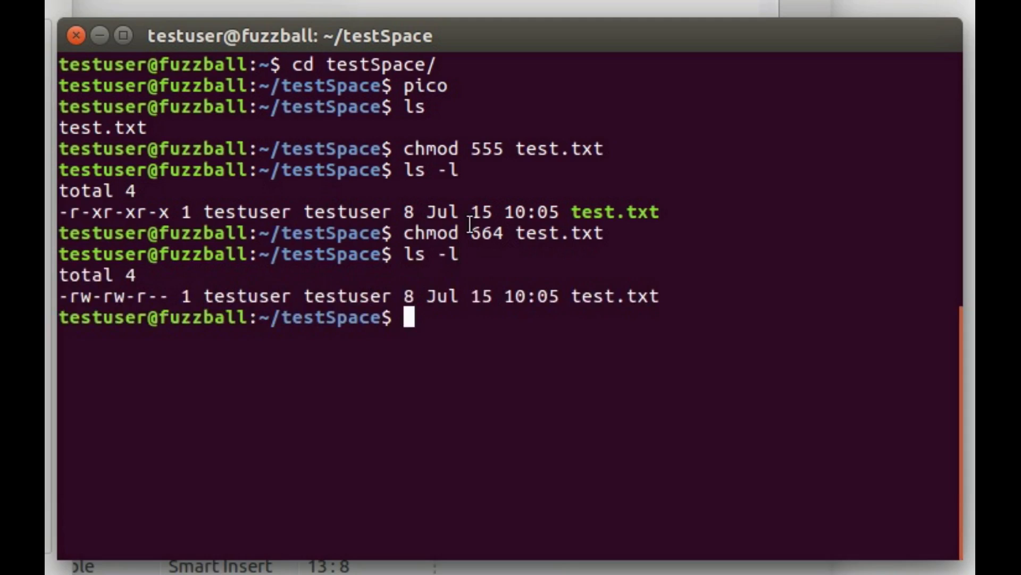
mouse_move(469, 225)
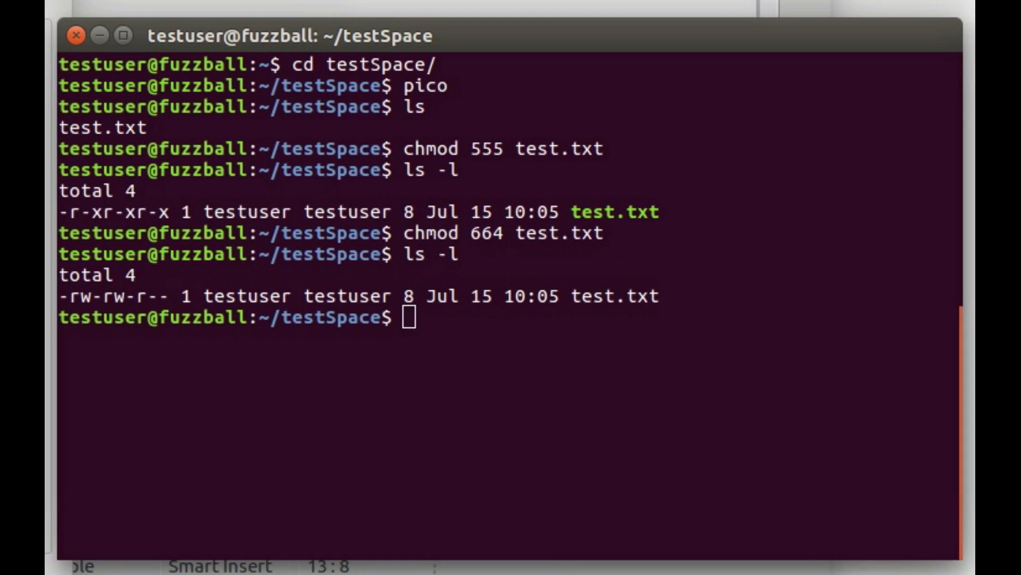
mouse_move(400, 422)
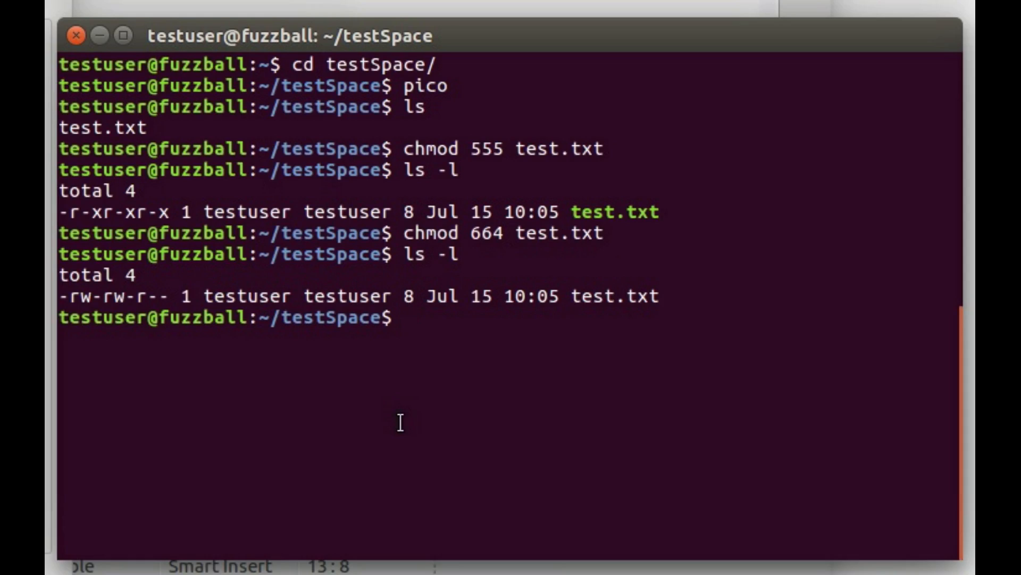
Run chmod o+rw test.txt, then list to confirm -rw-rw-rw-
type("chmod")
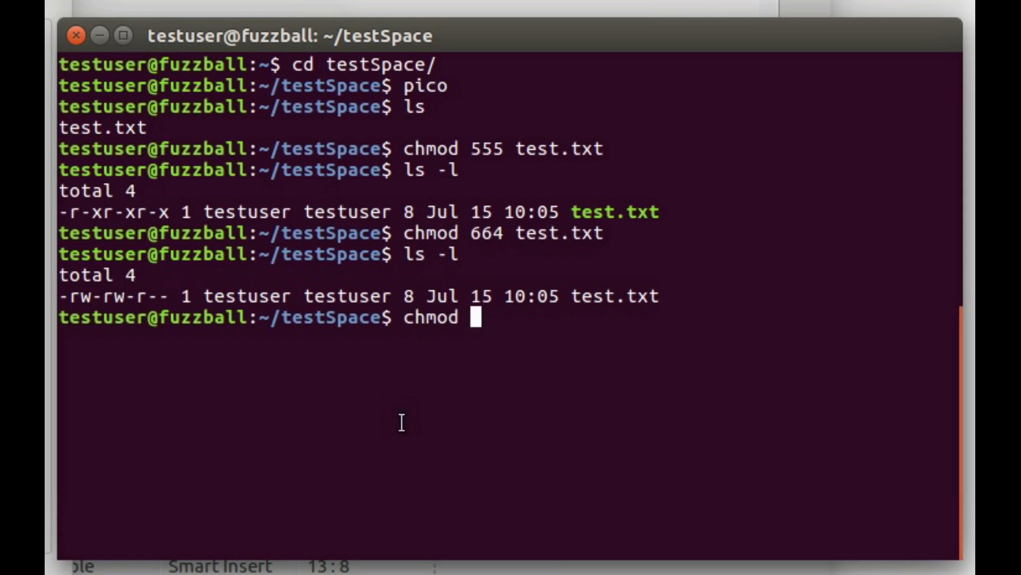
type("u")
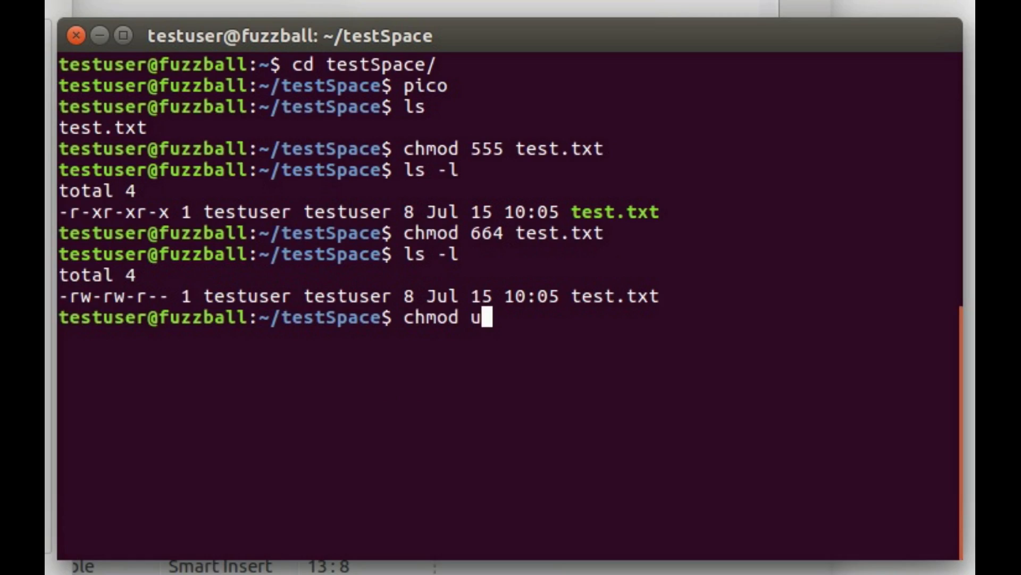
key("backspace")
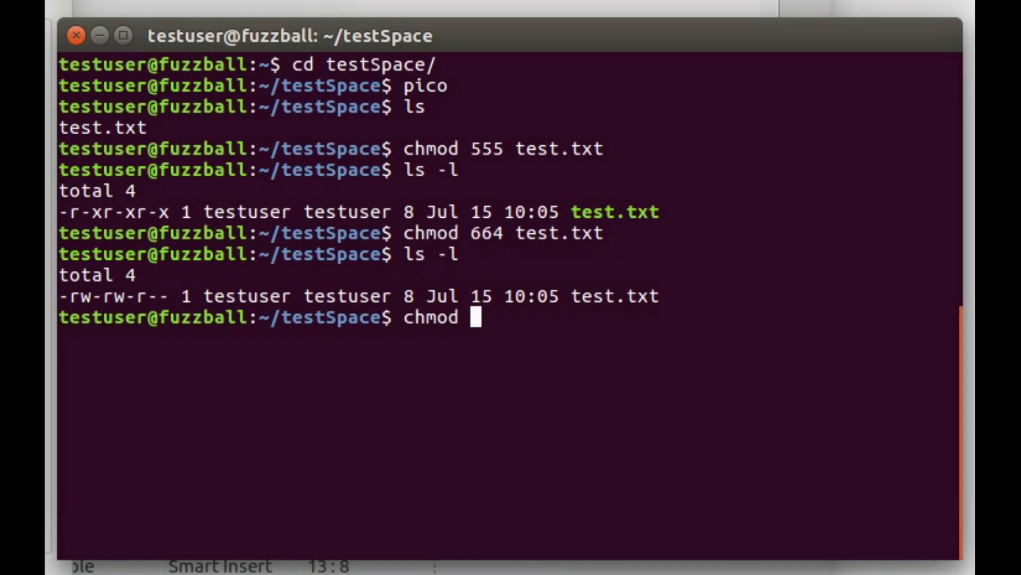
type("u")
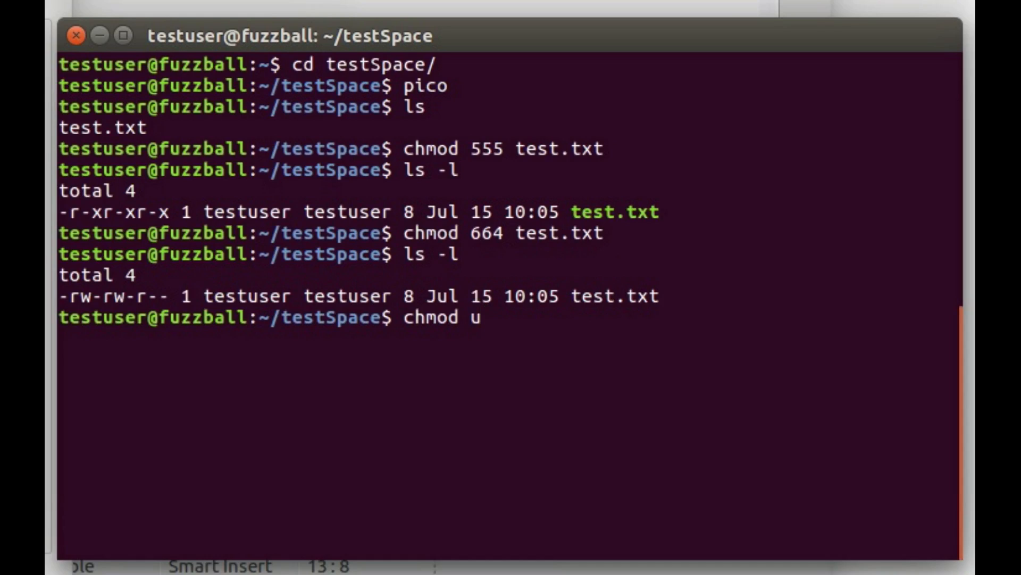
type("o")
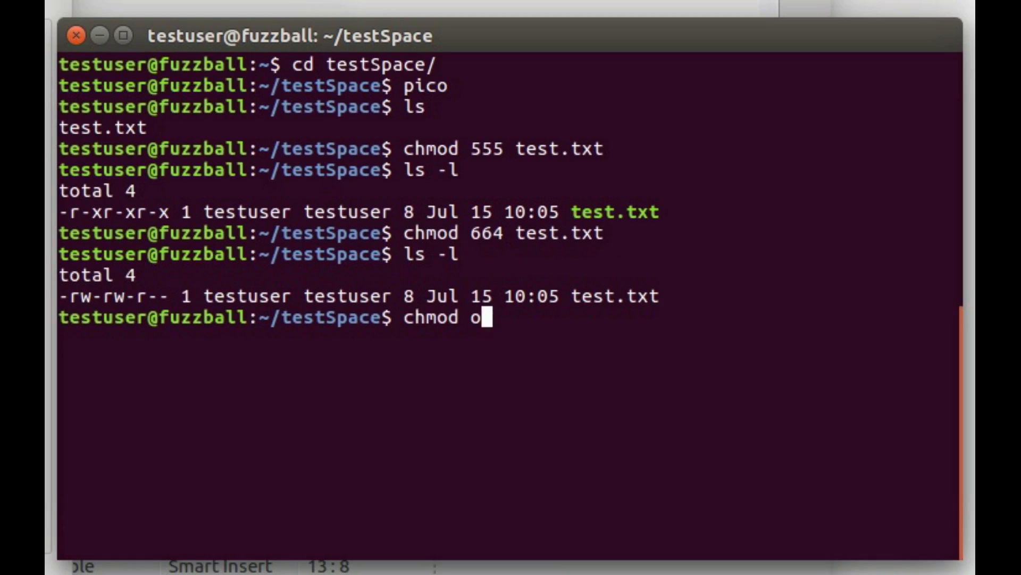
type("+")
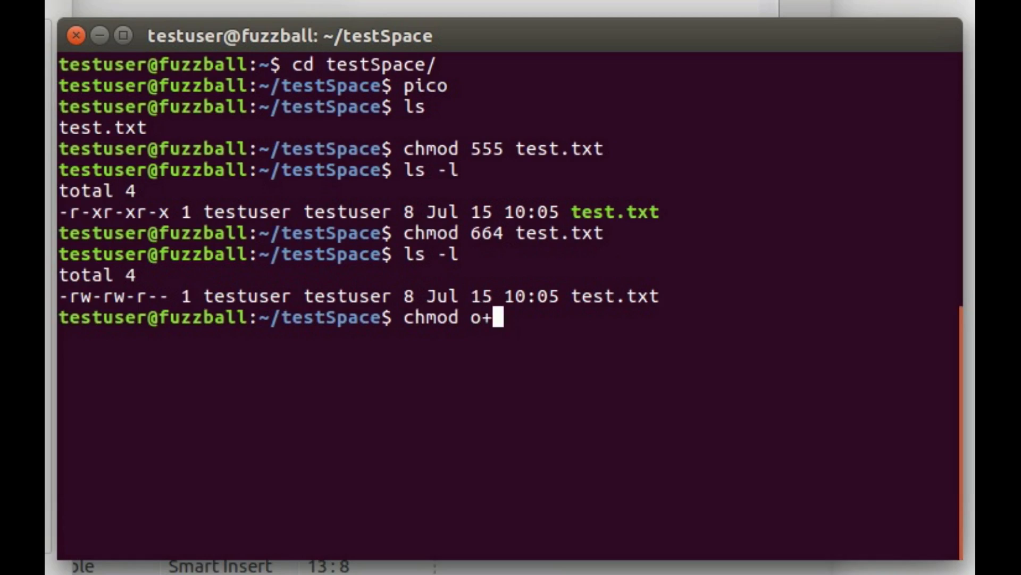
type("re")
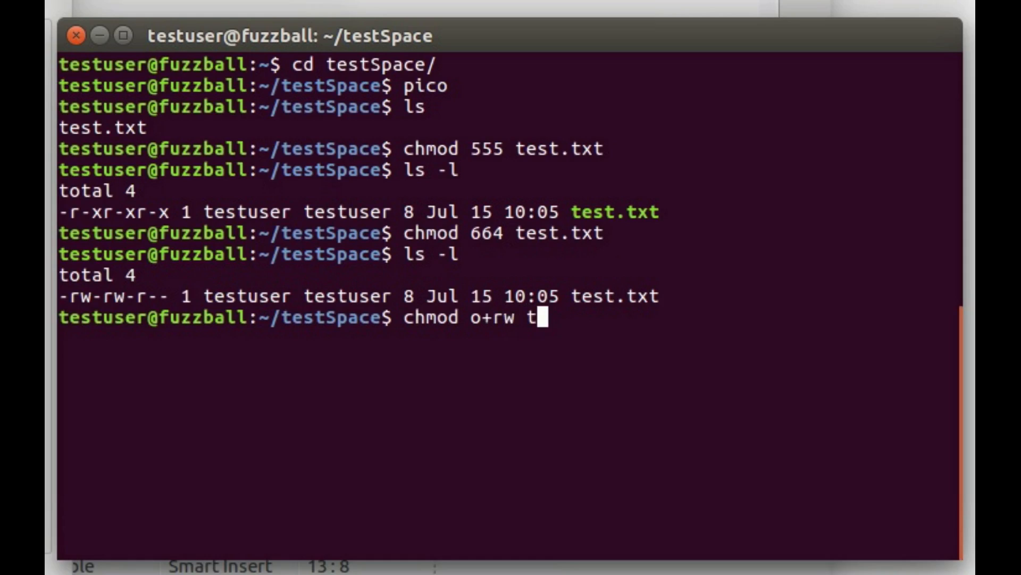
key("Return")
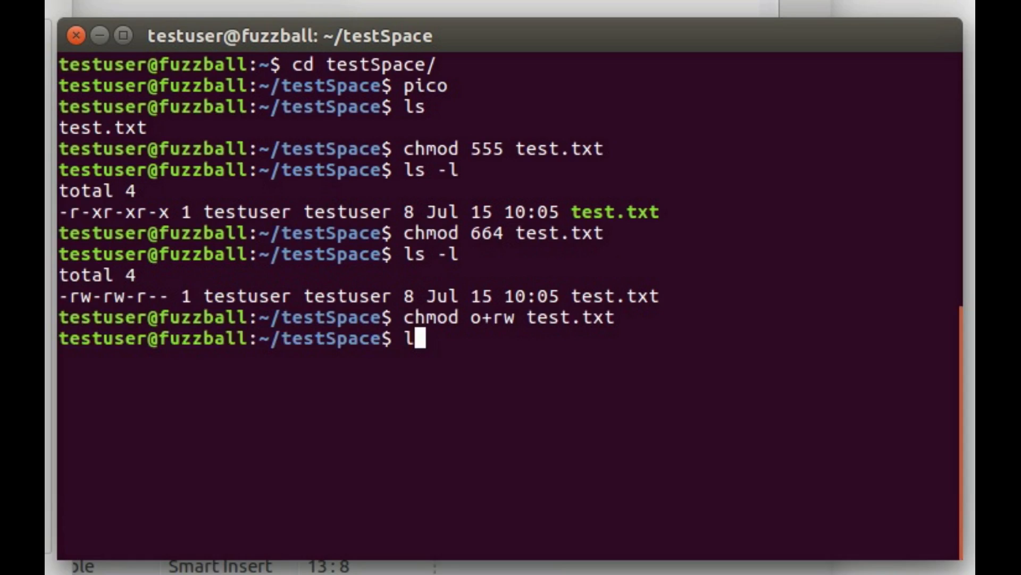
type("s -l")
key("Return")
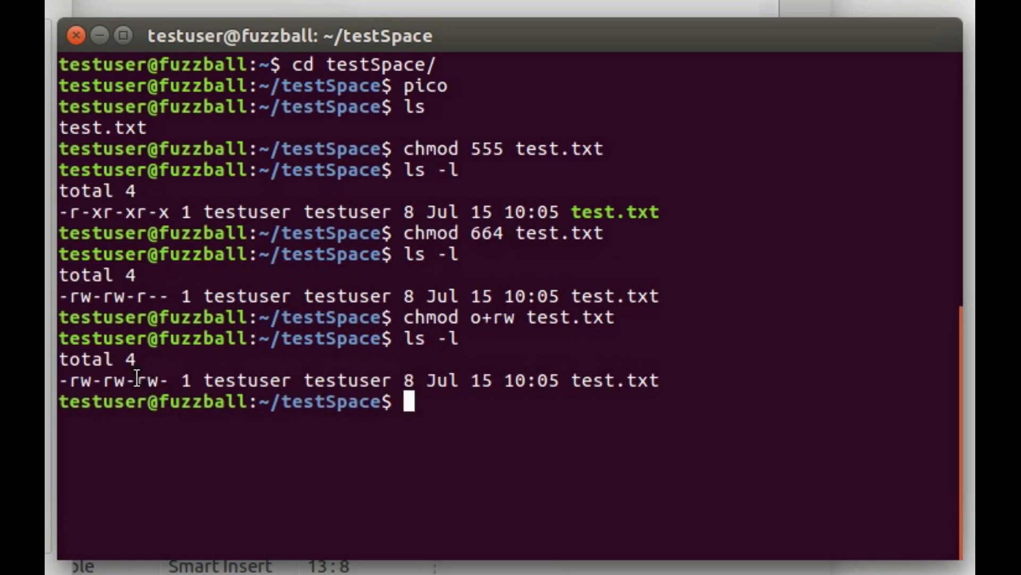
double_click(143, 380)
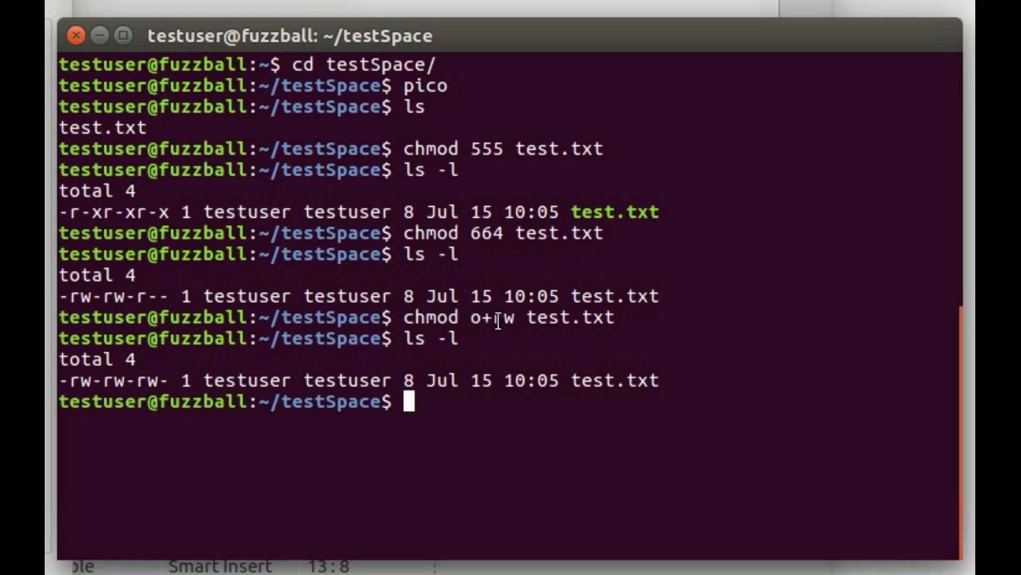
mouse_move(167, 460)
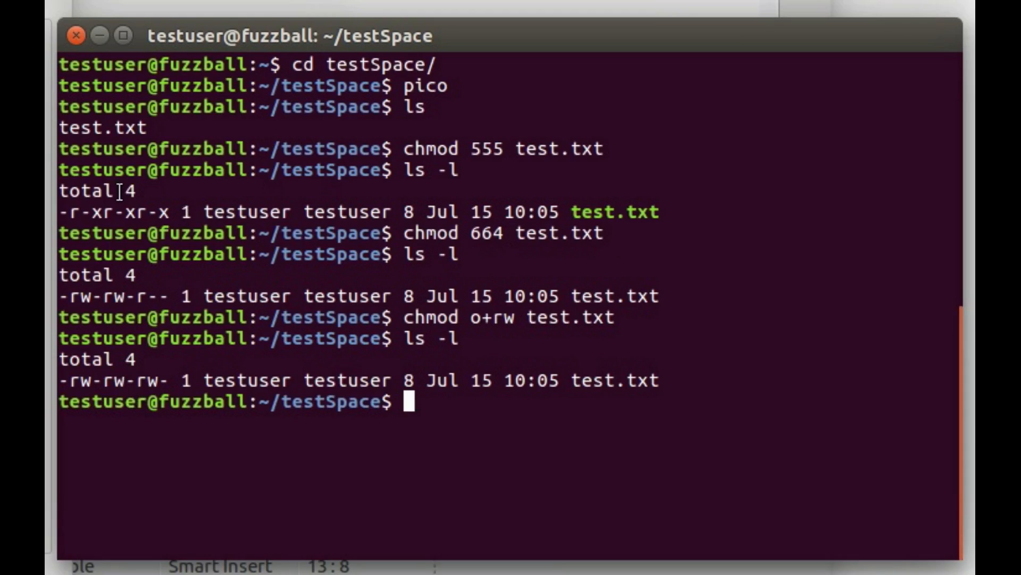
Echo "Hello World" to the terminal
type("e")
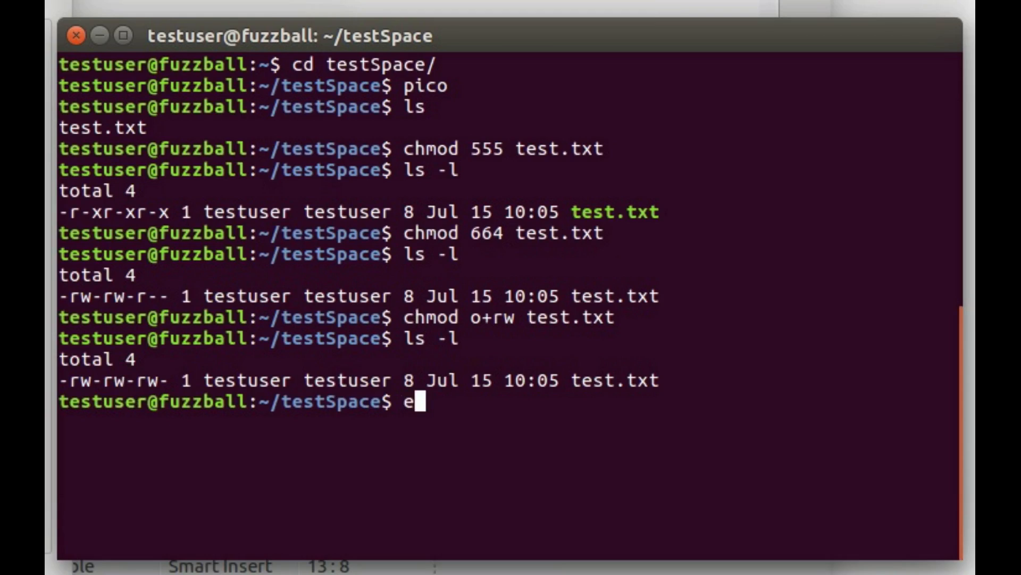
type("cho \"")
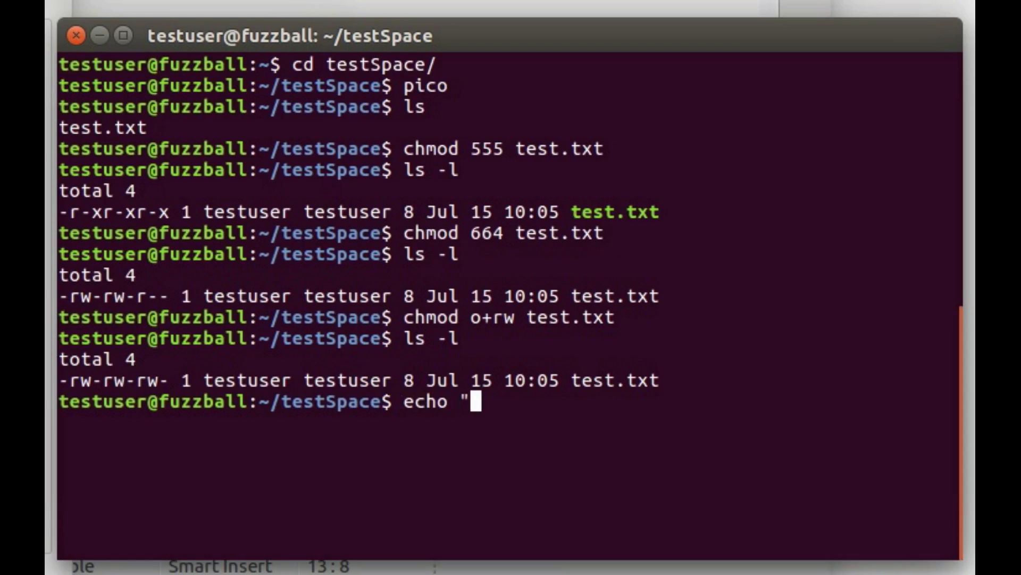
type("Hello Wo")
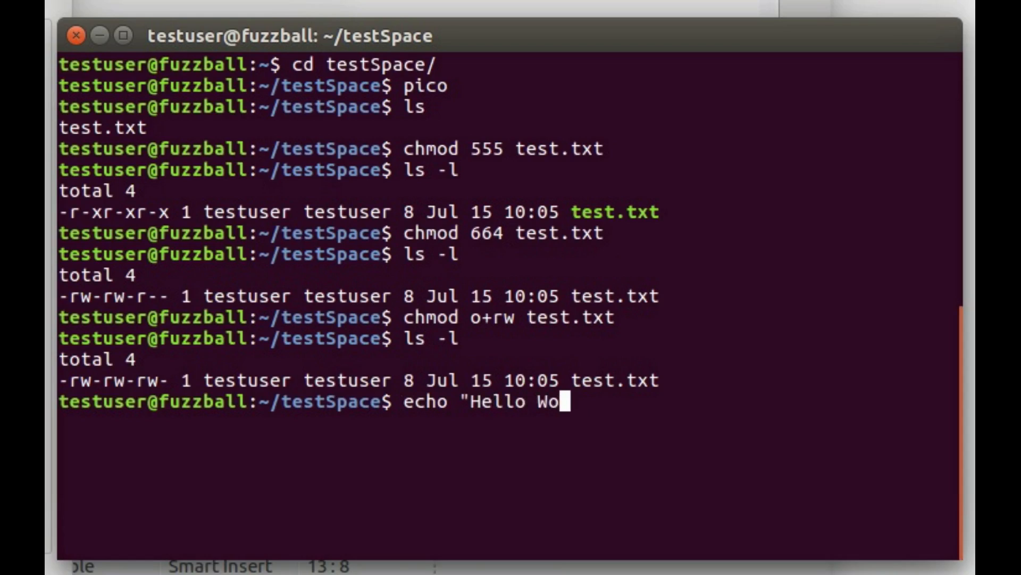
key("Return")
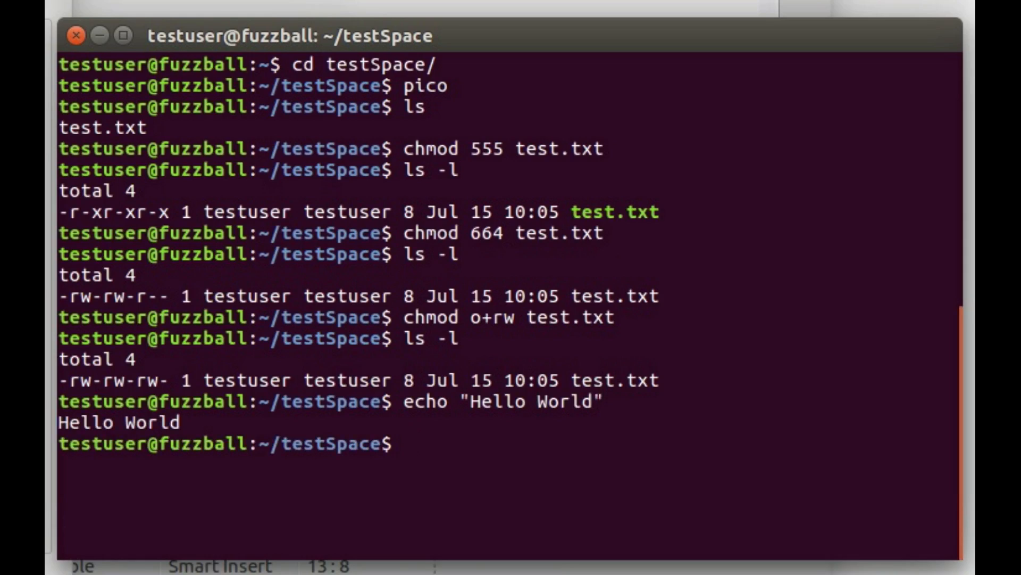
Redirect echo "Hello World" into a new file, helloWorld.txt
type("e")
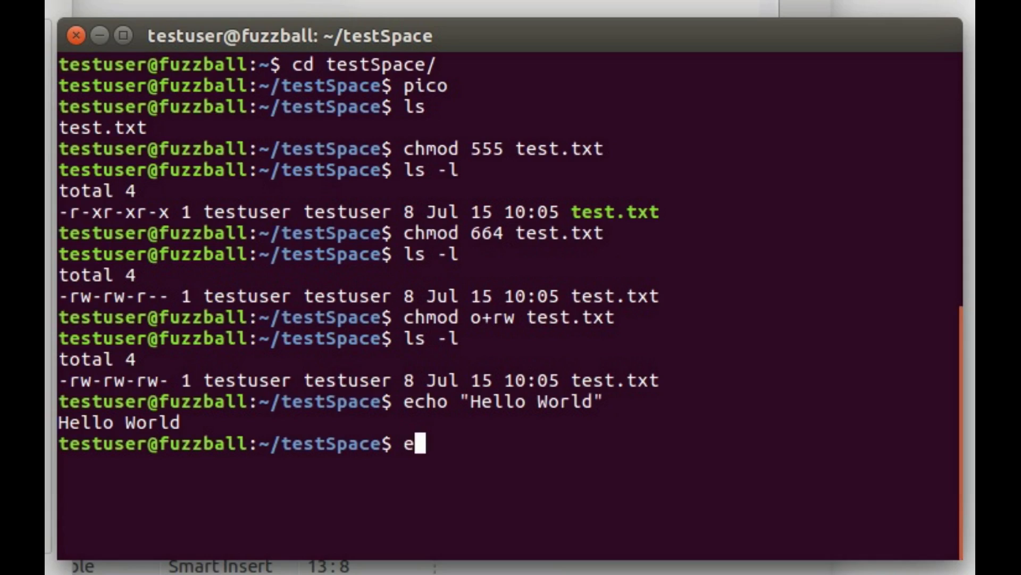
type("cho \"H")
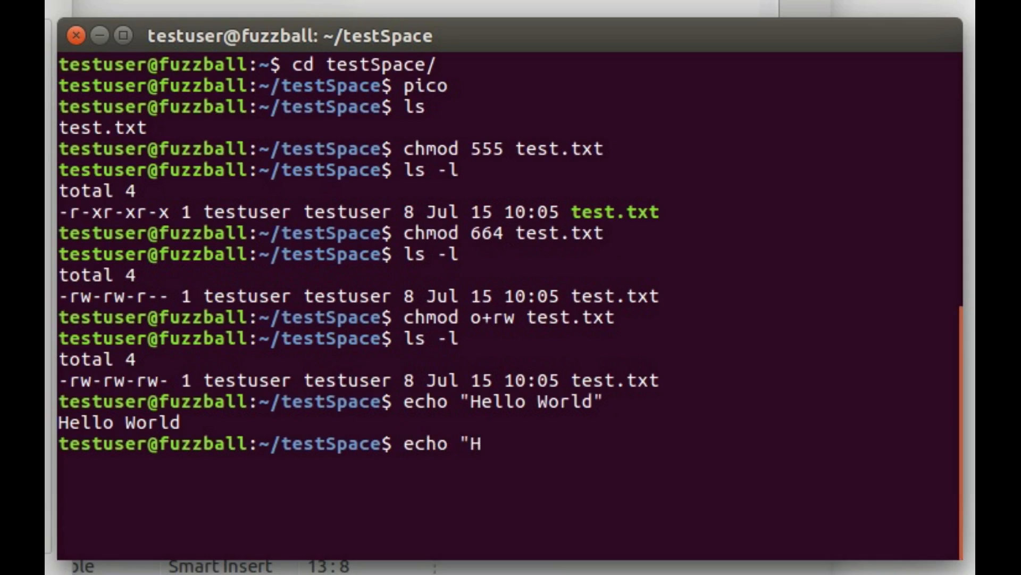
type("ello WOr")
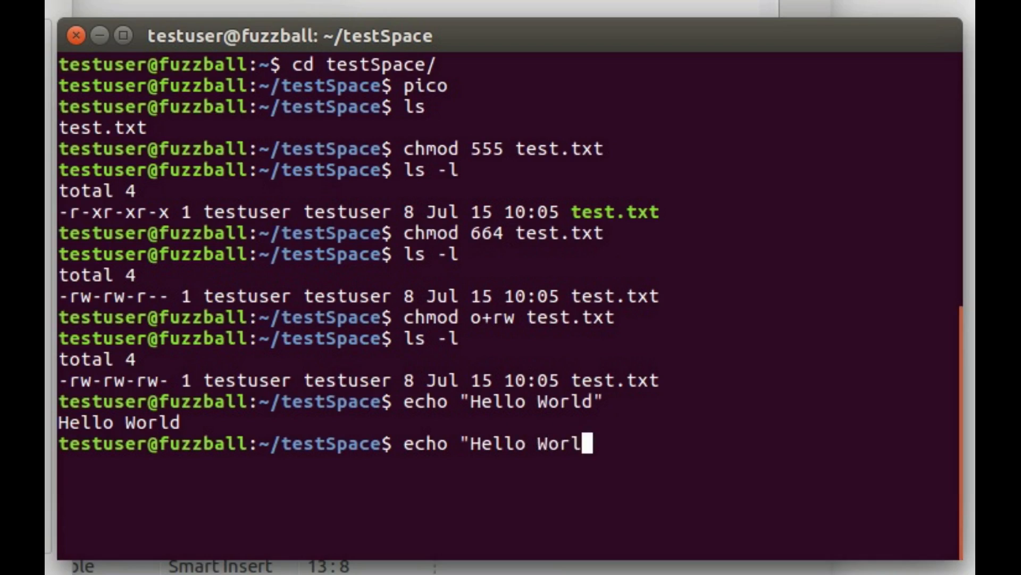
type("d\" >")
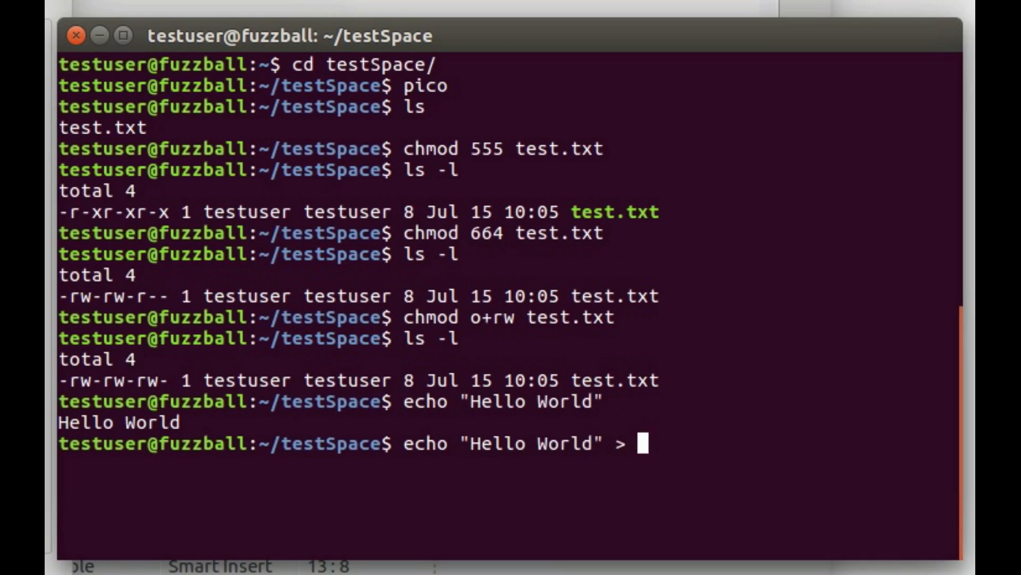
type("helloW")
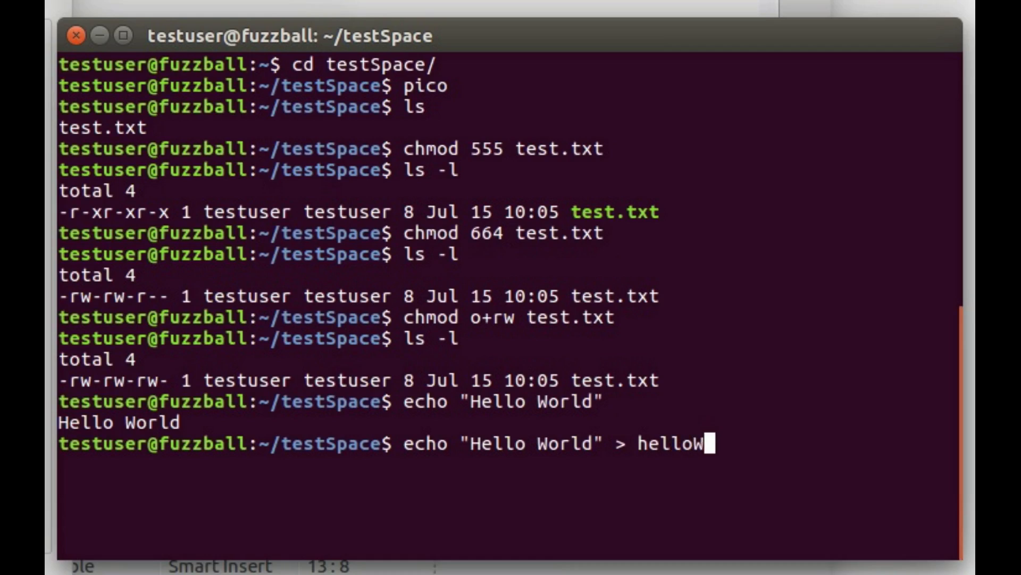
type("orltd")
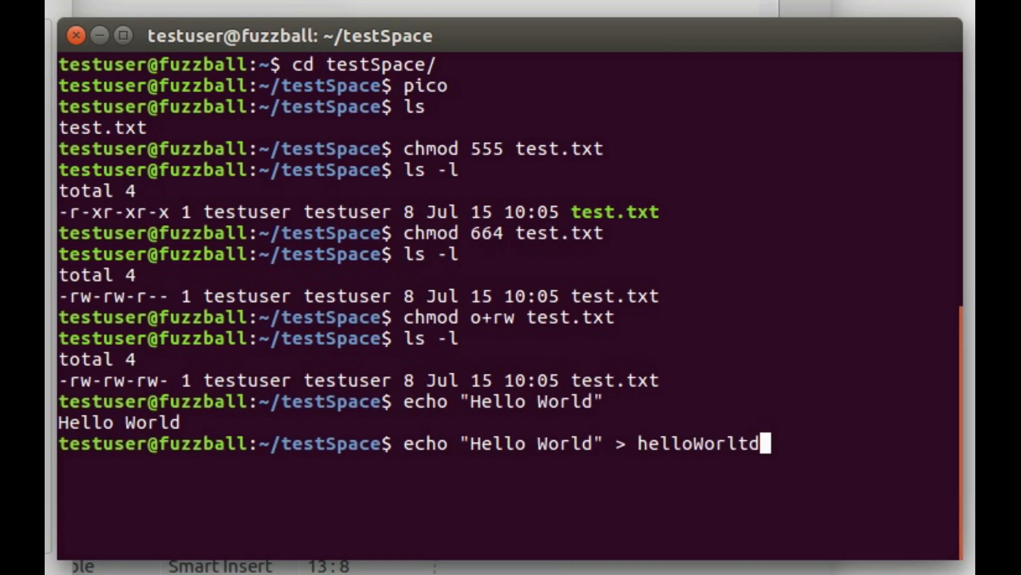
type("d.txt")
key("Return")
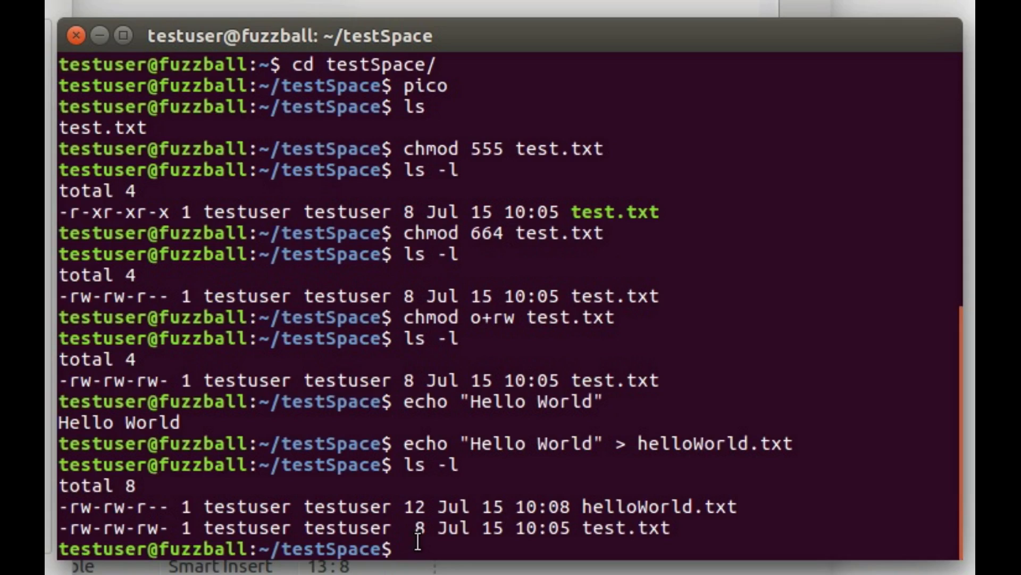
Print helloWorld.txt ('Hello World') and test.txt ('Welcome') with cat
type("cat h")
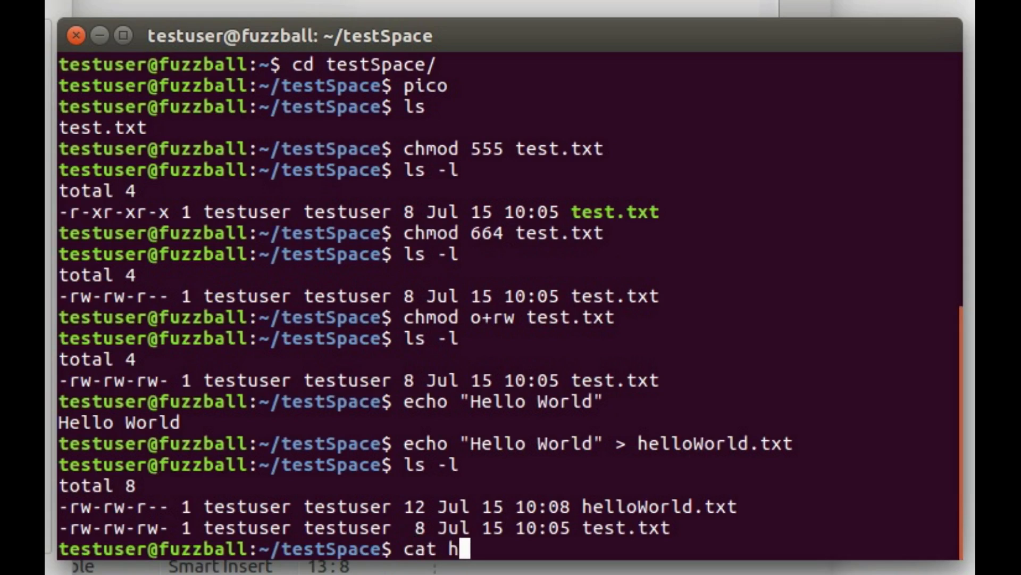
key("Return")
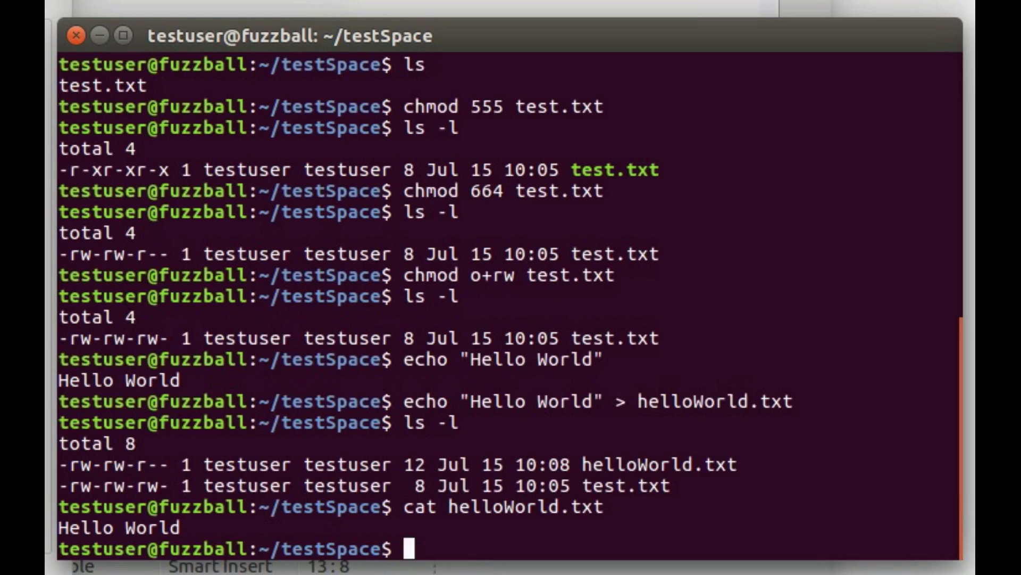
type("c")
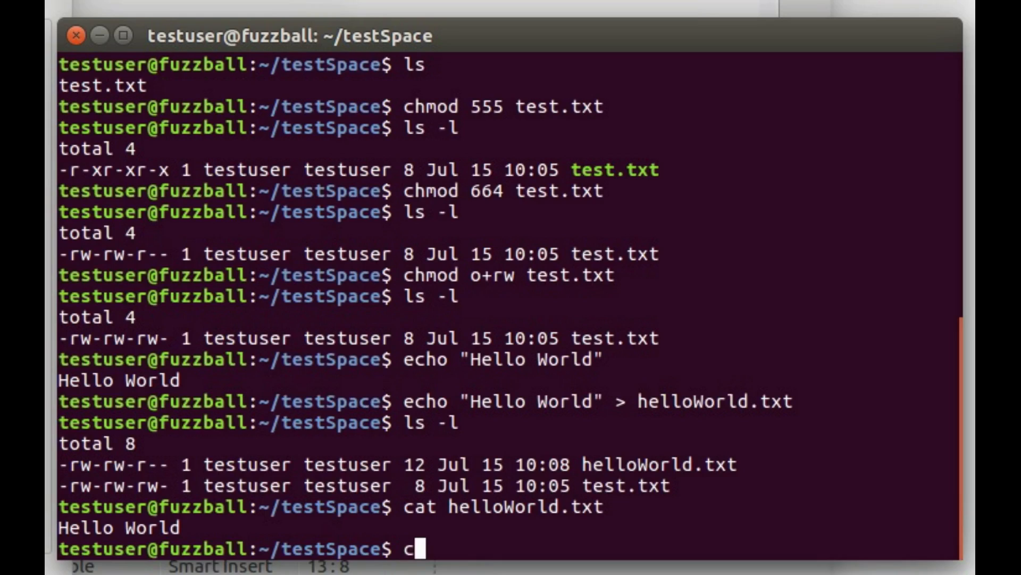
type("at helloW")
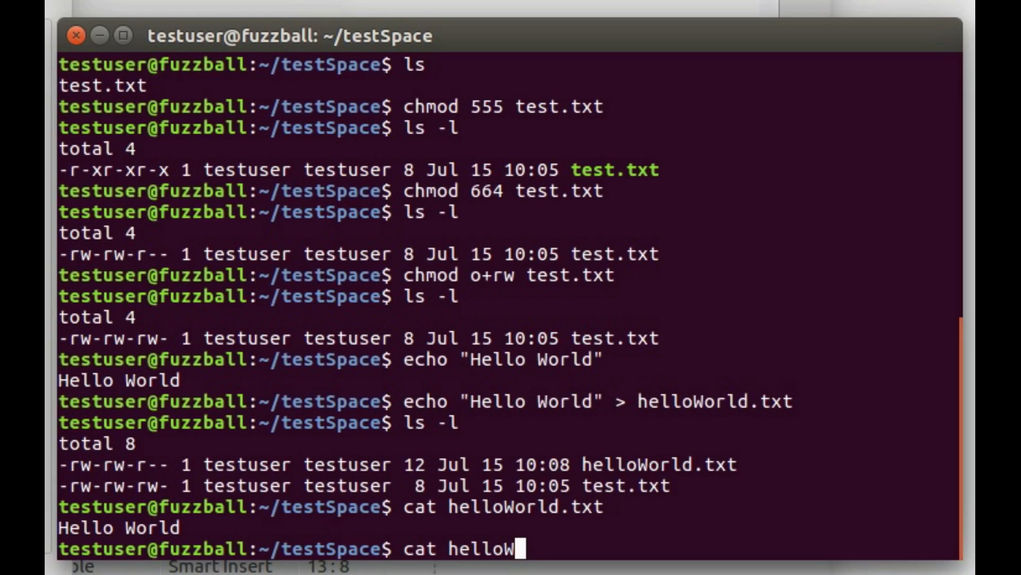
key("BackSpace")
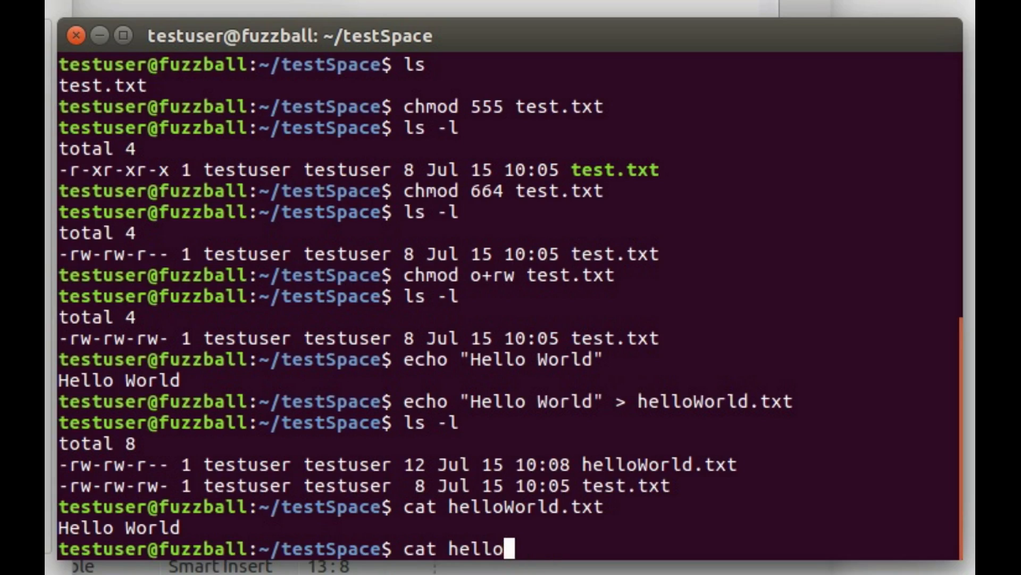
type("tesx")
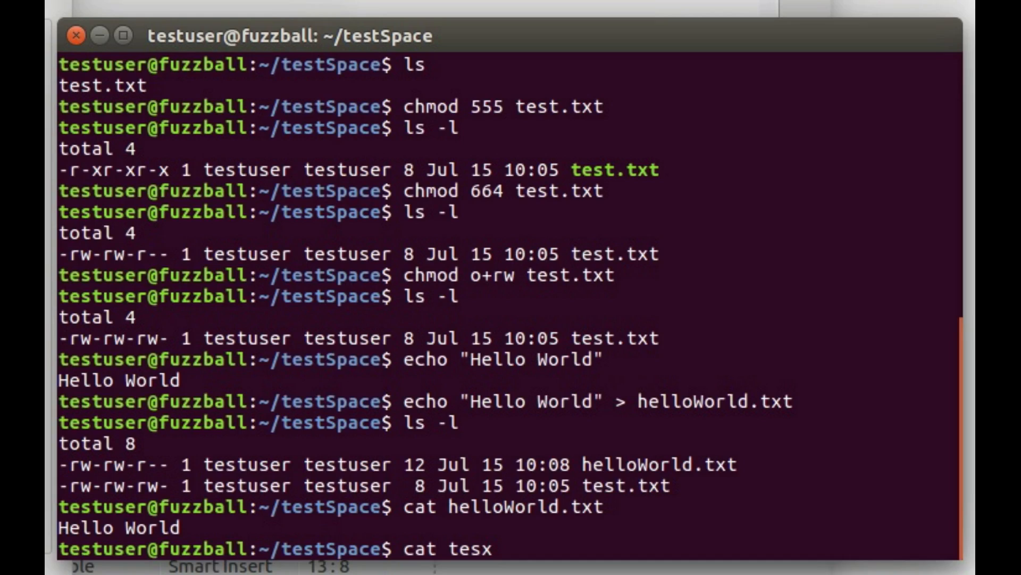
type("t.txt")
key("Return")
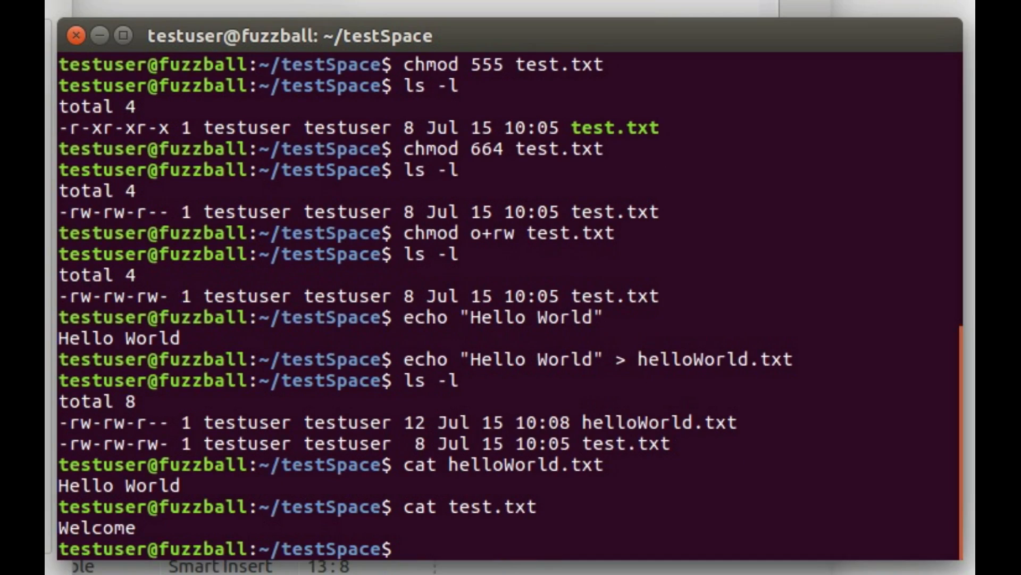
type("pico h")
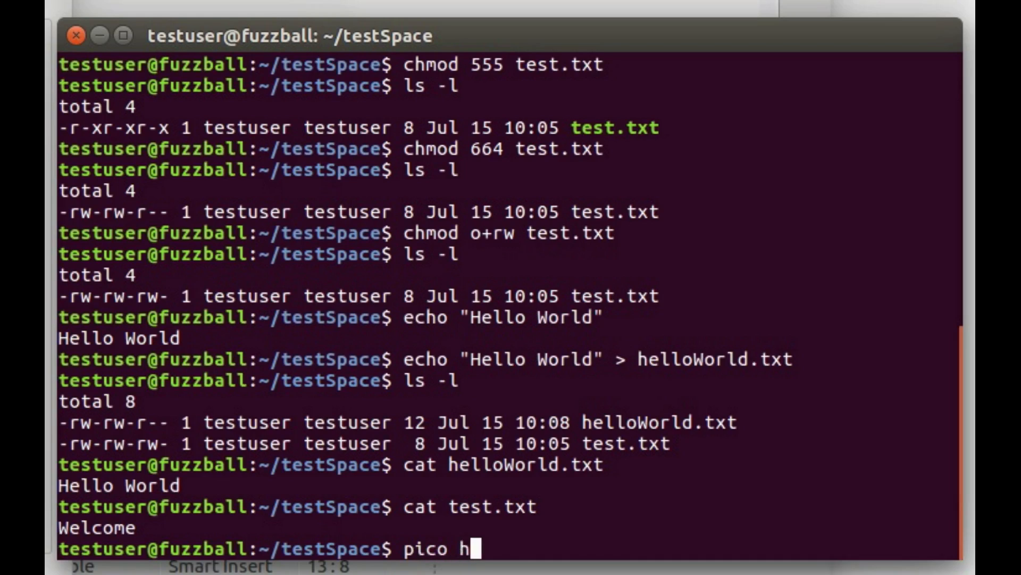
key("Return")
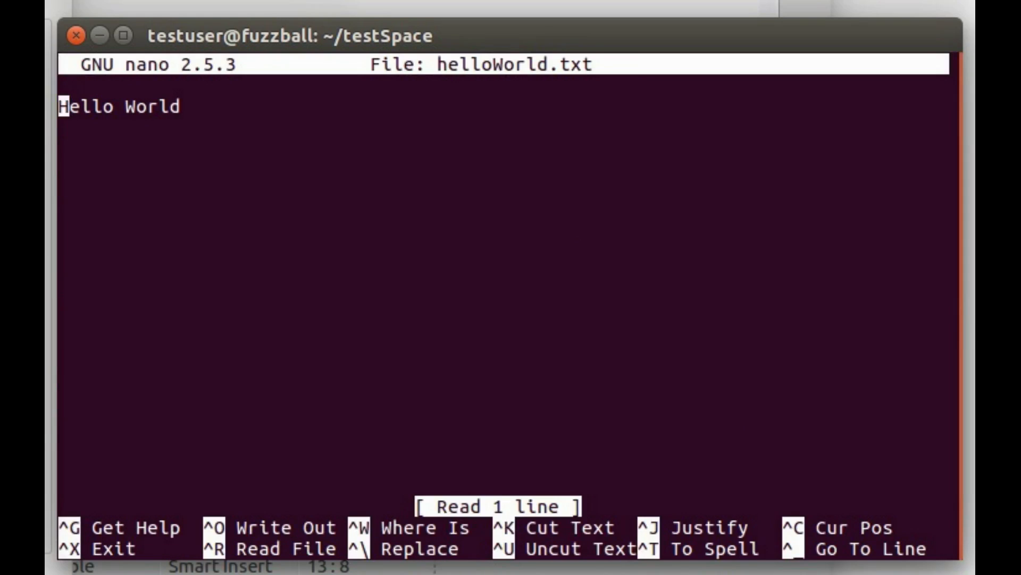
key("ctrl+x")
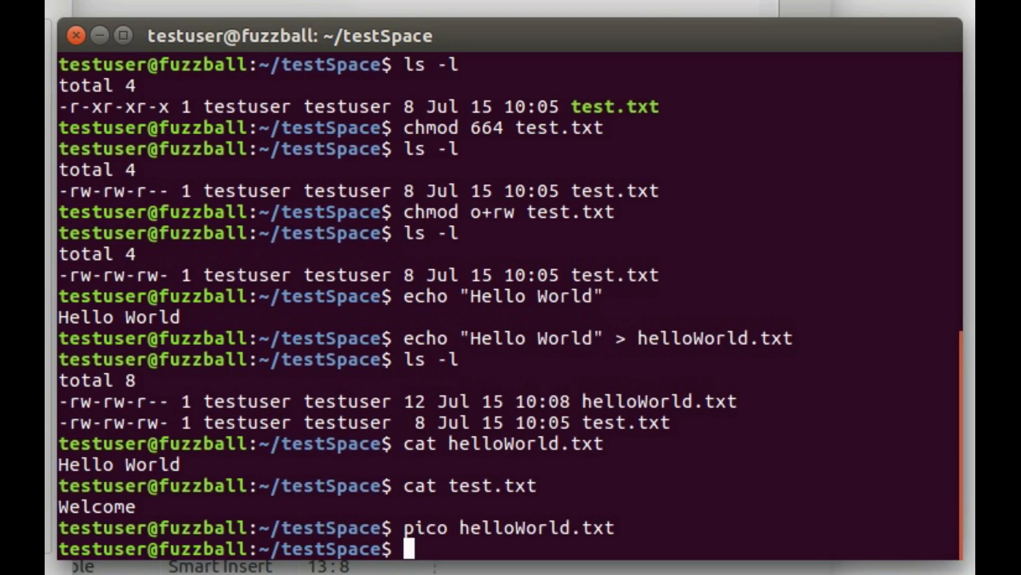
mouse_move(449, 543)
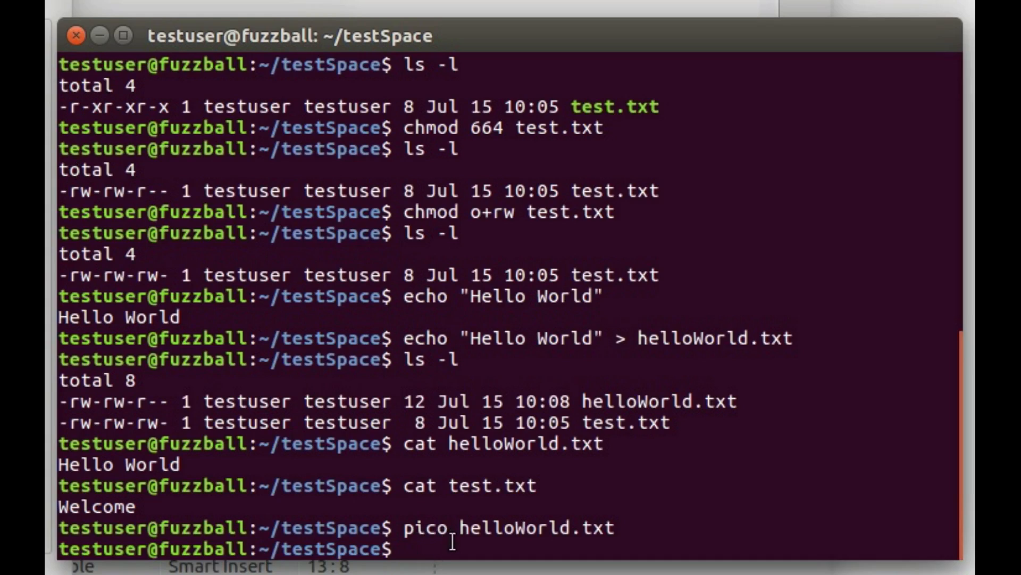
Page through helloWorld.txt and the home folder's examples.desktop using more
type("more helloWorld.txt")
type("cd ..")
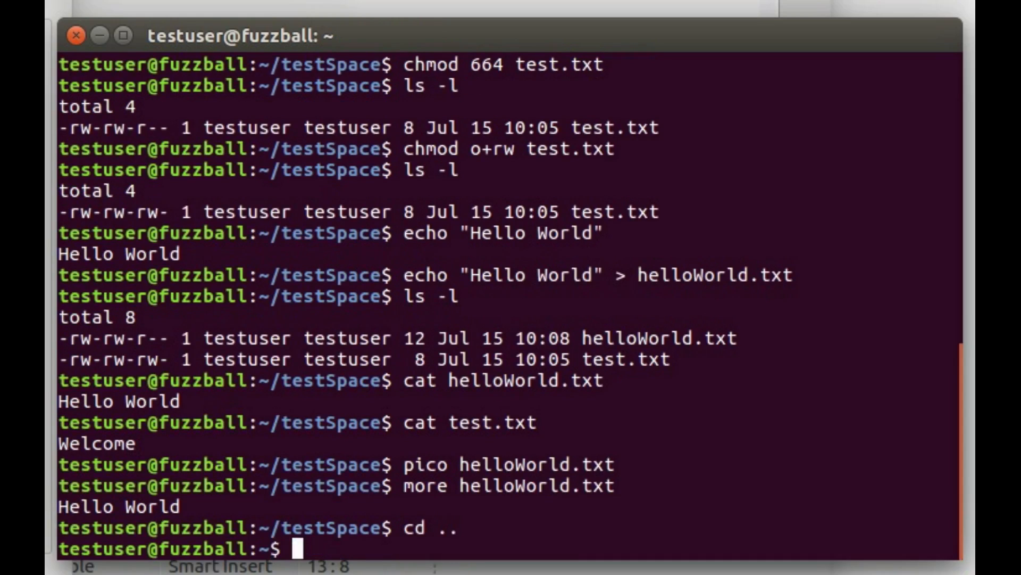
type("more")
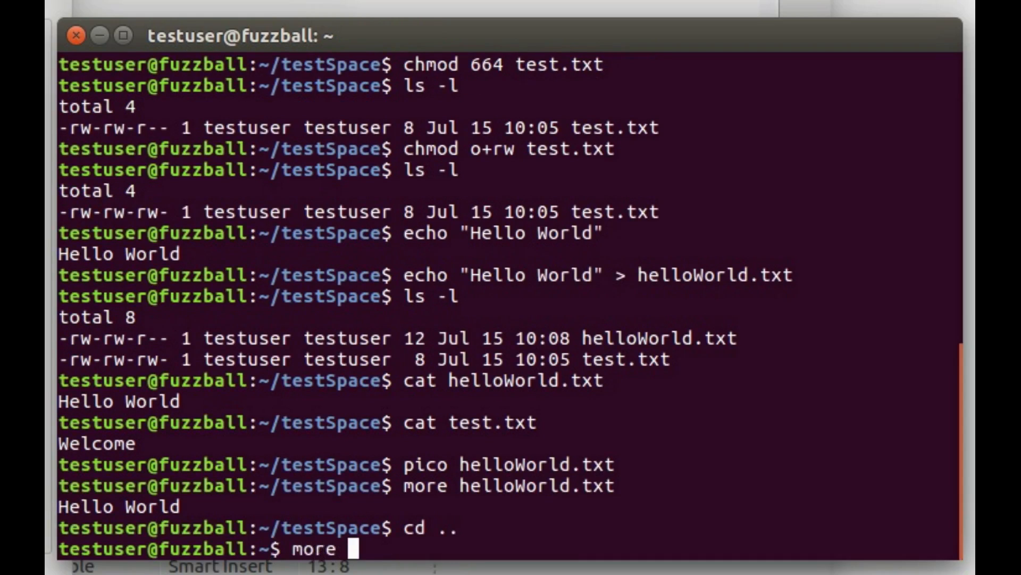
type("d")
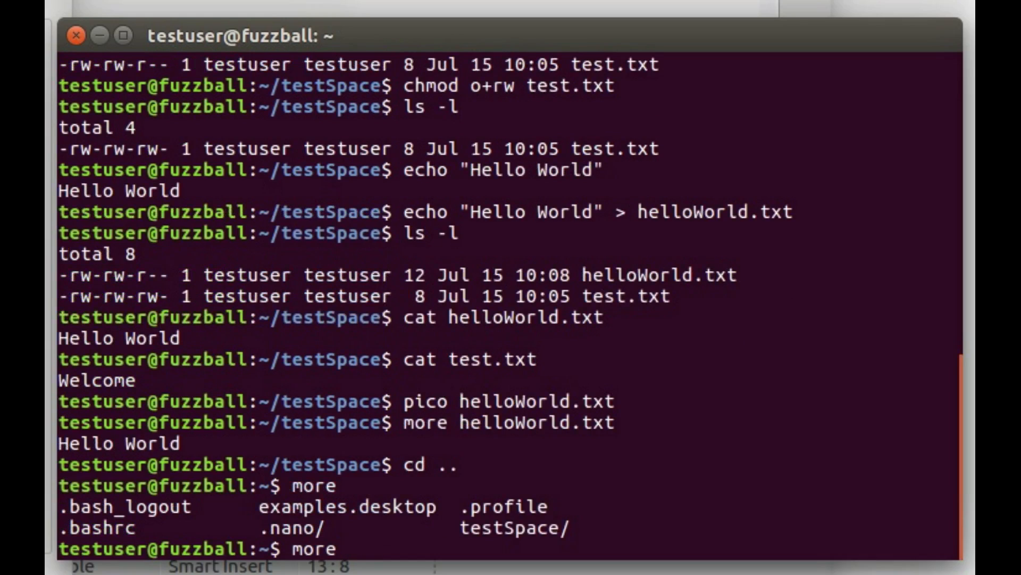
type("examples.desktop")
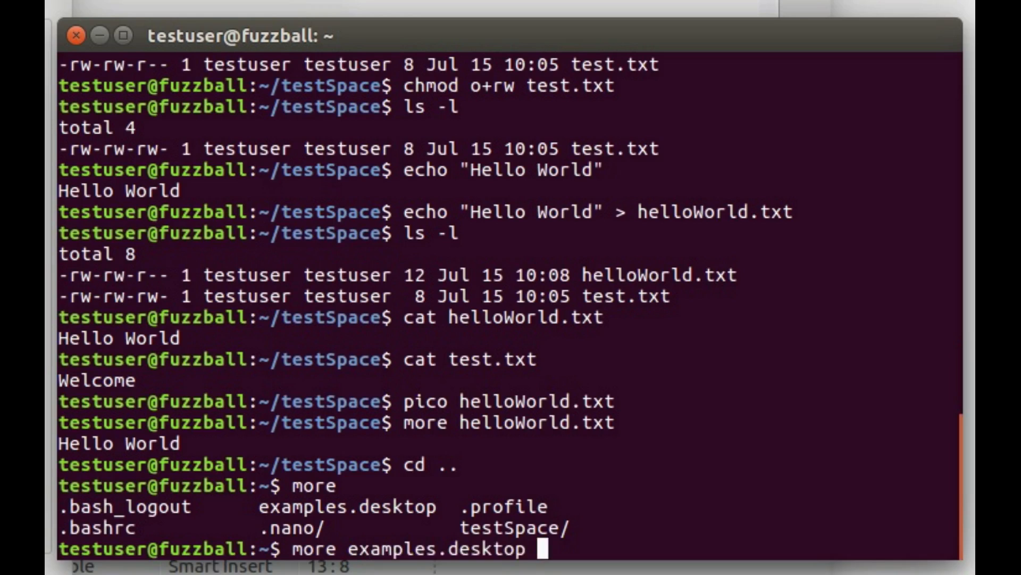
key("Return")
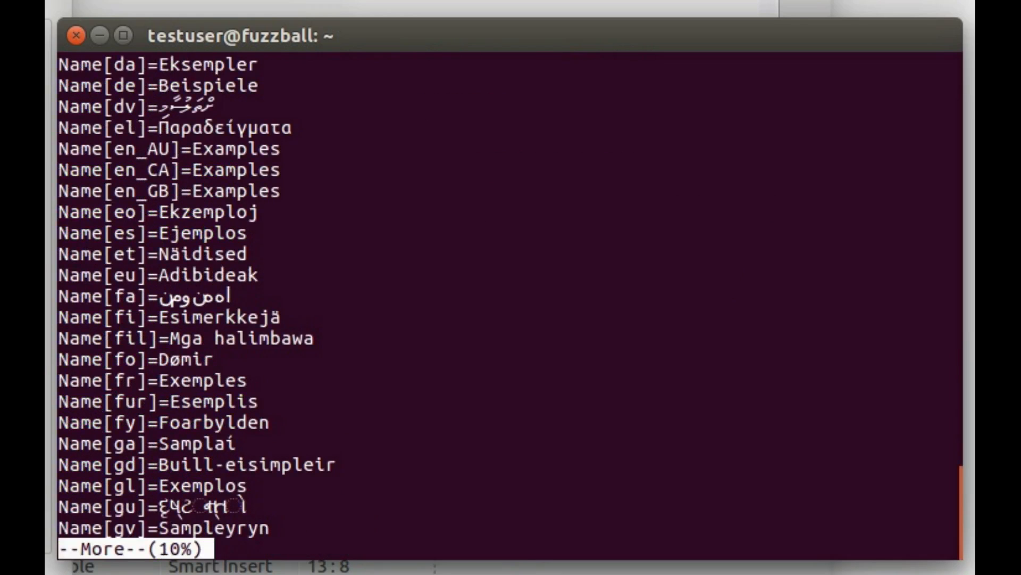
key("space")
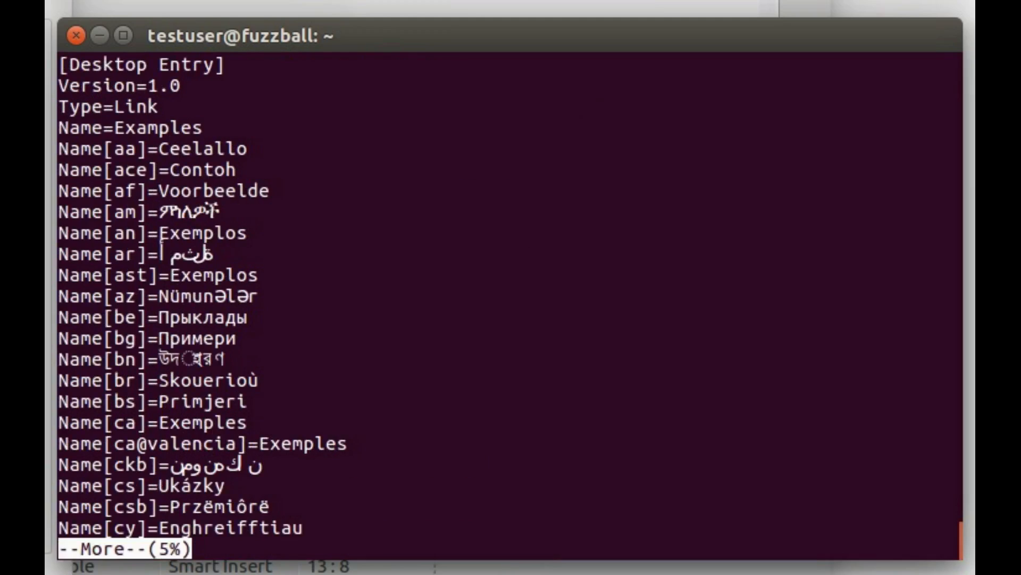
scroll("down", 3)
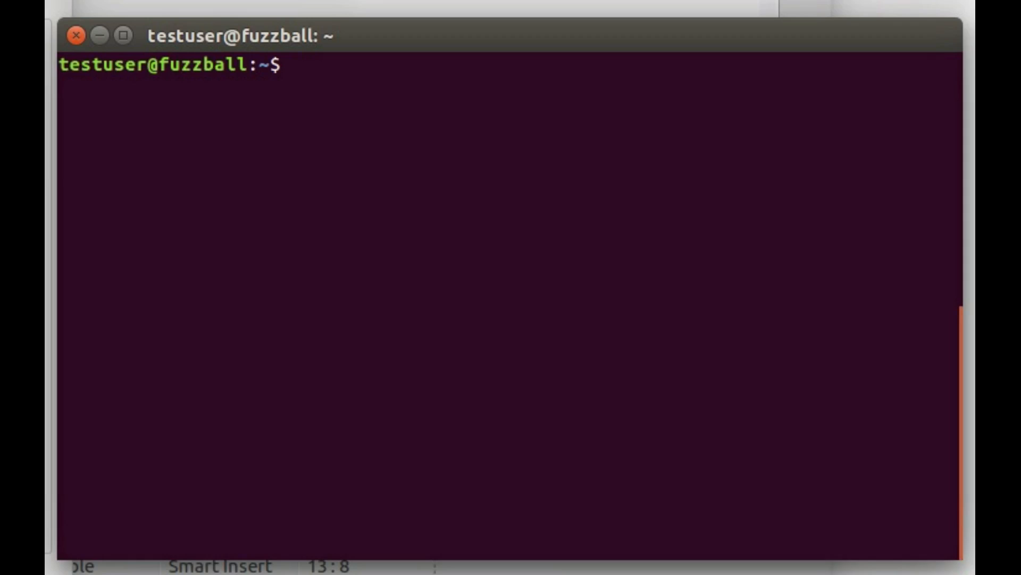
Open the ls manual page, scroll through its options, then quit it
type("man")
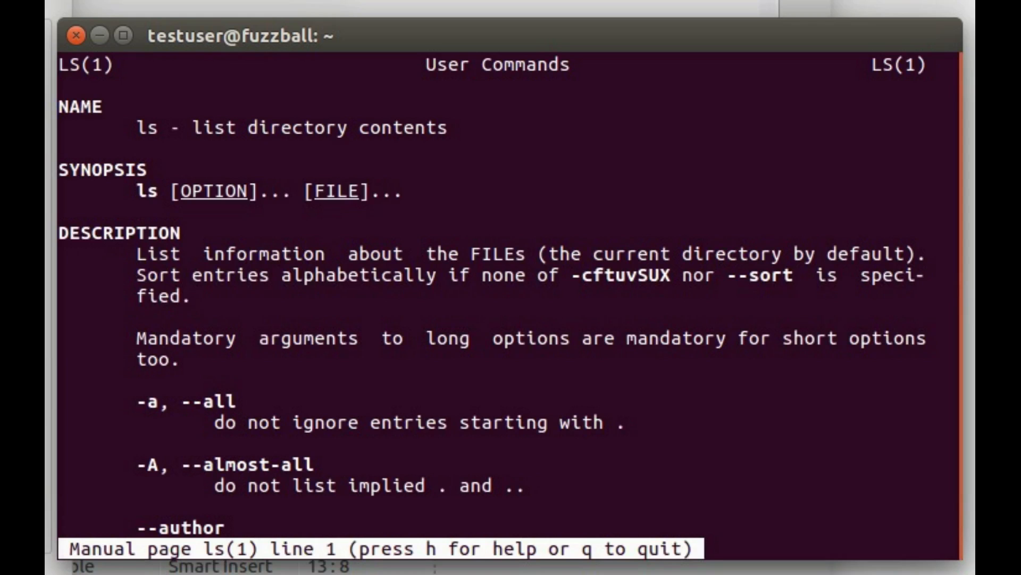
scroll("down", 3)
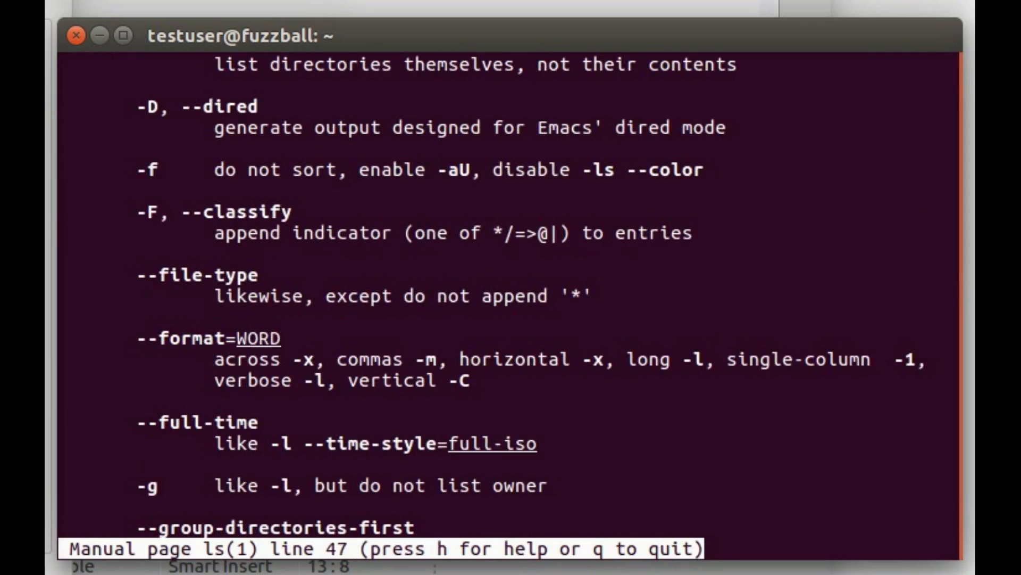
scroll("down", 3)
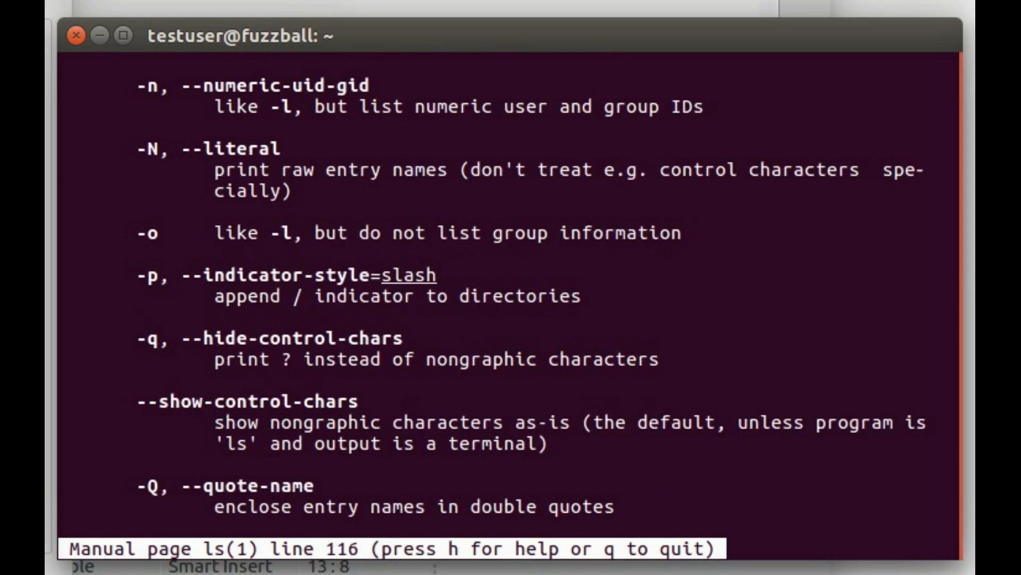
scroll("down", 3)
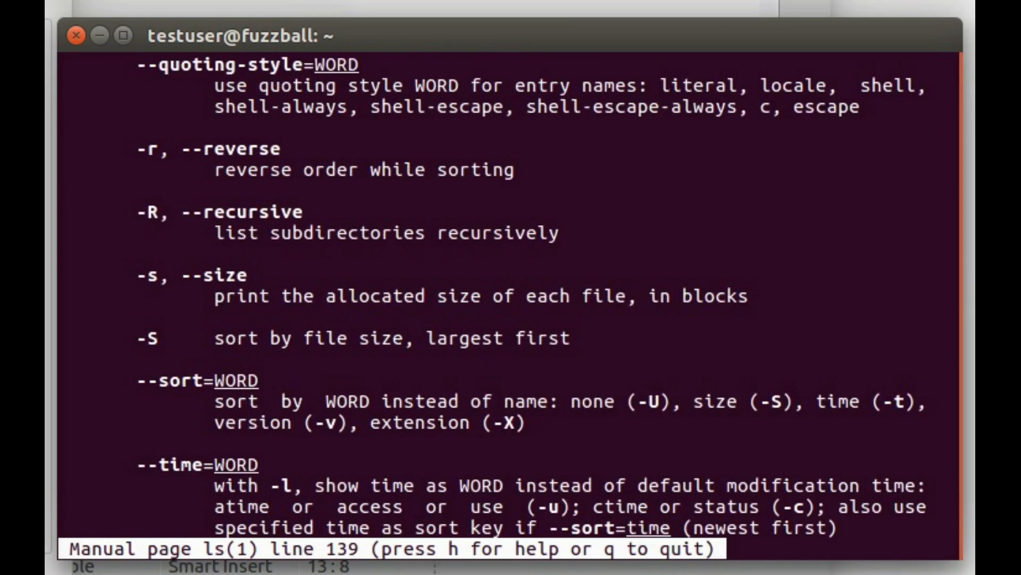
key("q")
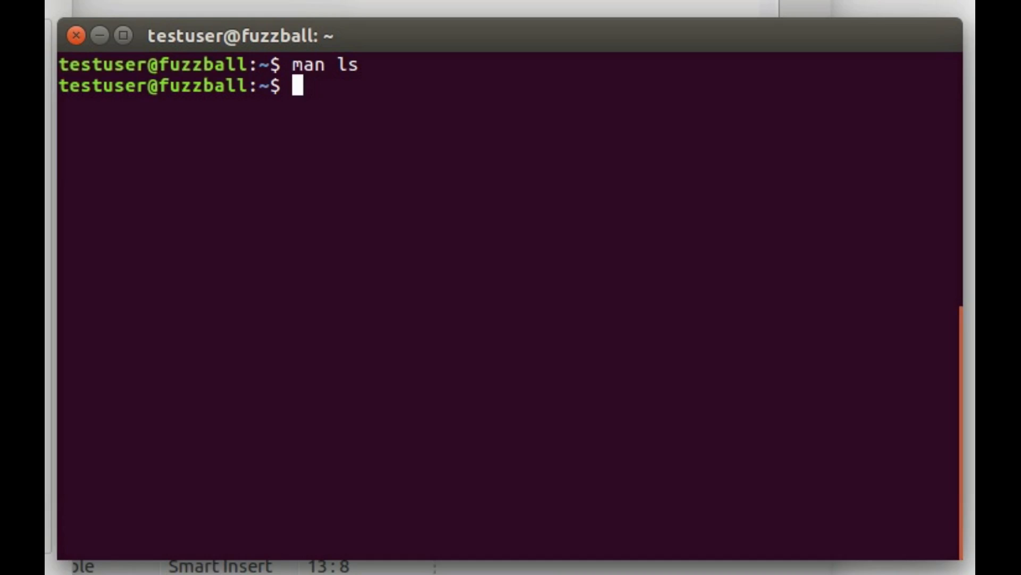
Print the current date and time, Sat Jul 15 10:10:27 MST 2017
type("m")
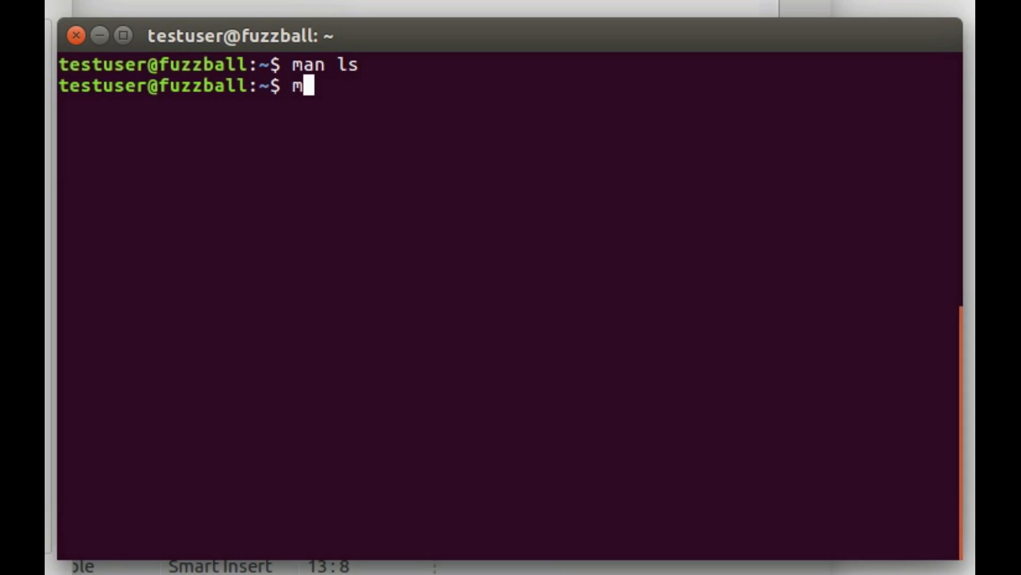
key("Backspace")
type("date")
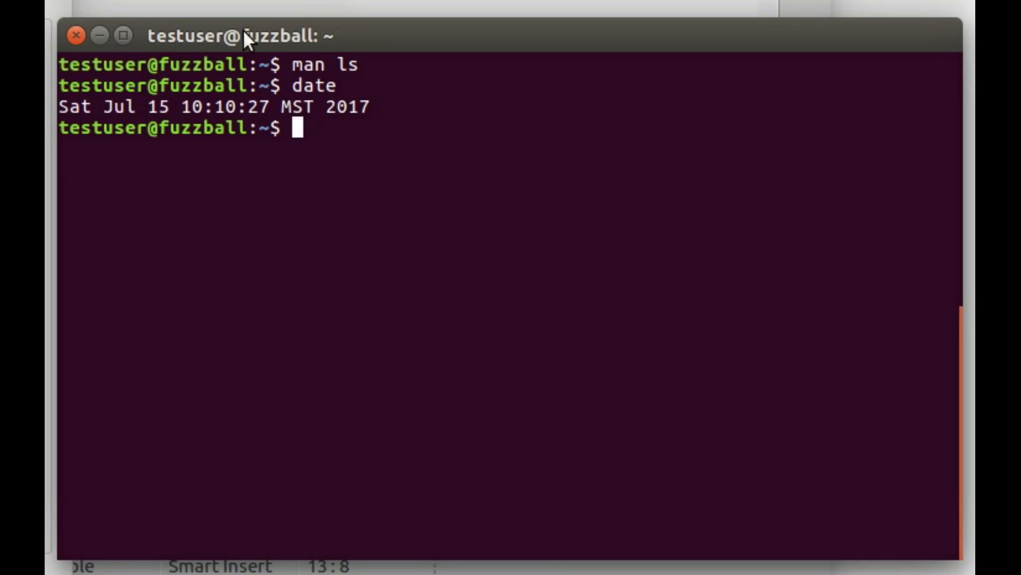
mouse_move(320, 151)
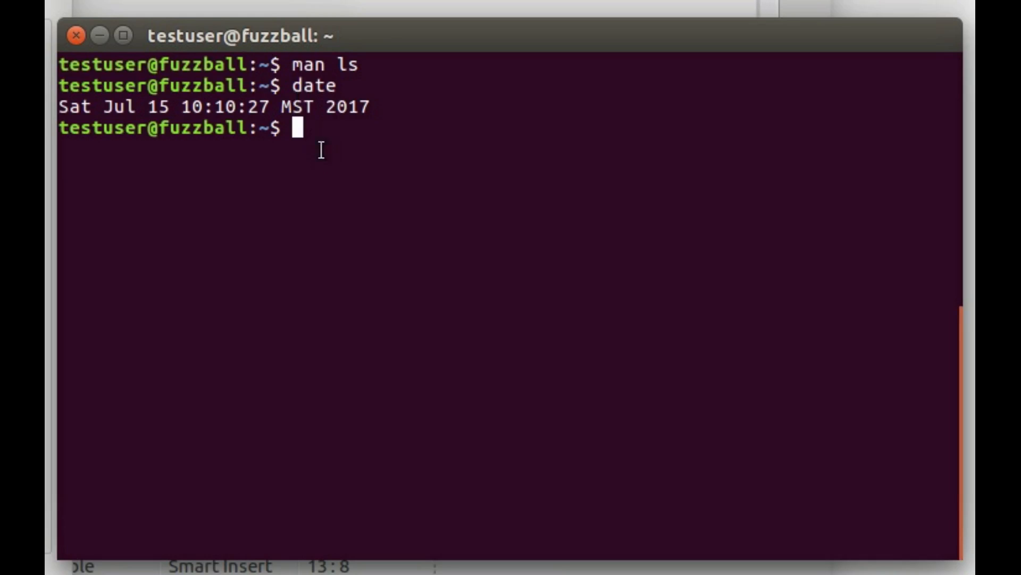
Display the August 2017 calendar with cal 8 2017
type("cal")
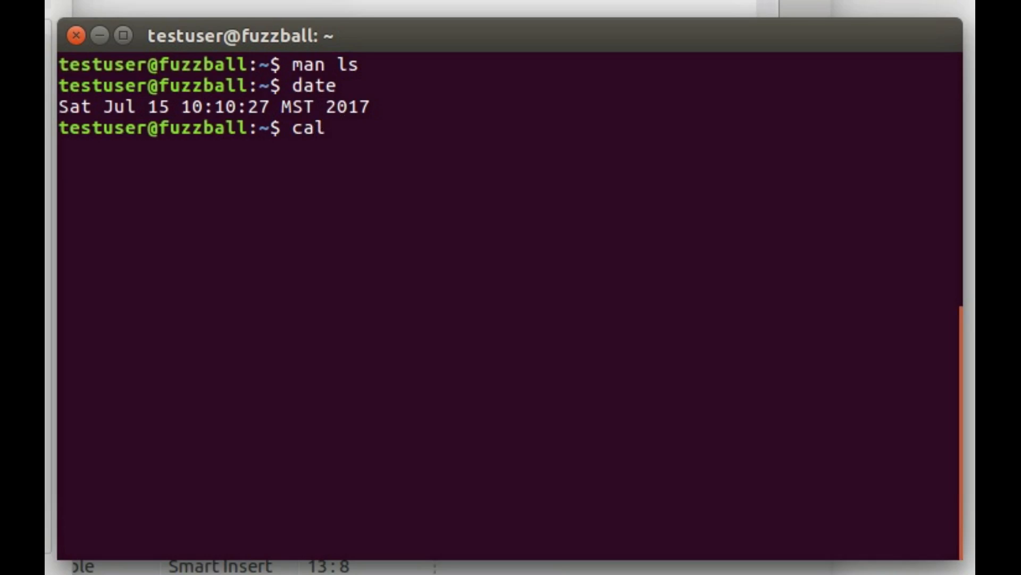
type("8 20")
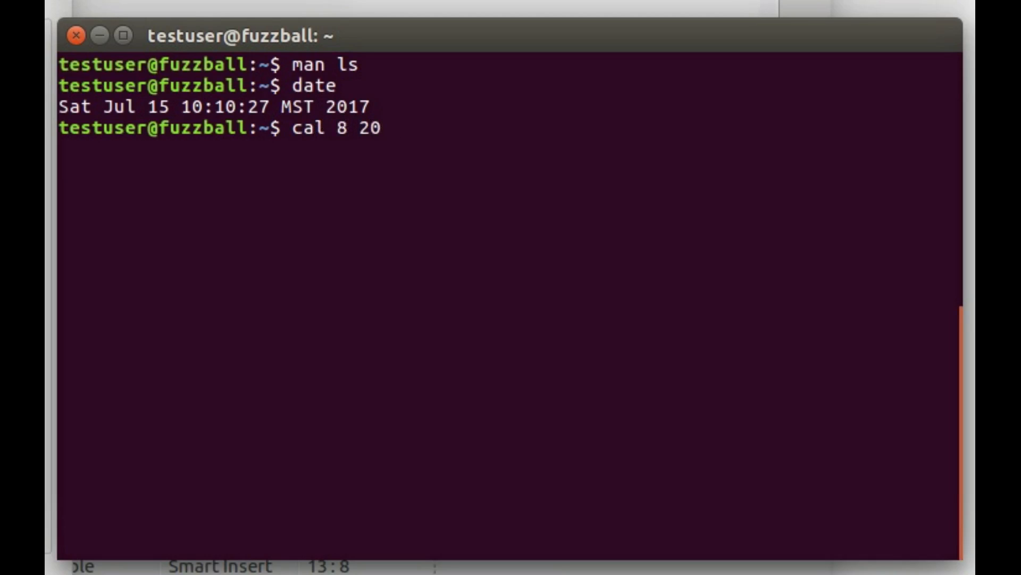
type("17")
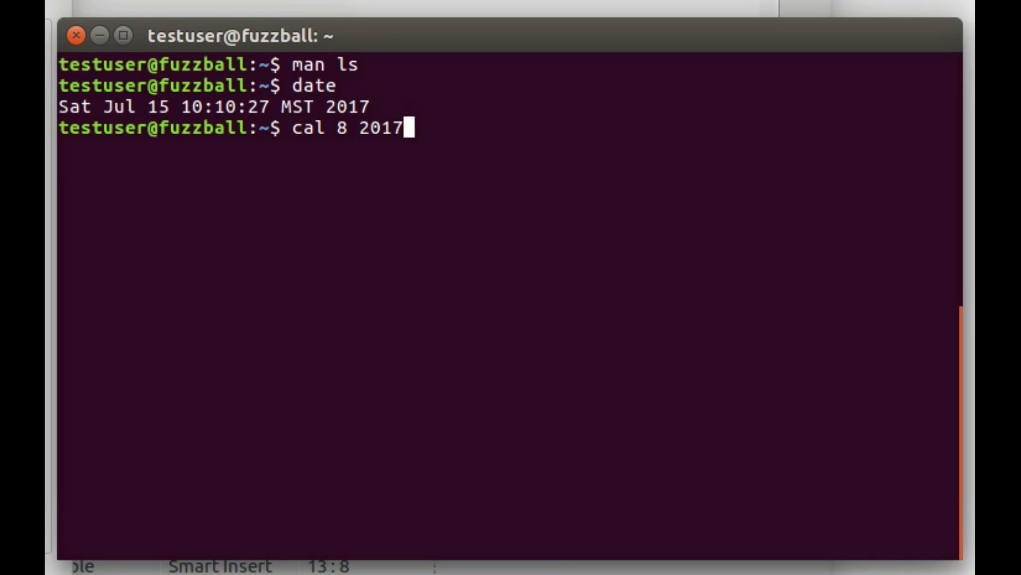
key("Return")
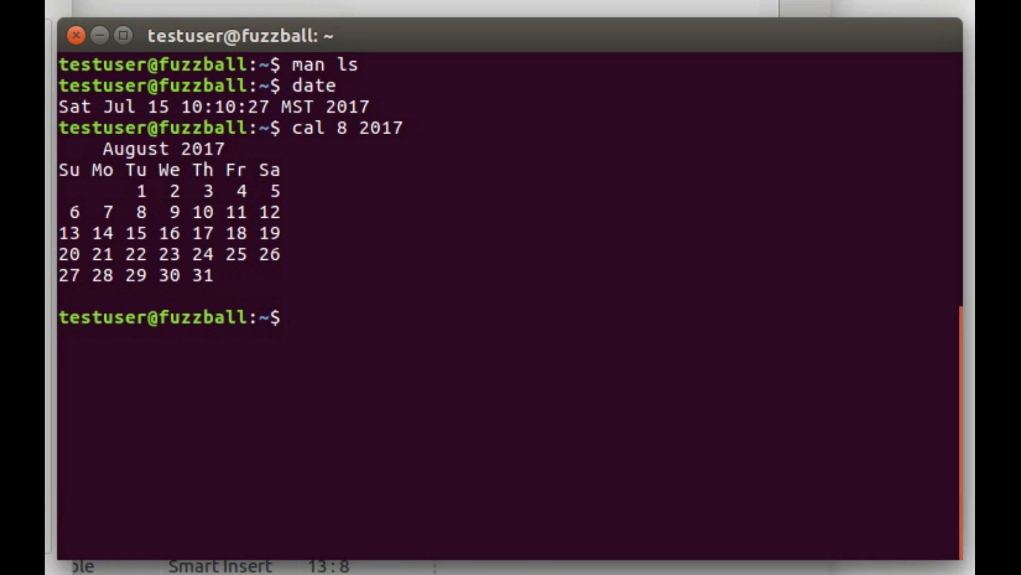
type("e")
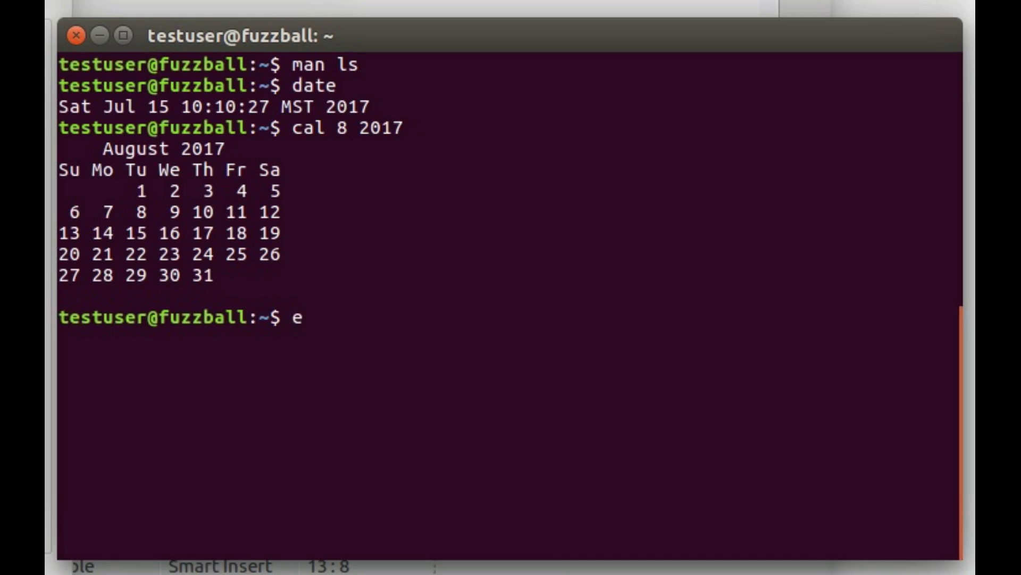